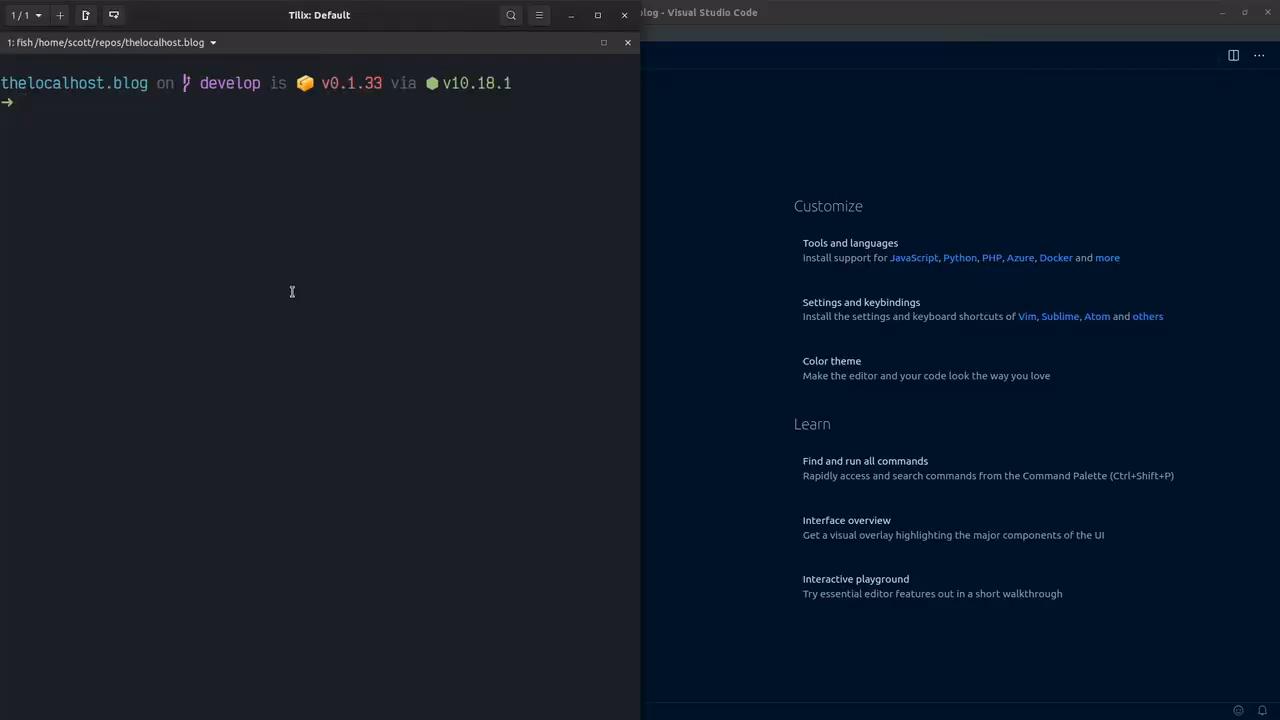
Run 'yarn gatsby-plugin-feed' in Tilix to install the feed plugin, then return to VS Code.
text(yarn)
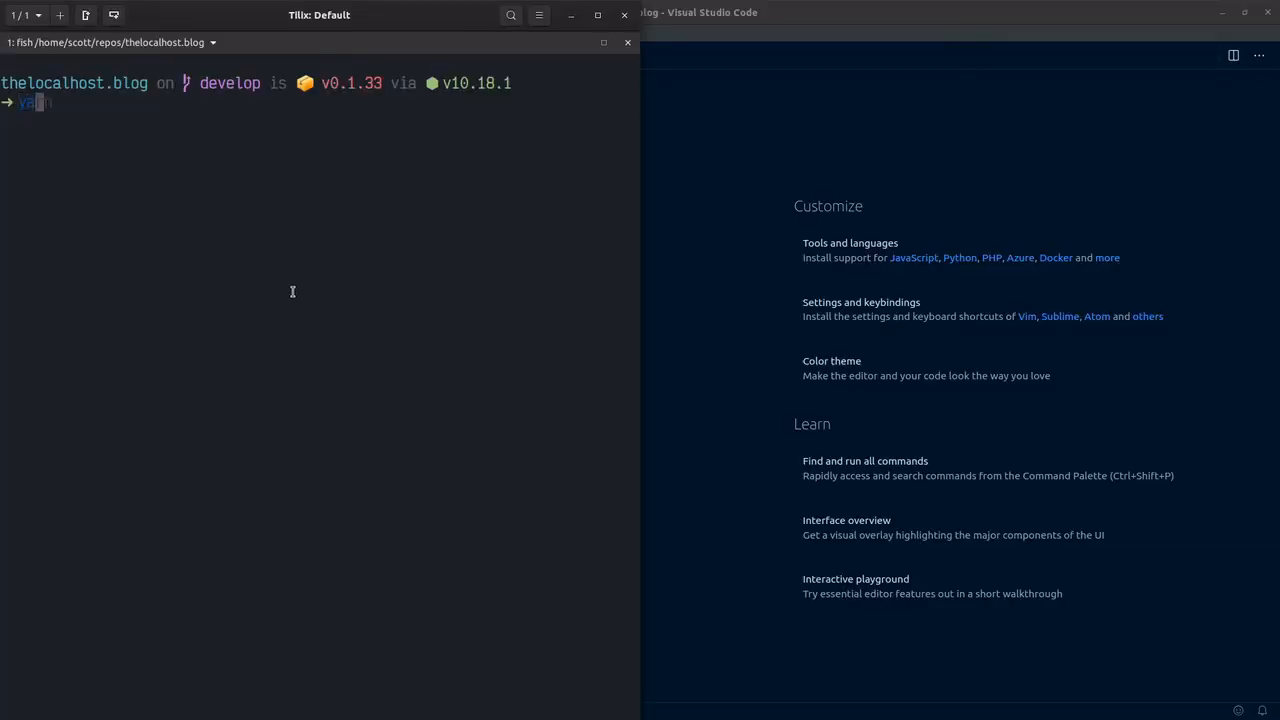
text(gatsby-plugin-feed)
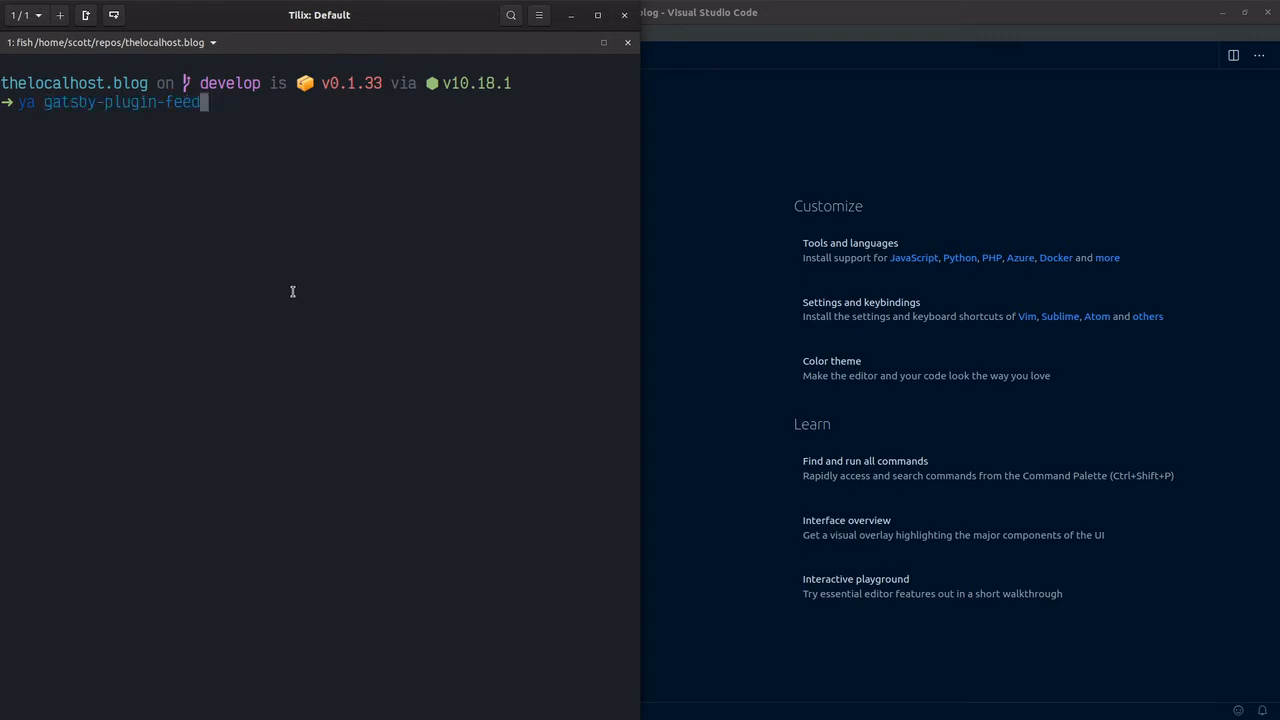
key(Return)
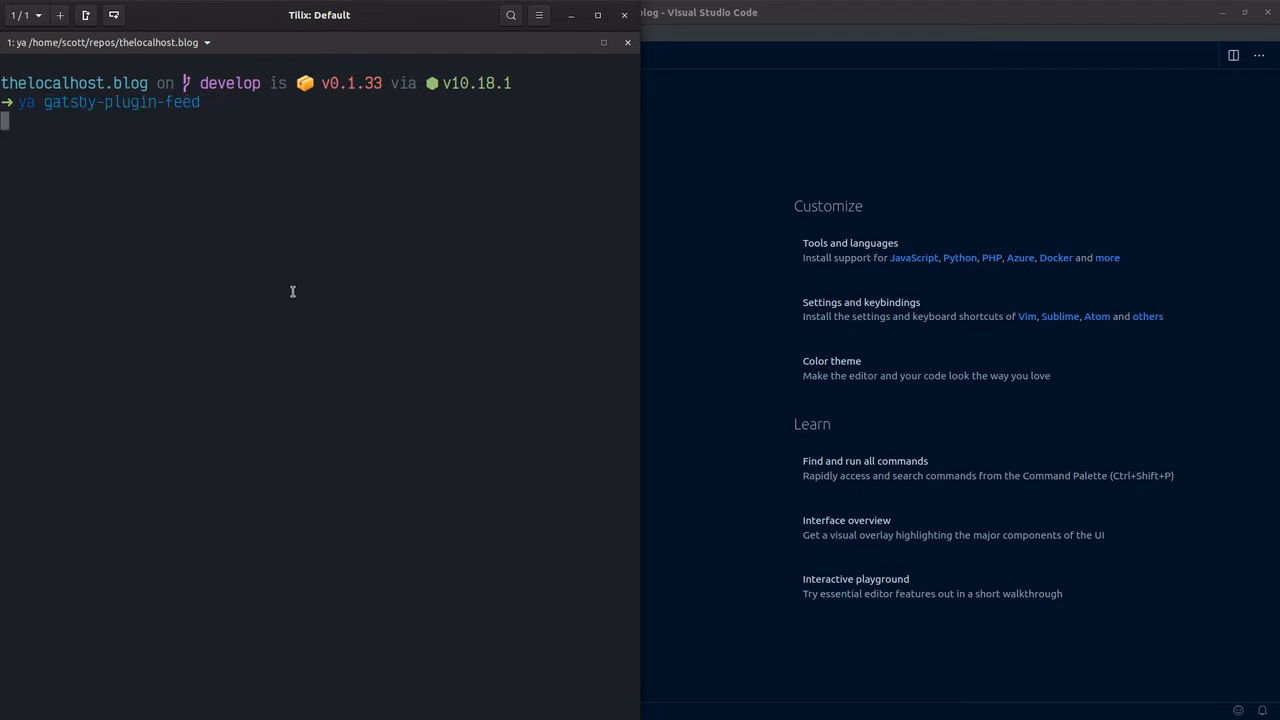
key(Return)
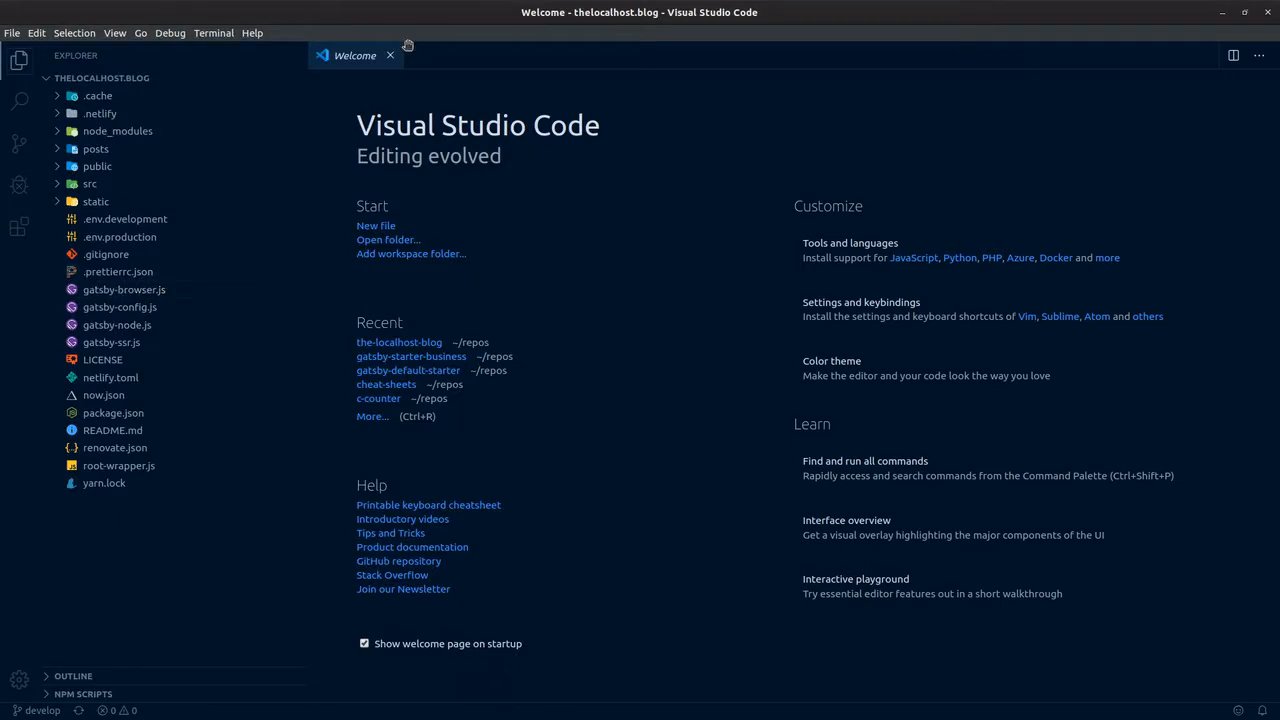
Open gatsby-config.js and insert a blank line after the zeit-now plugin entry.
click(390, 55)
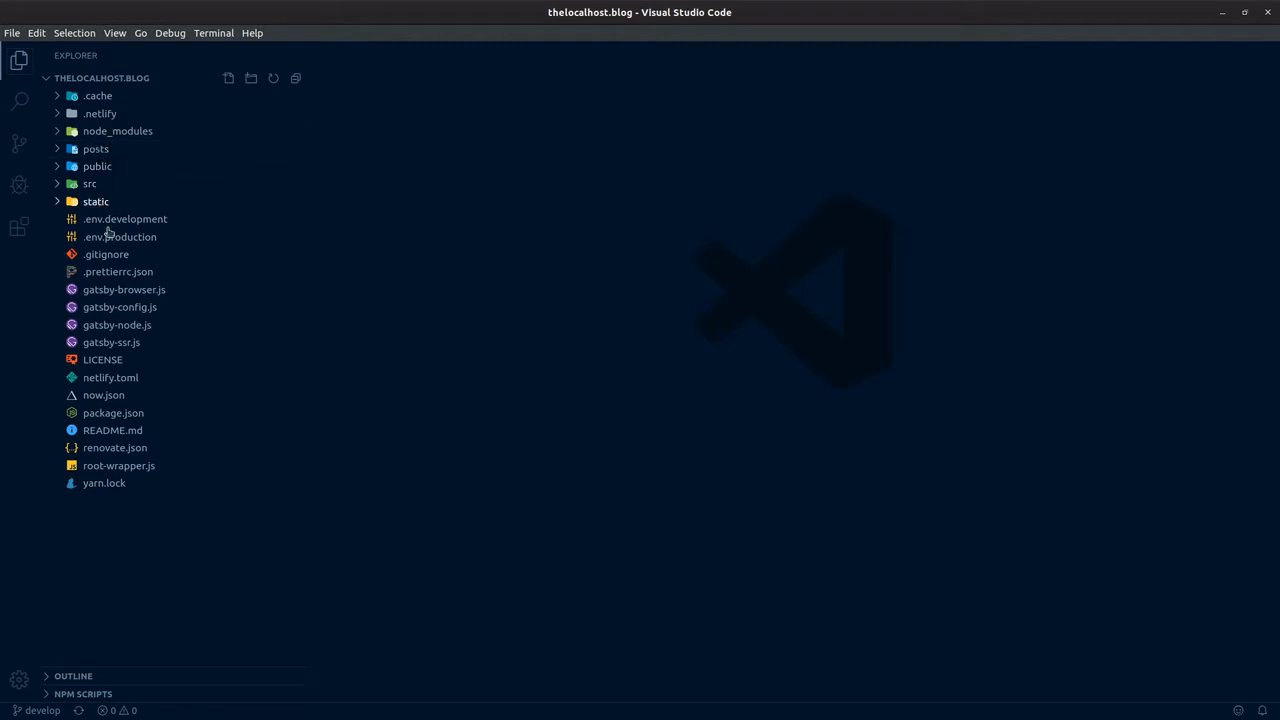
click(119, 307)
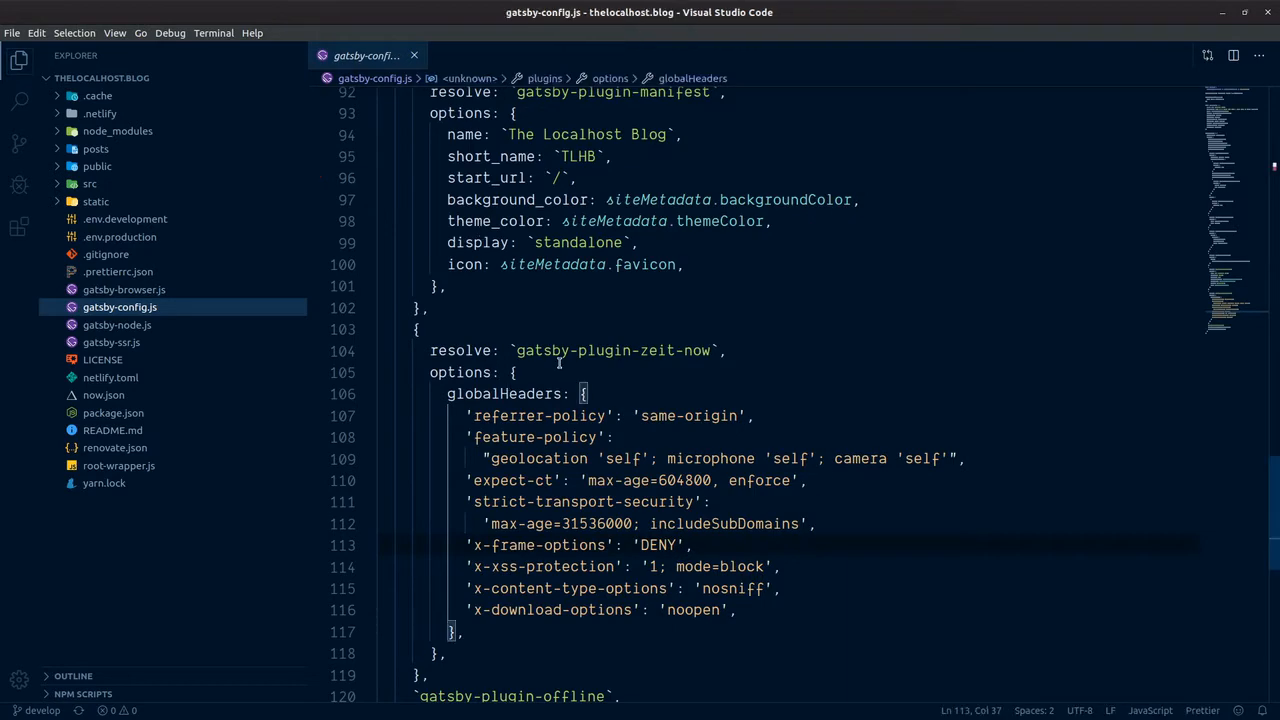
scroll(down, 3)
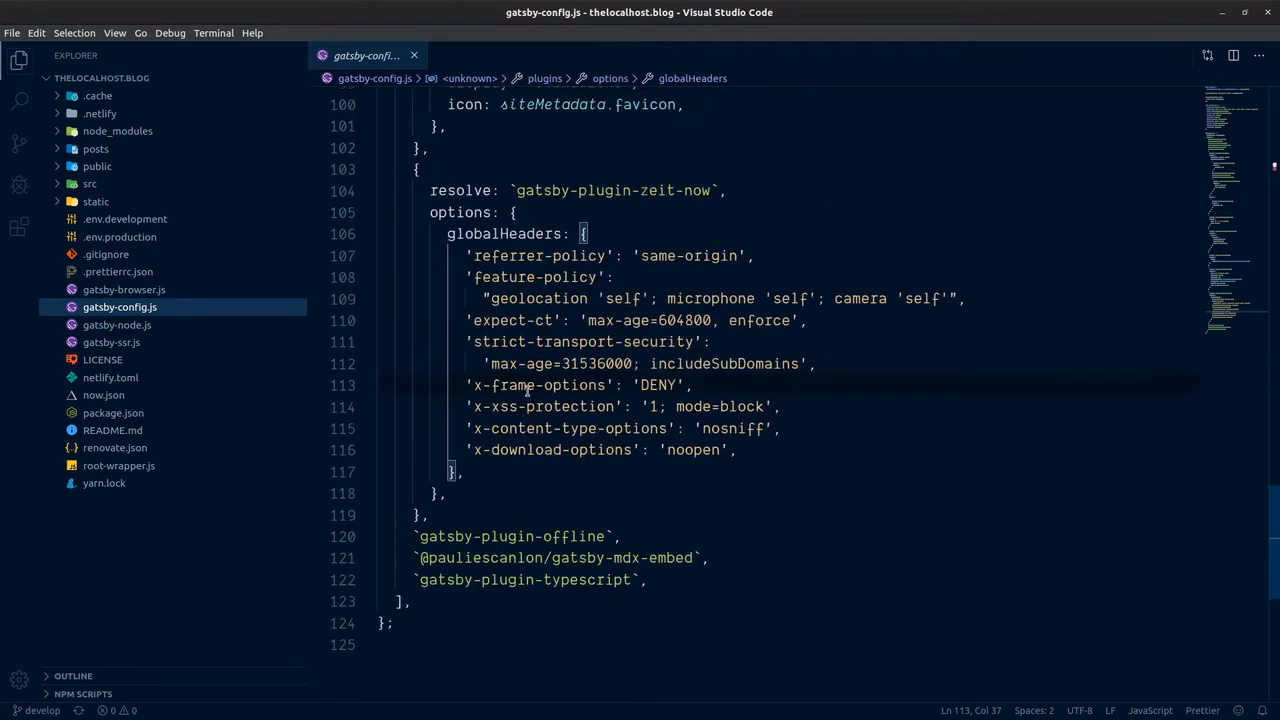
scroll(up, 3)
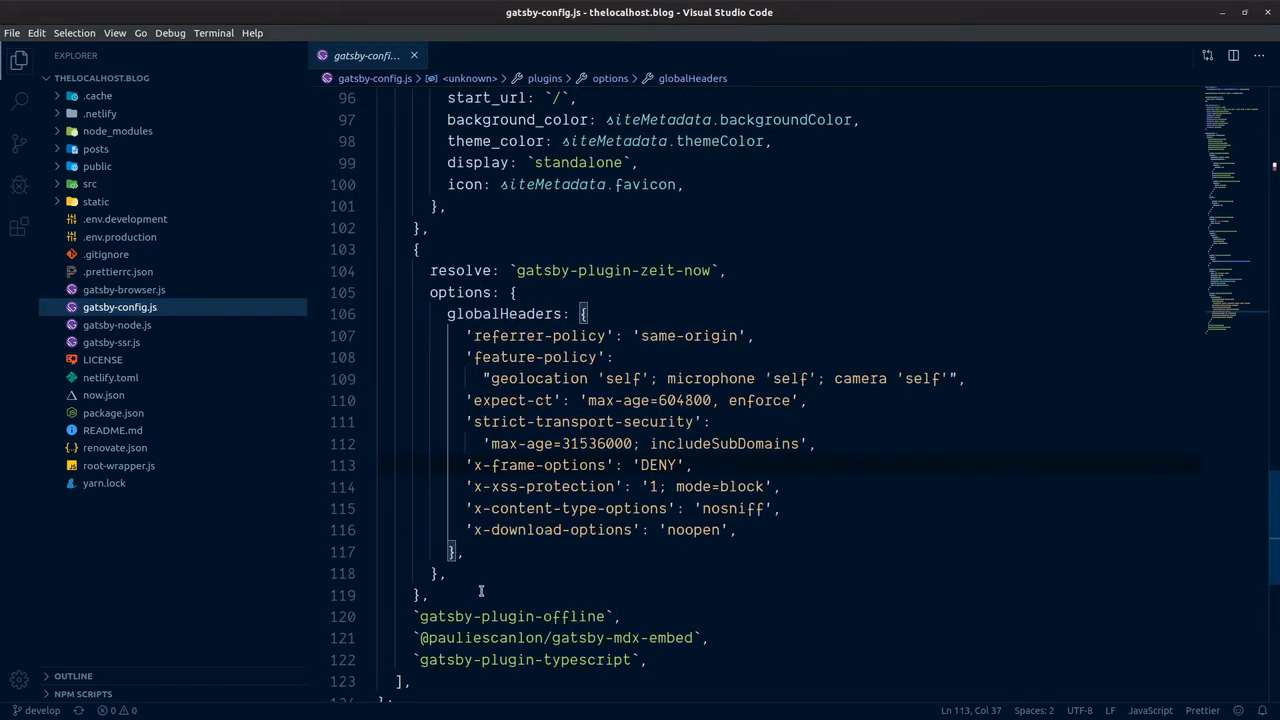
key(Enter)
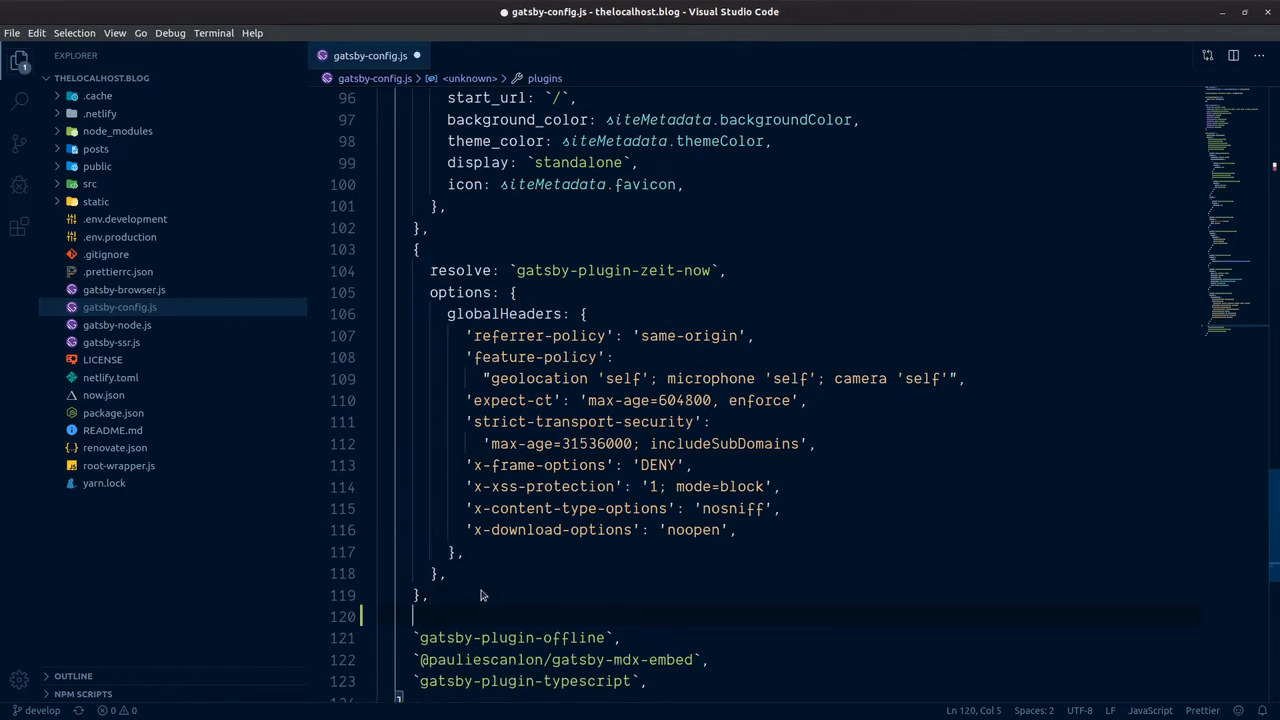
Read the gatsby-plugin-feed How to Use example in Firefox, highlighting allMarkdownRemark.
click(940, 35)
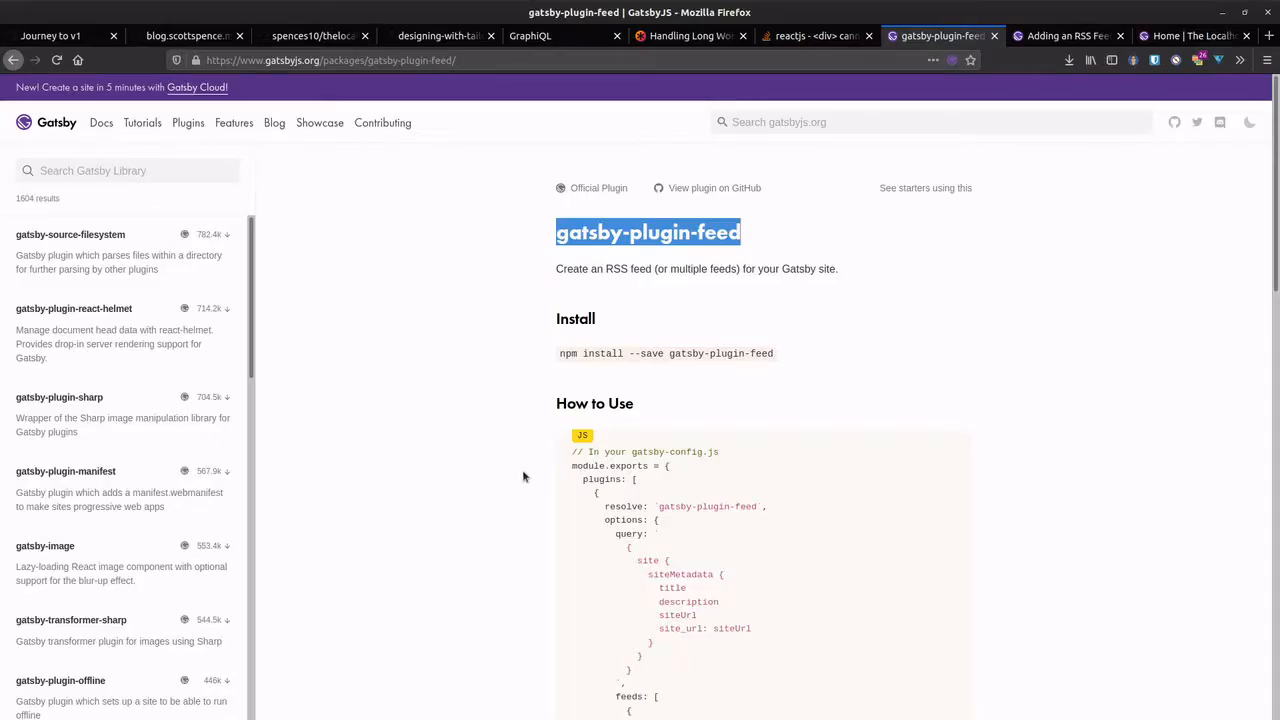
scroll(down, 3)
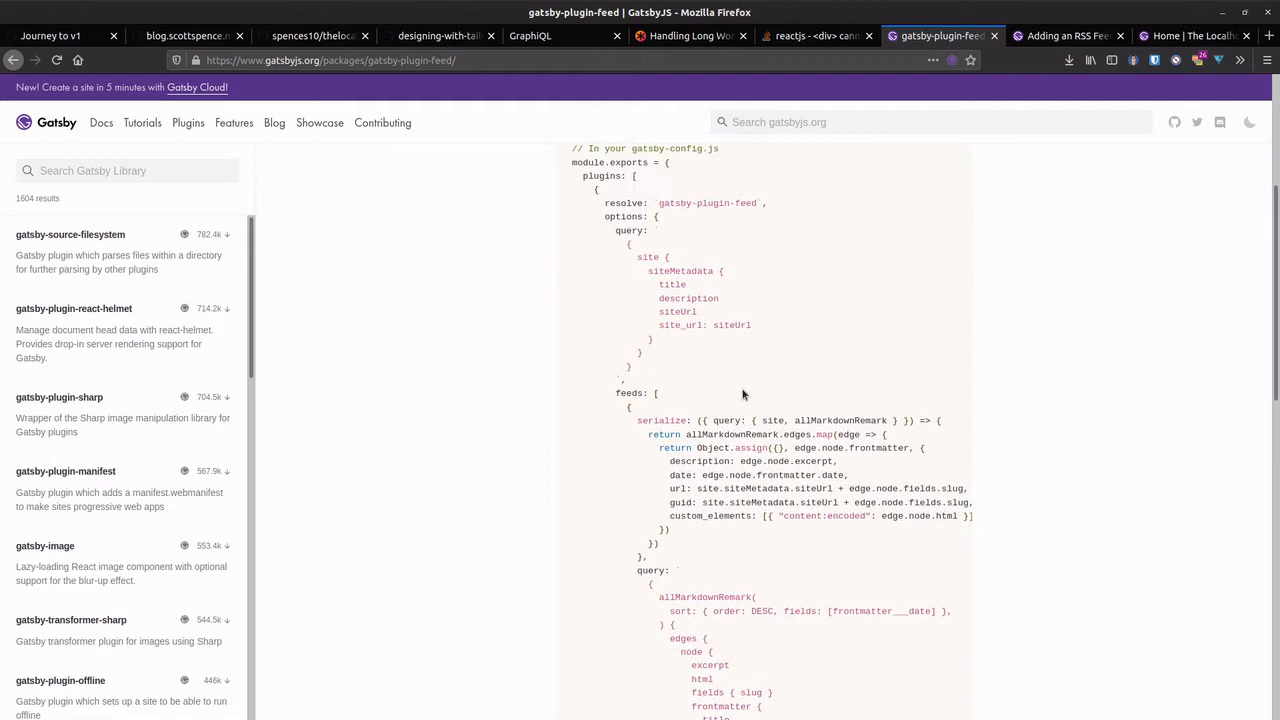
scroll(up, 3)
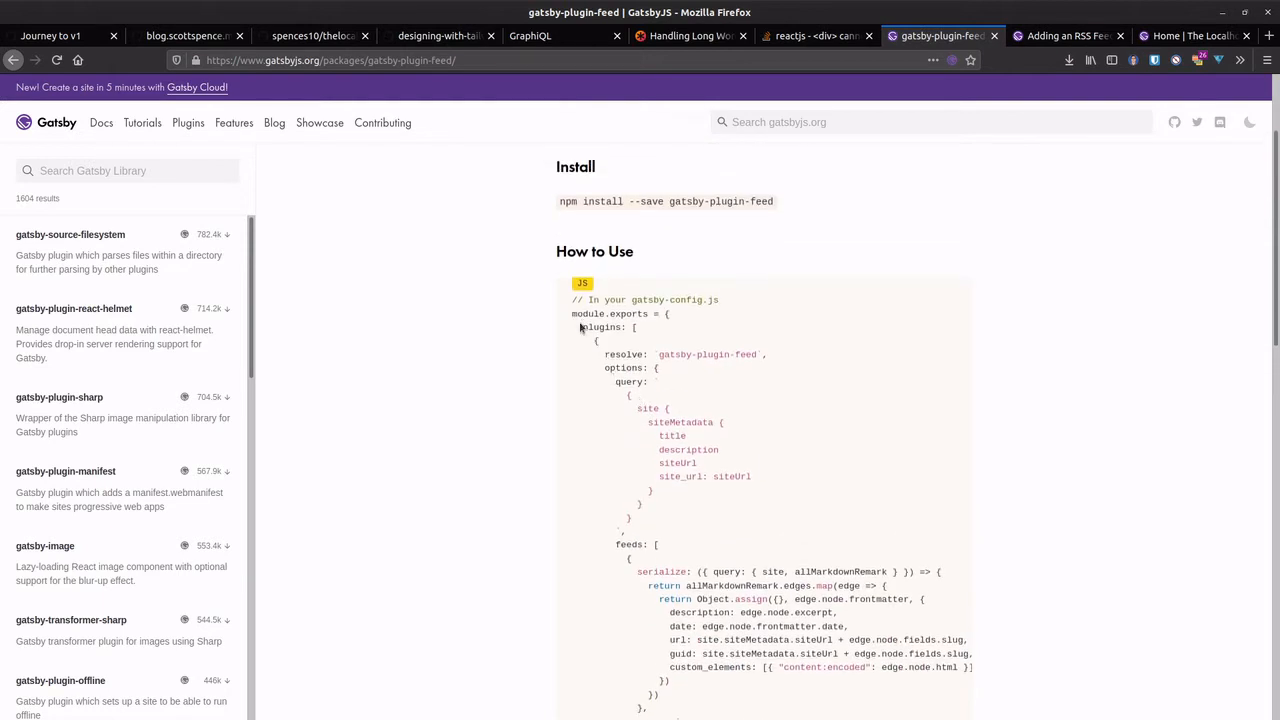
double_click(623, 354)
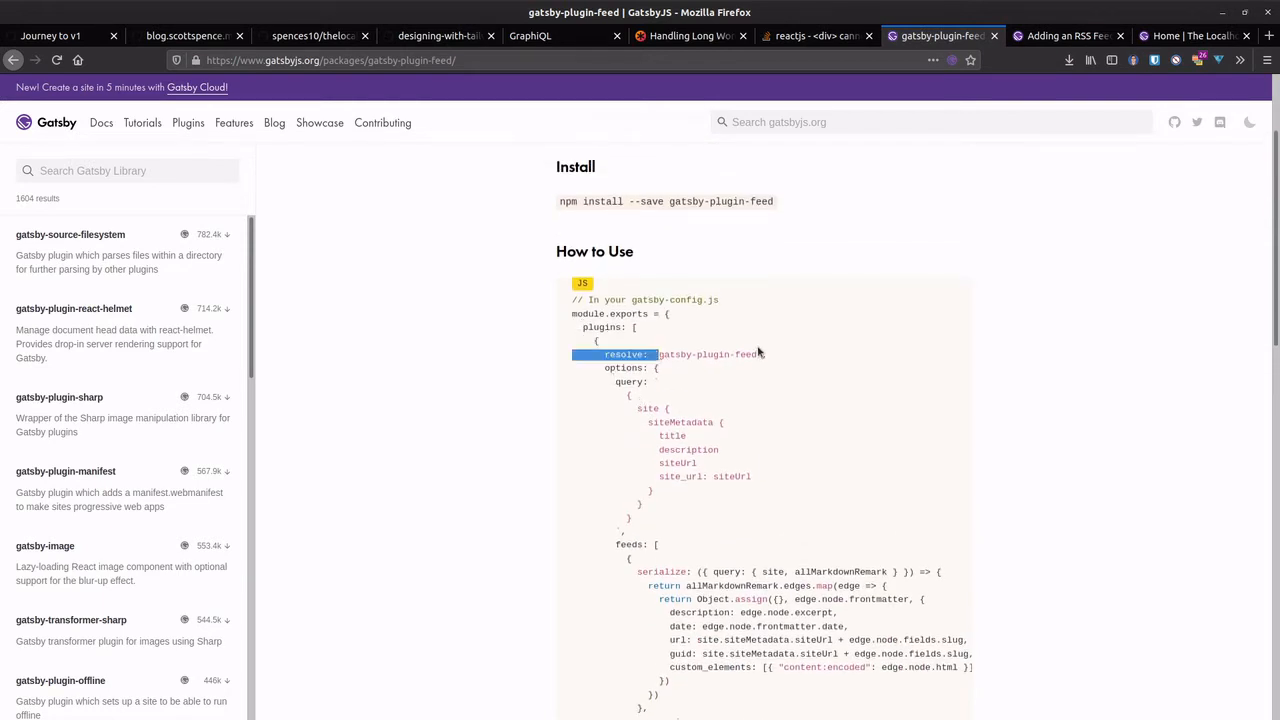
scroll(down, 3)
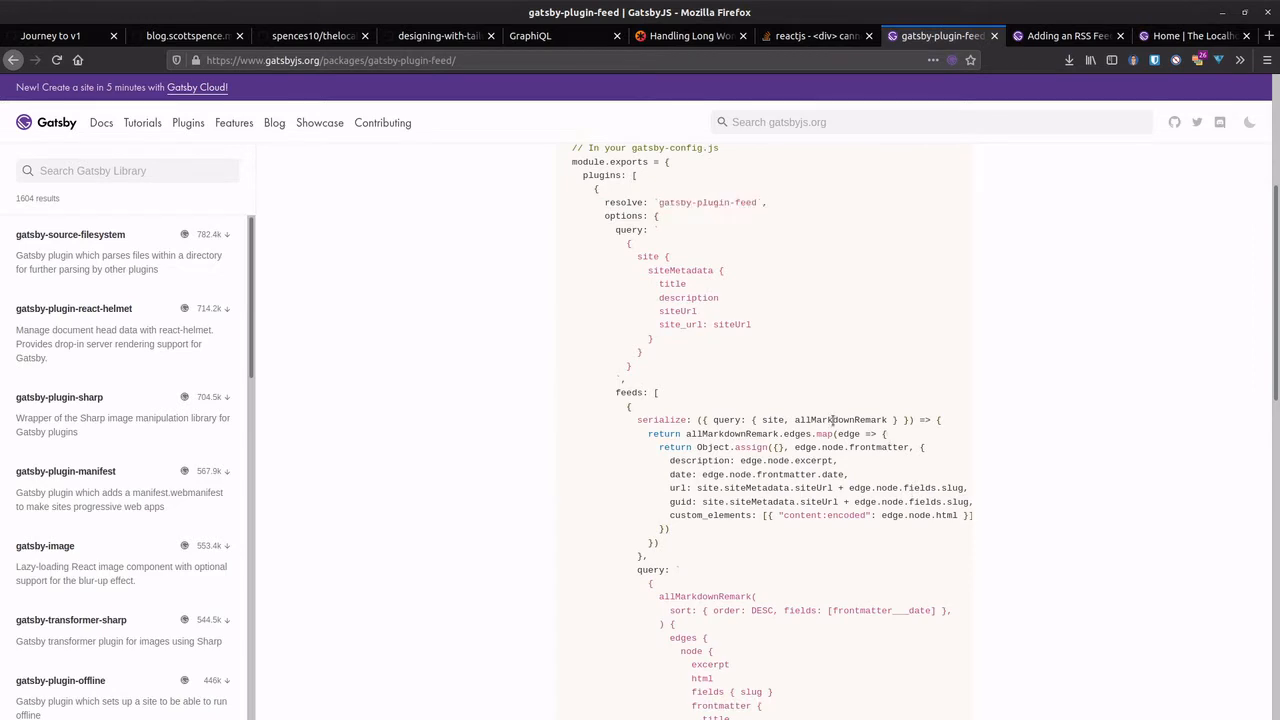
double_click(840, 419)
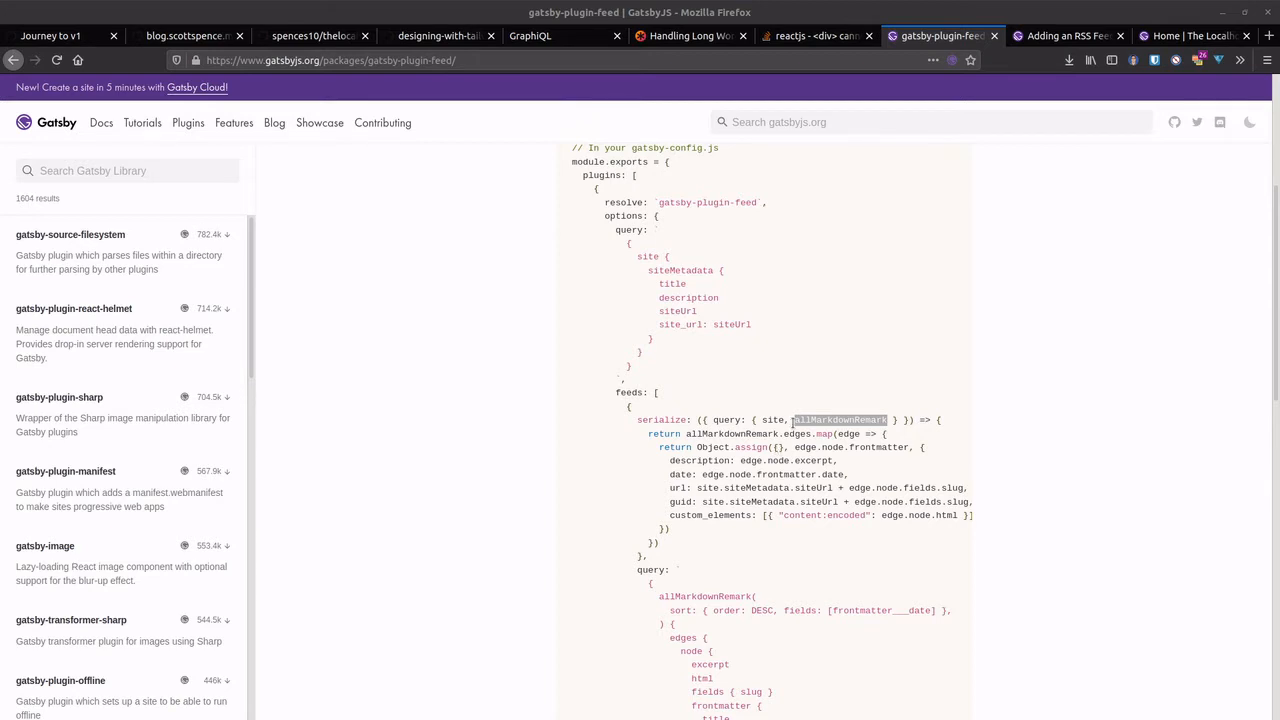
scroll(down, 3)
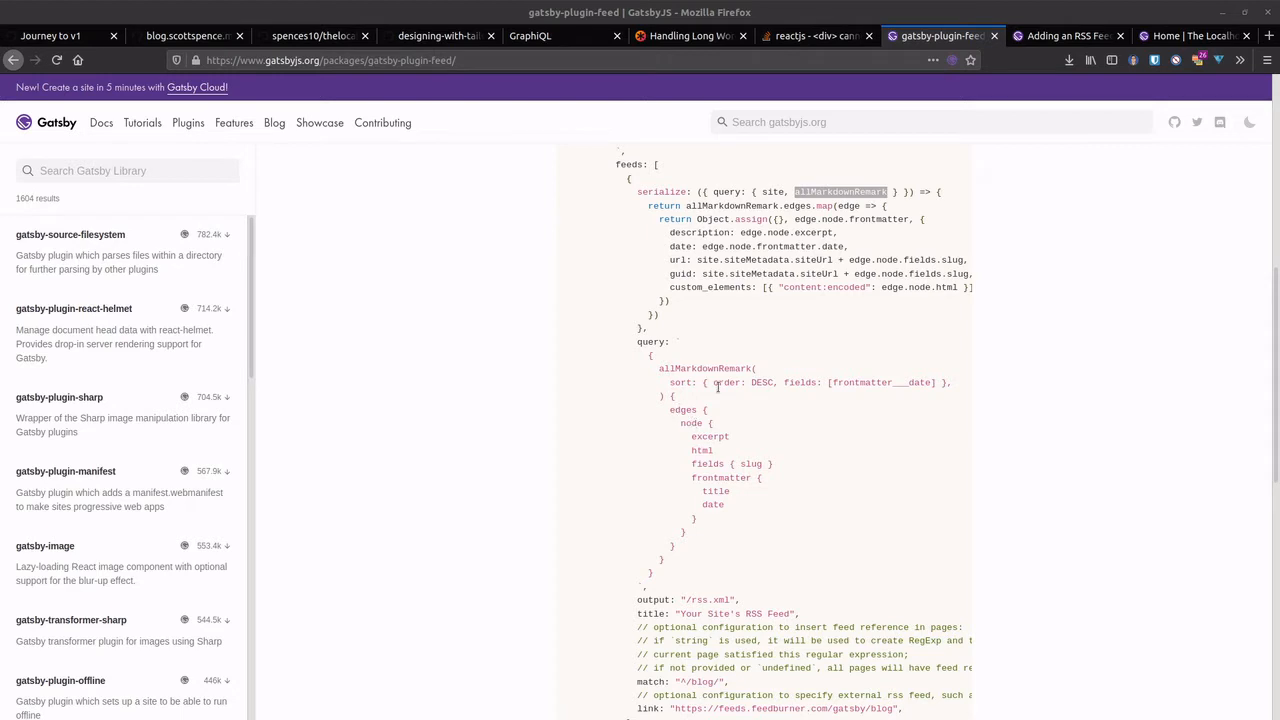
mouse_move(672, 422)
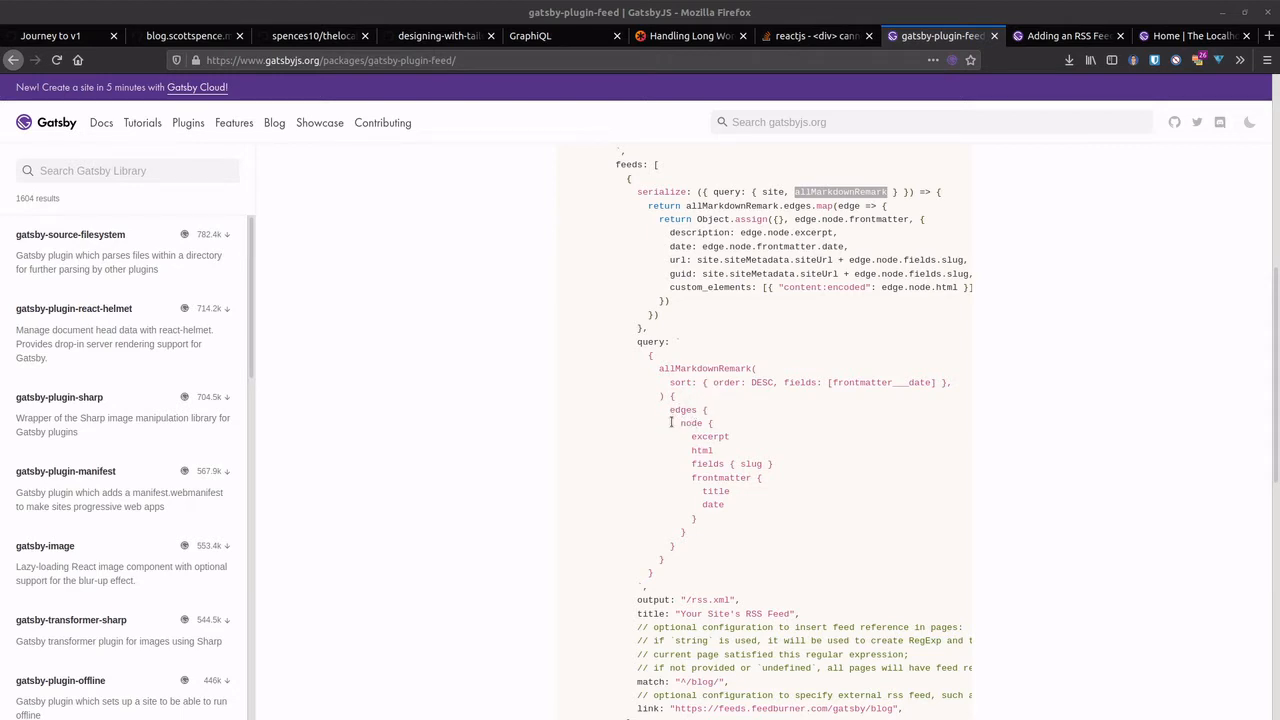
scroll(up, 3)
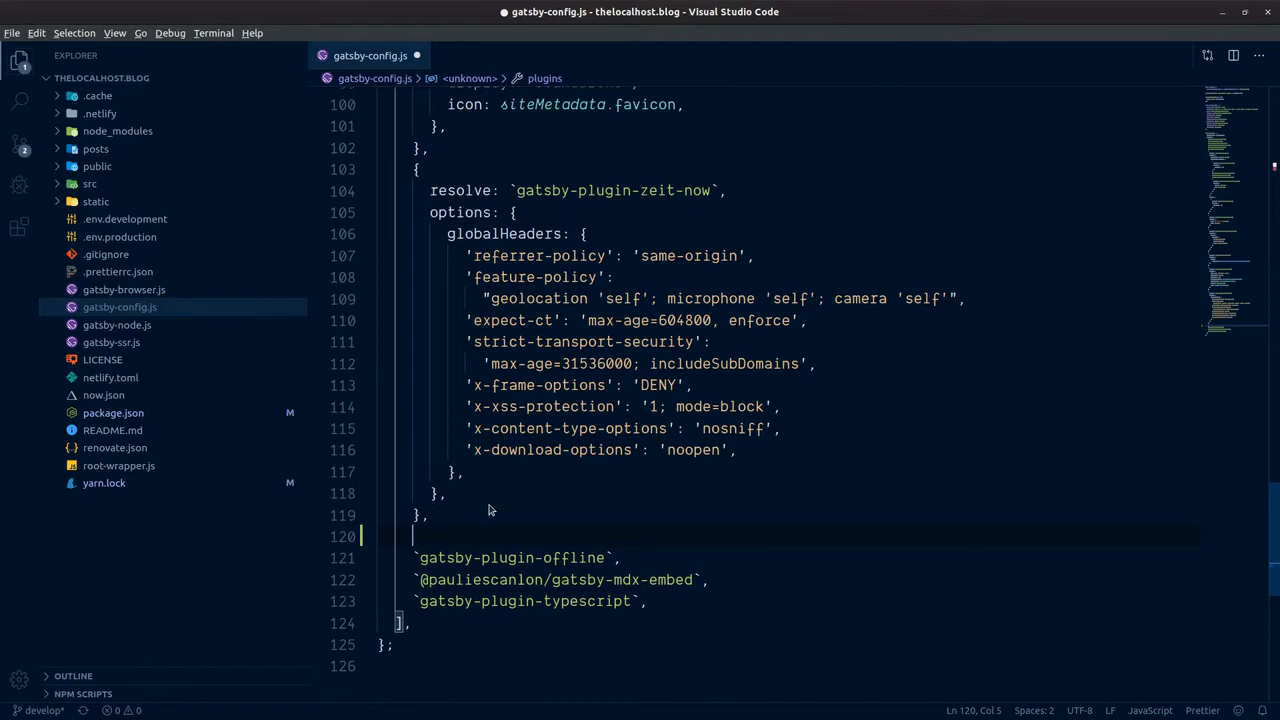
Scroll back to the top of the gatsby-plugin-feed usage code in Firefox.
click(938, 36)
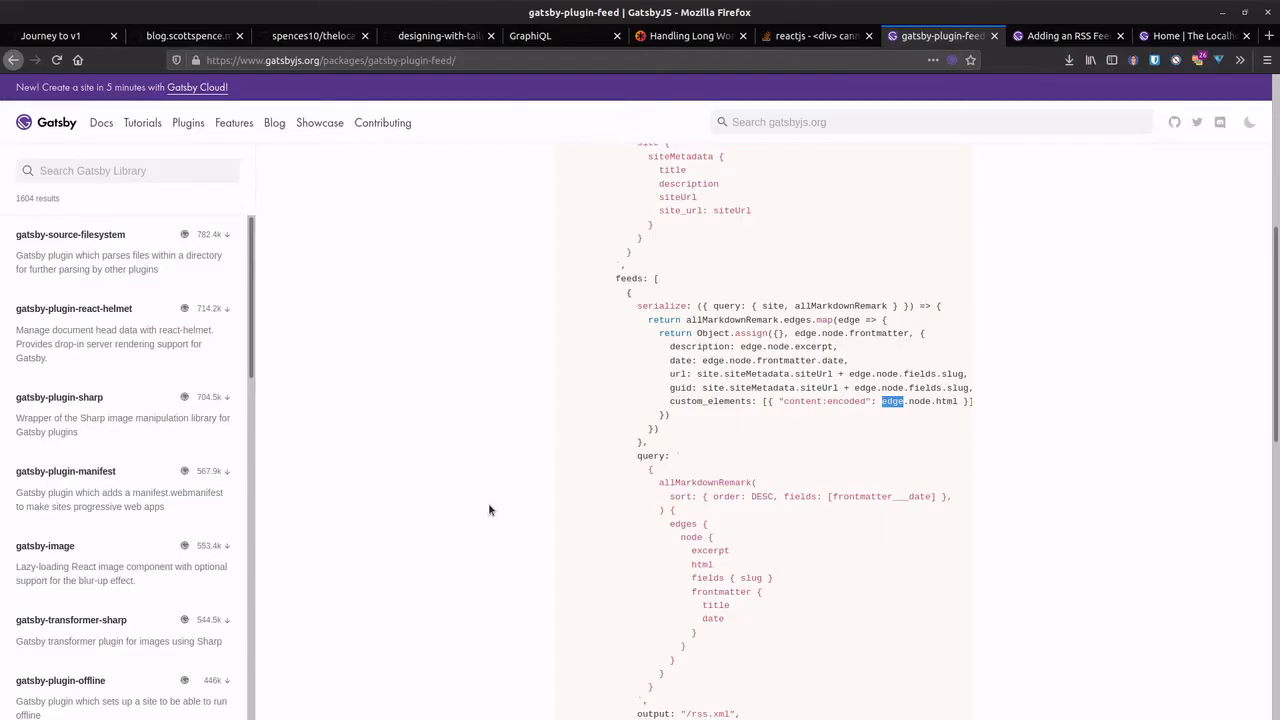
scroll(up, 3)
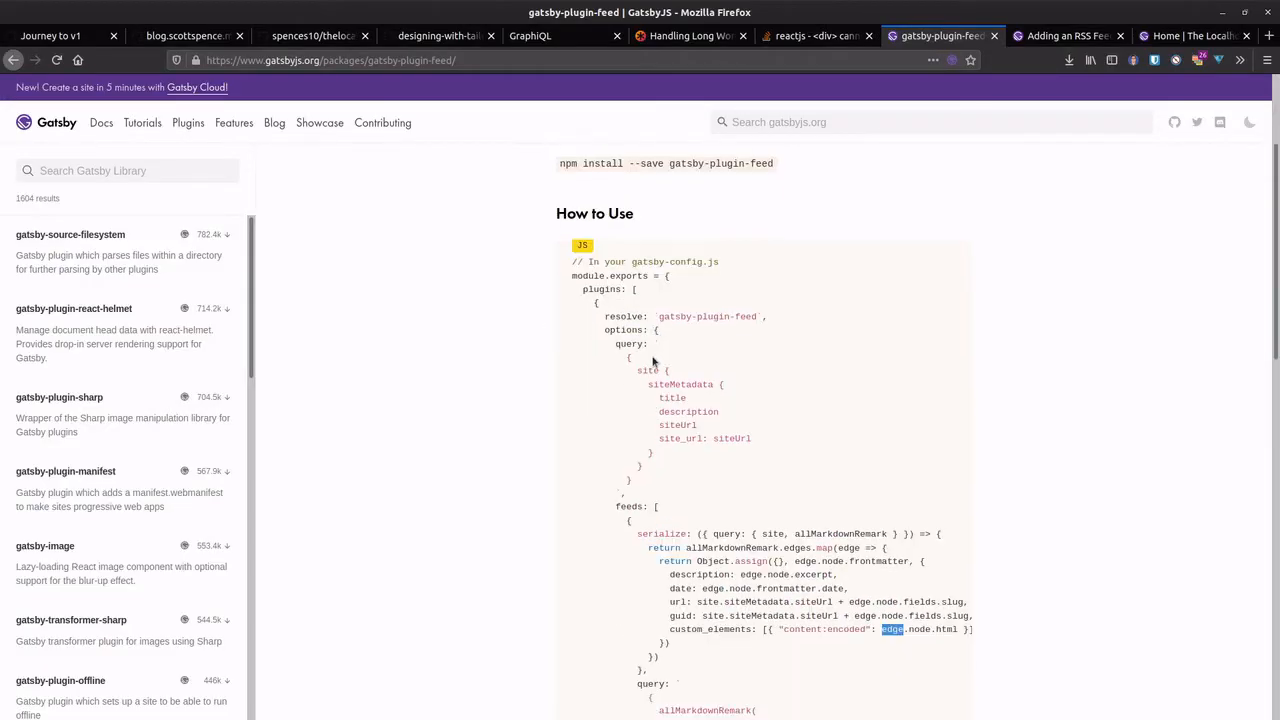
scroll(up, 3)
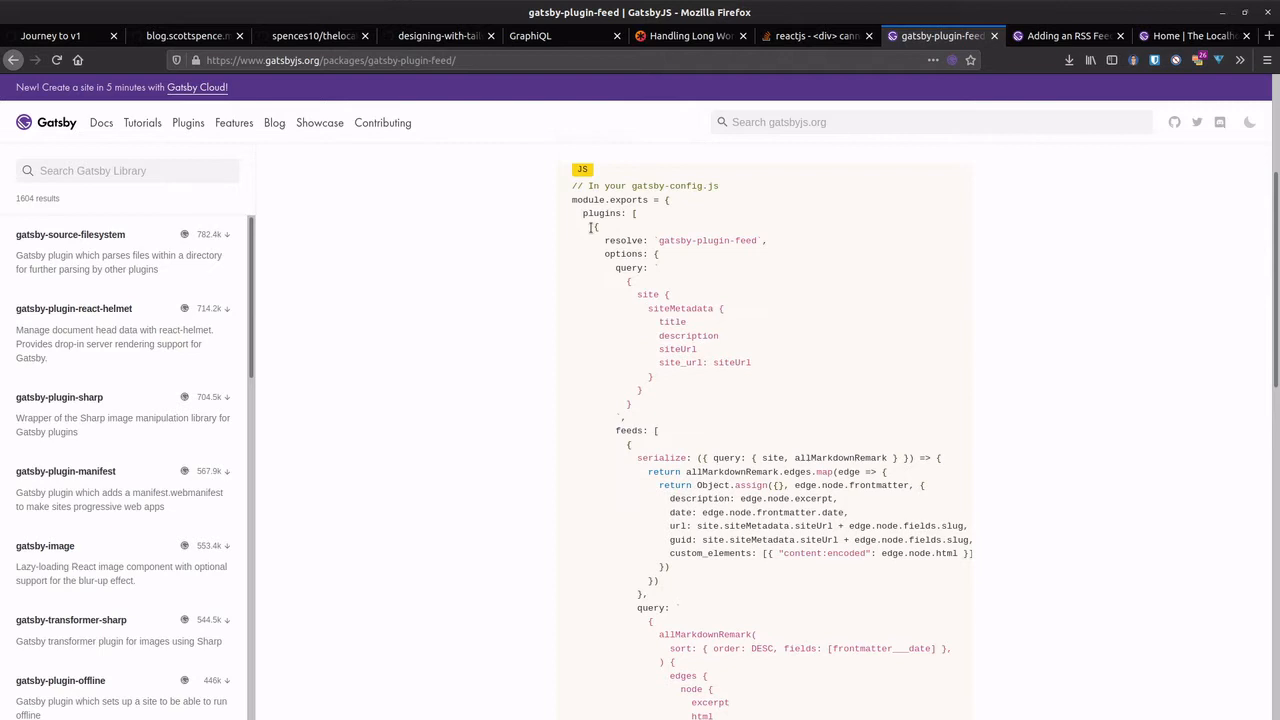
scroll(down, 3)
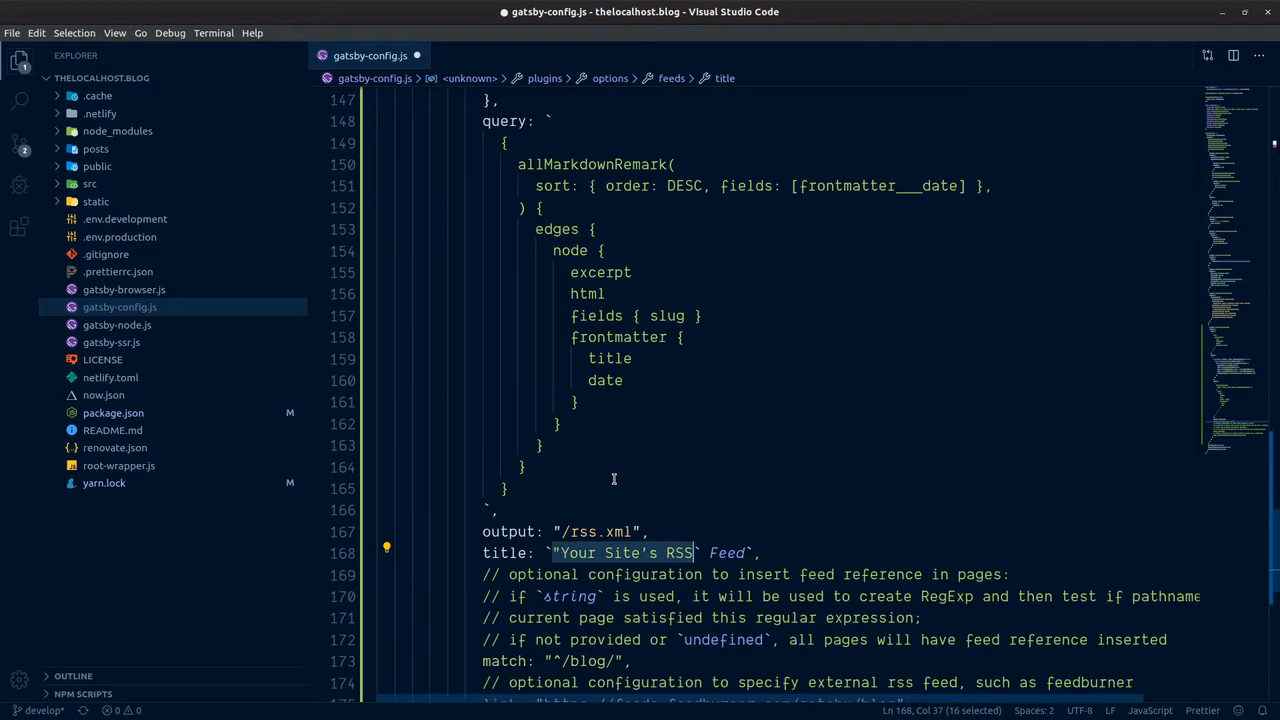
key(Backspace)
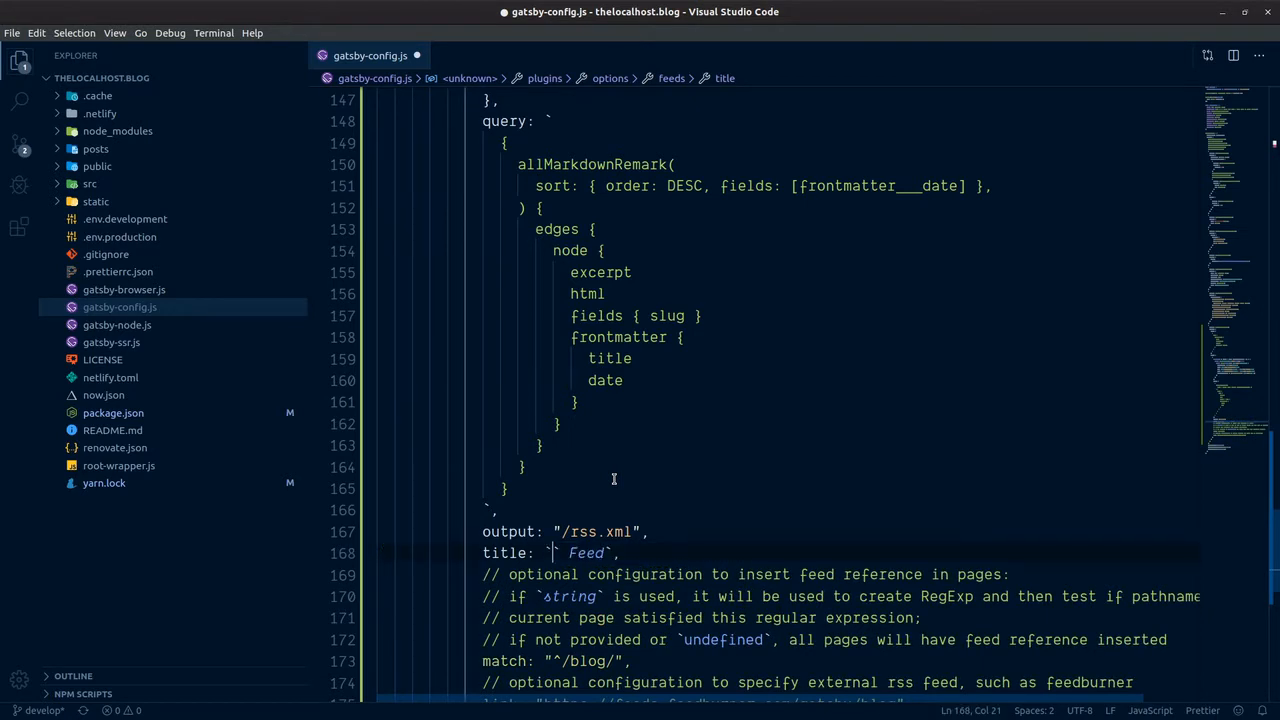
text(${})
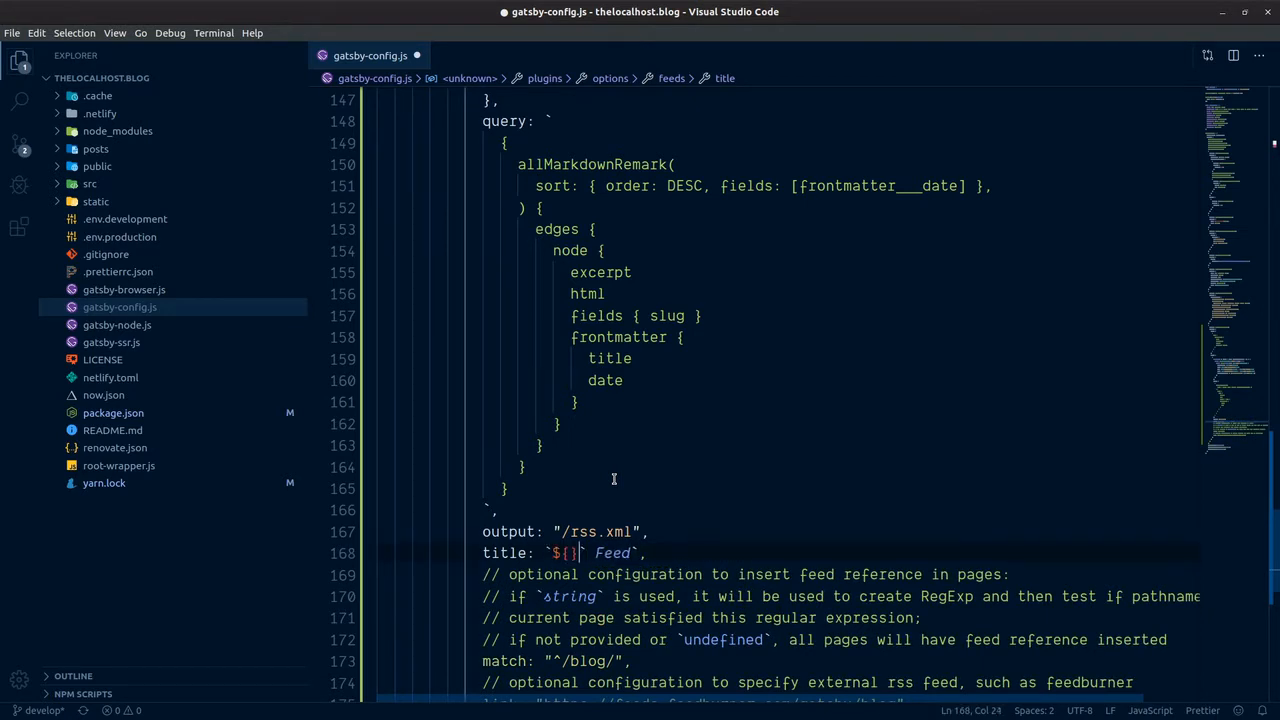
text(siteMetadata)
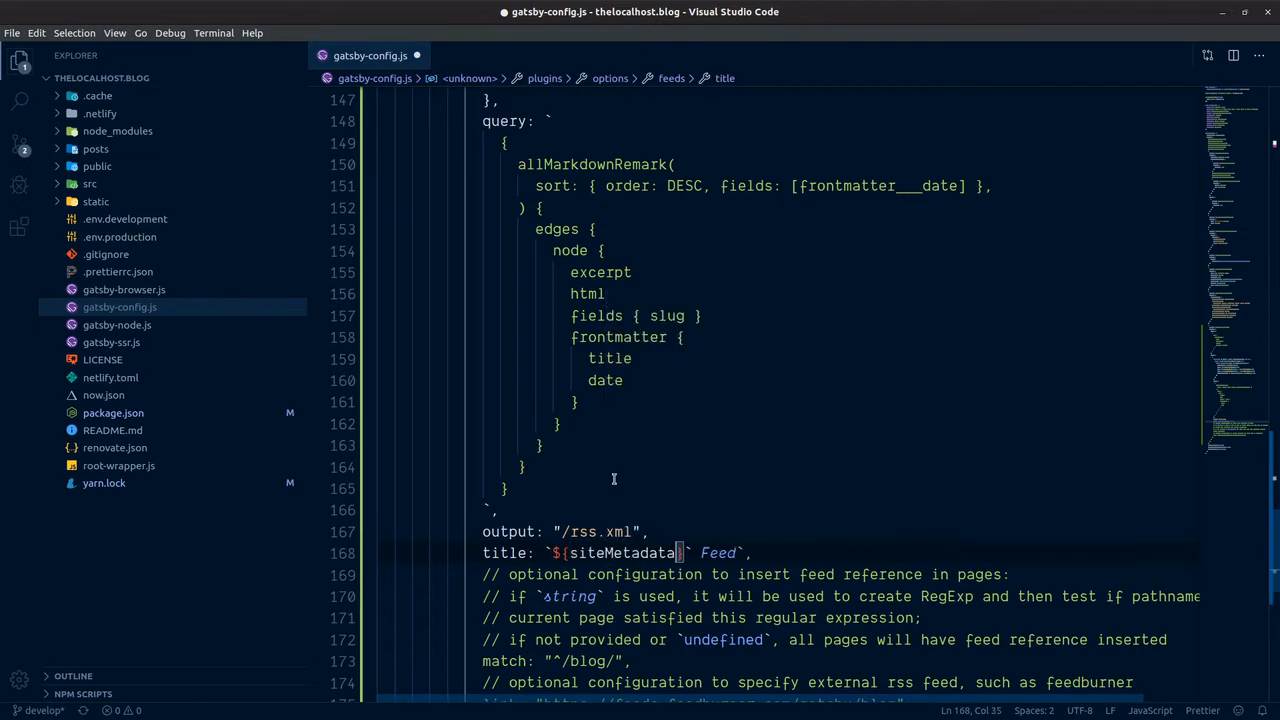
text(.title)
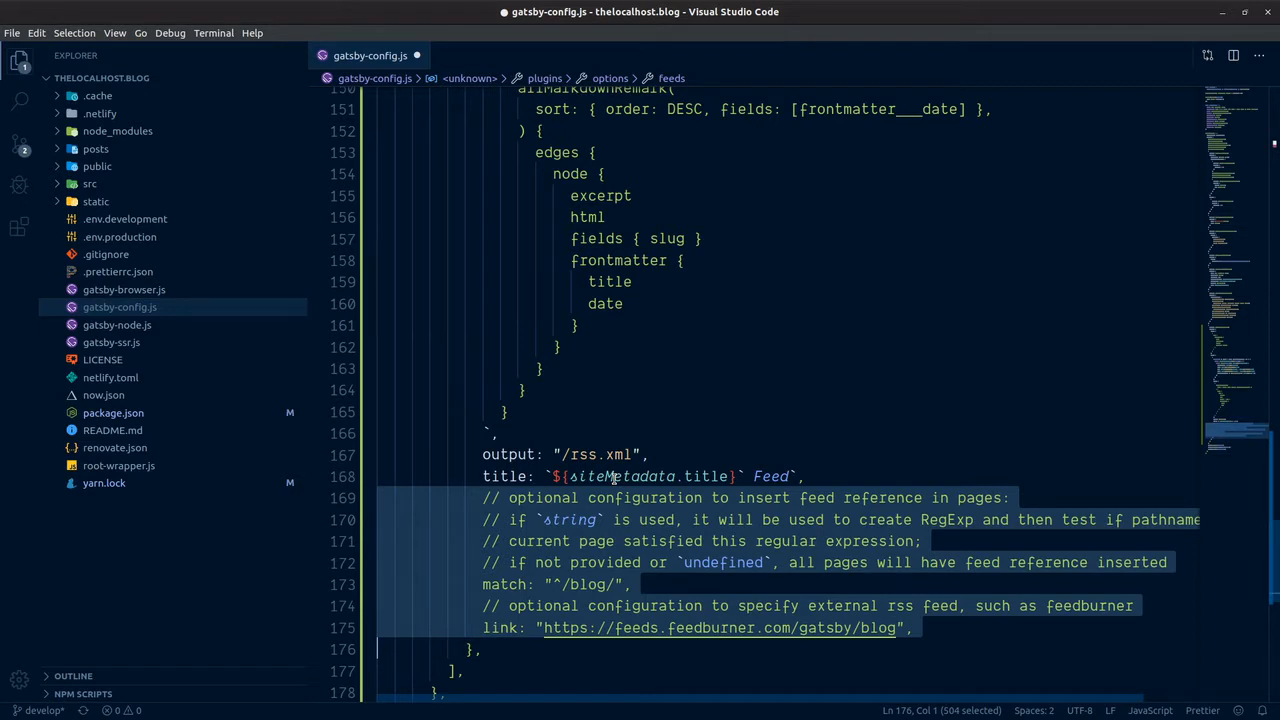
key(Delete)
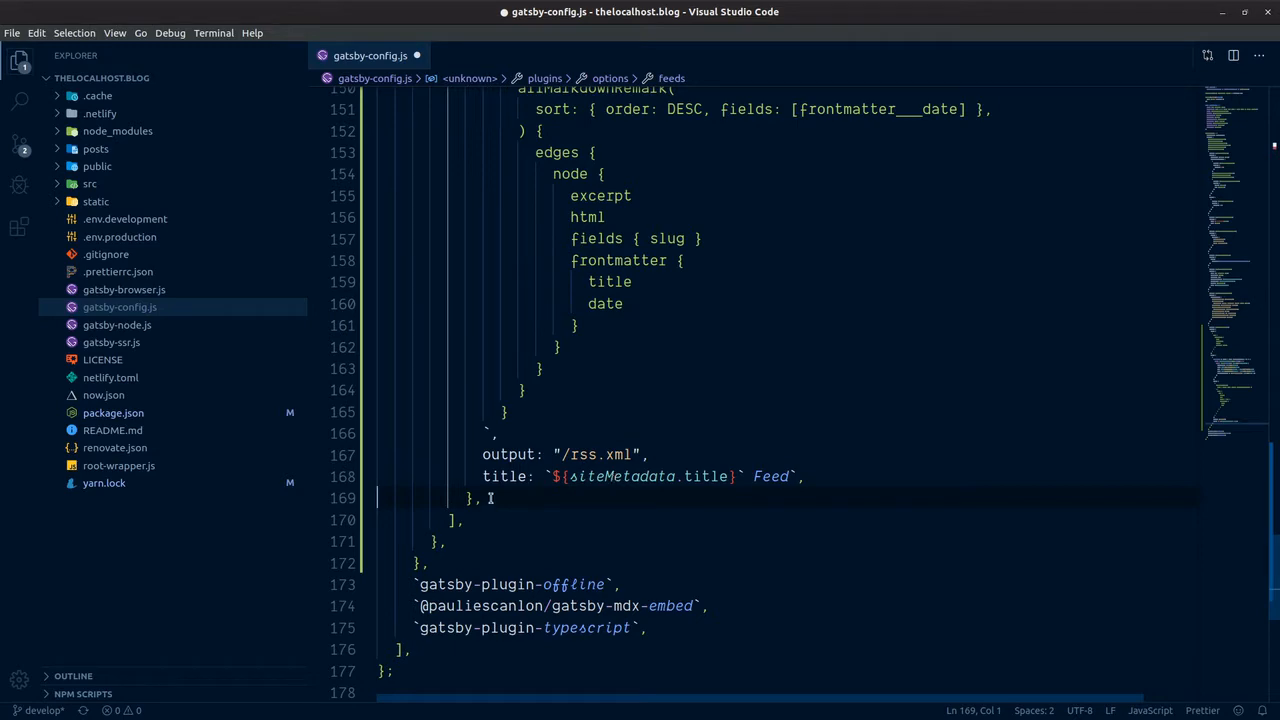
scroll(up, 3)
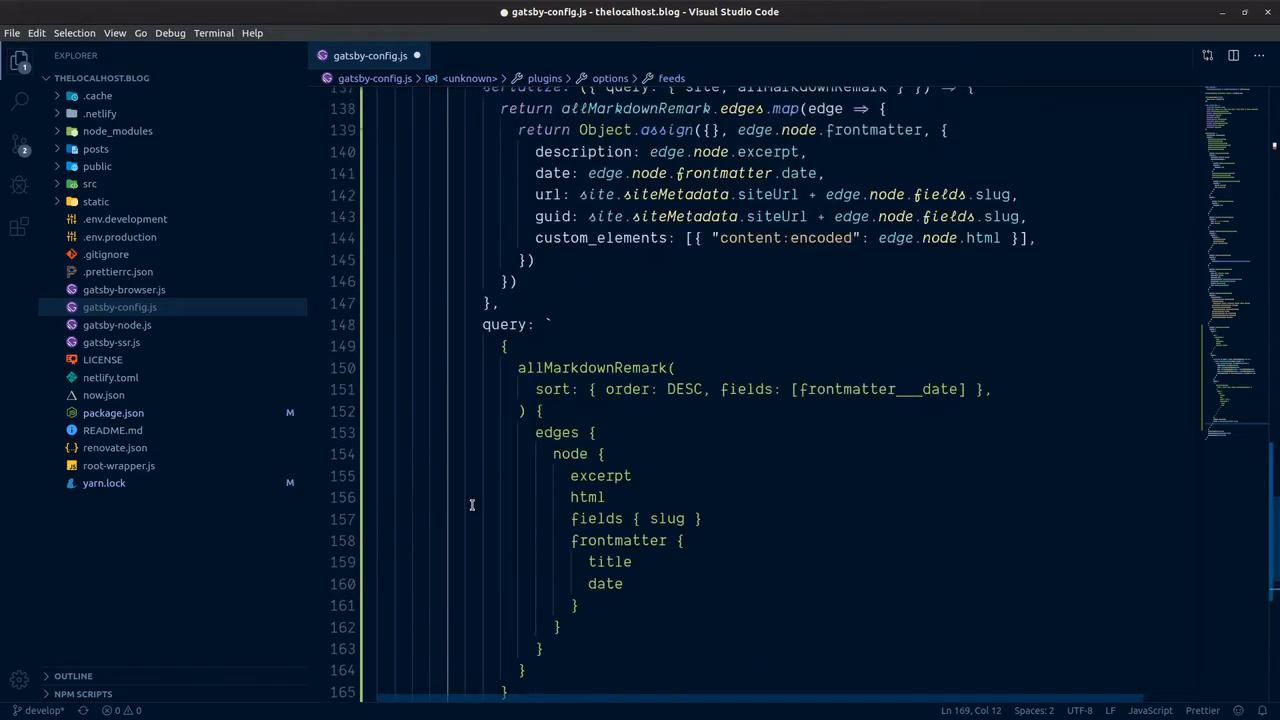
scroll(down, 3)
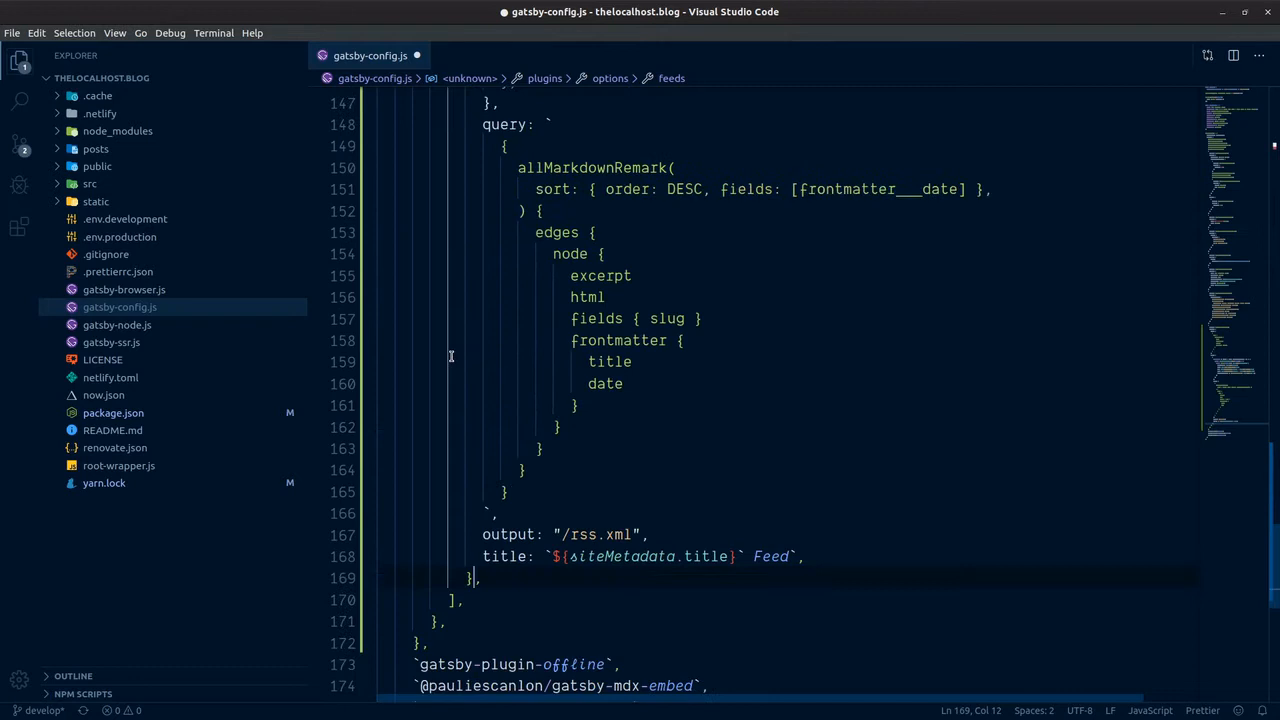
scroll(down, 3)
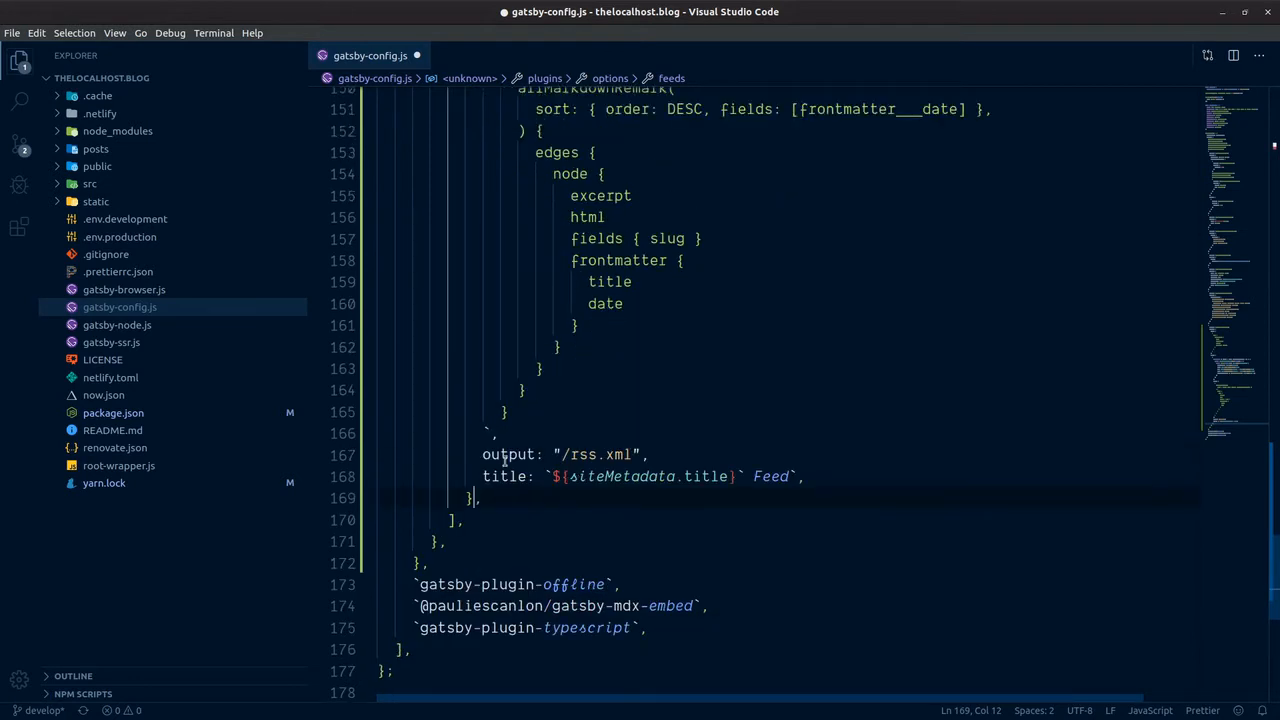
scroll(up, 3)
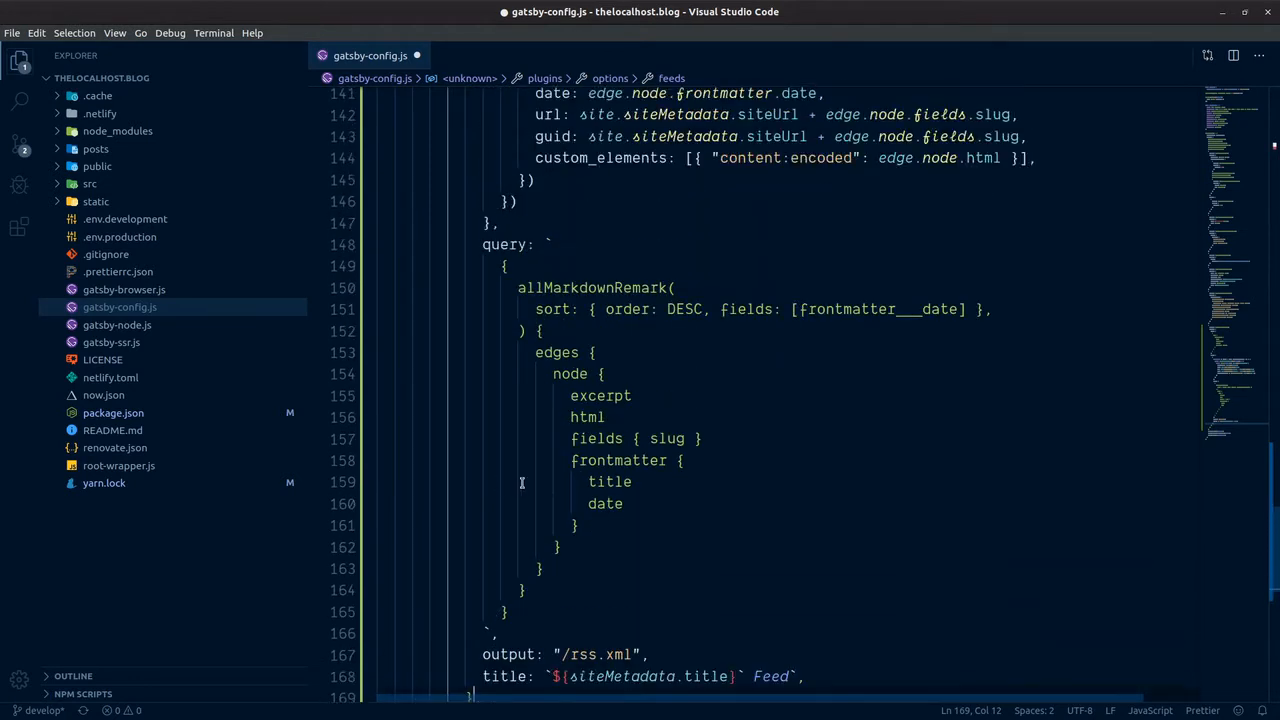
scroll(up, 3)
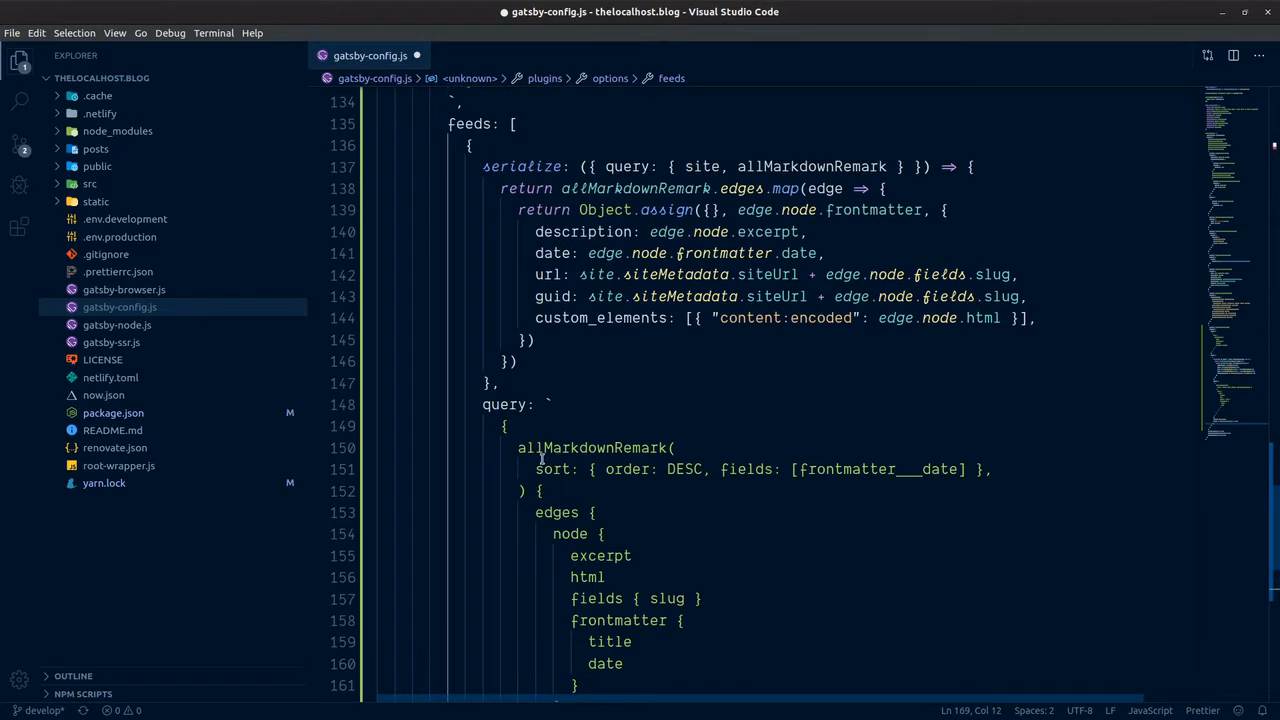
Replace allMarkdownRemark with allMdx and add limit: 1000 to the feed query.
double_click(595, 447)
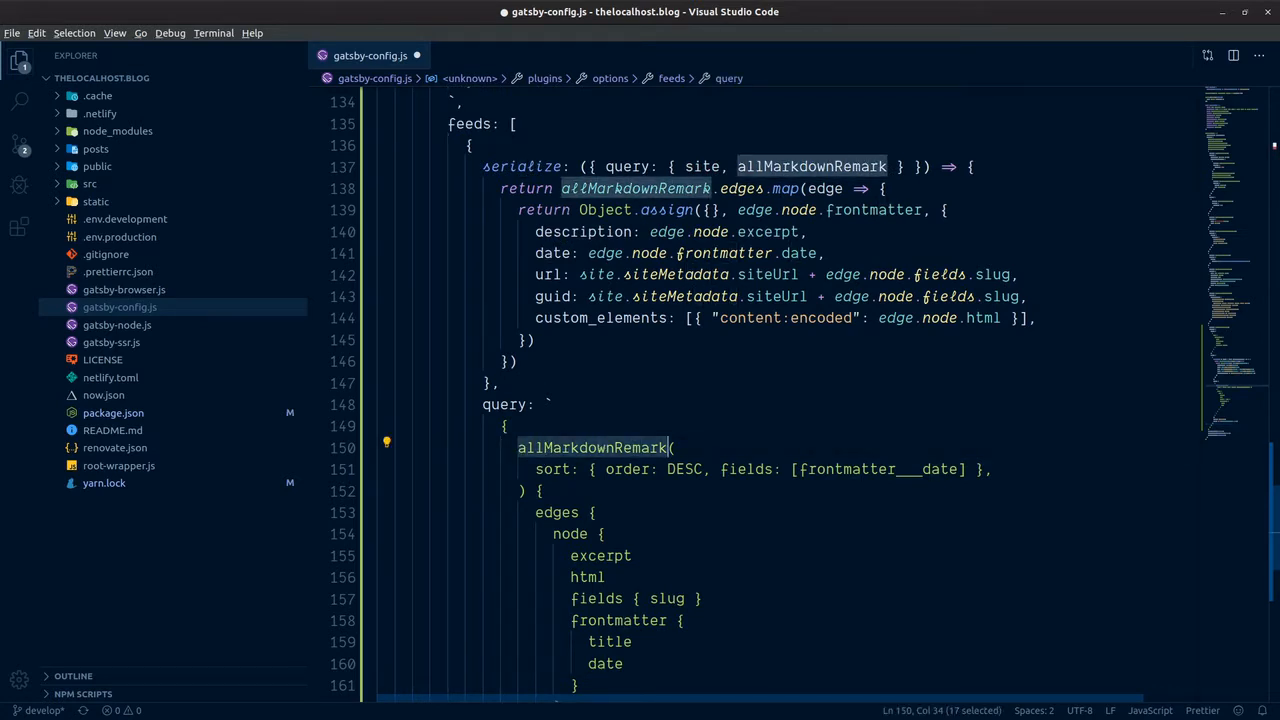
mouse_move(673, 411)
text(allMdx()
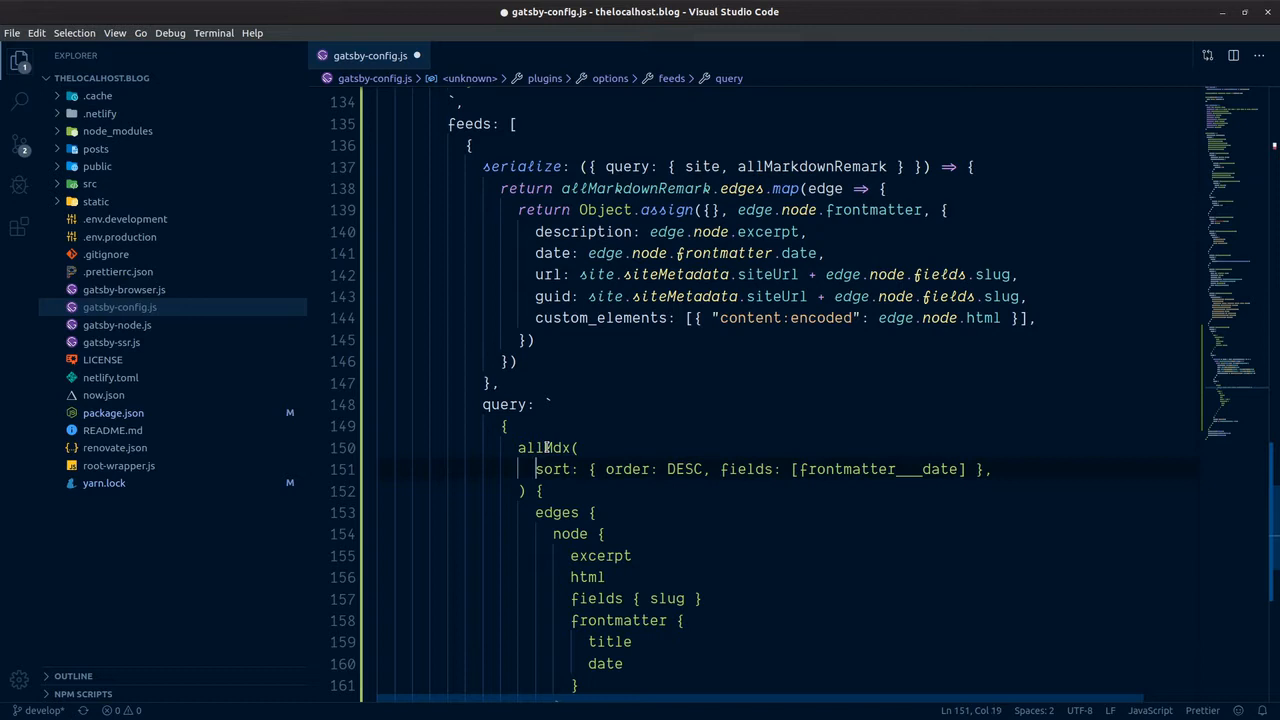
text(limit)
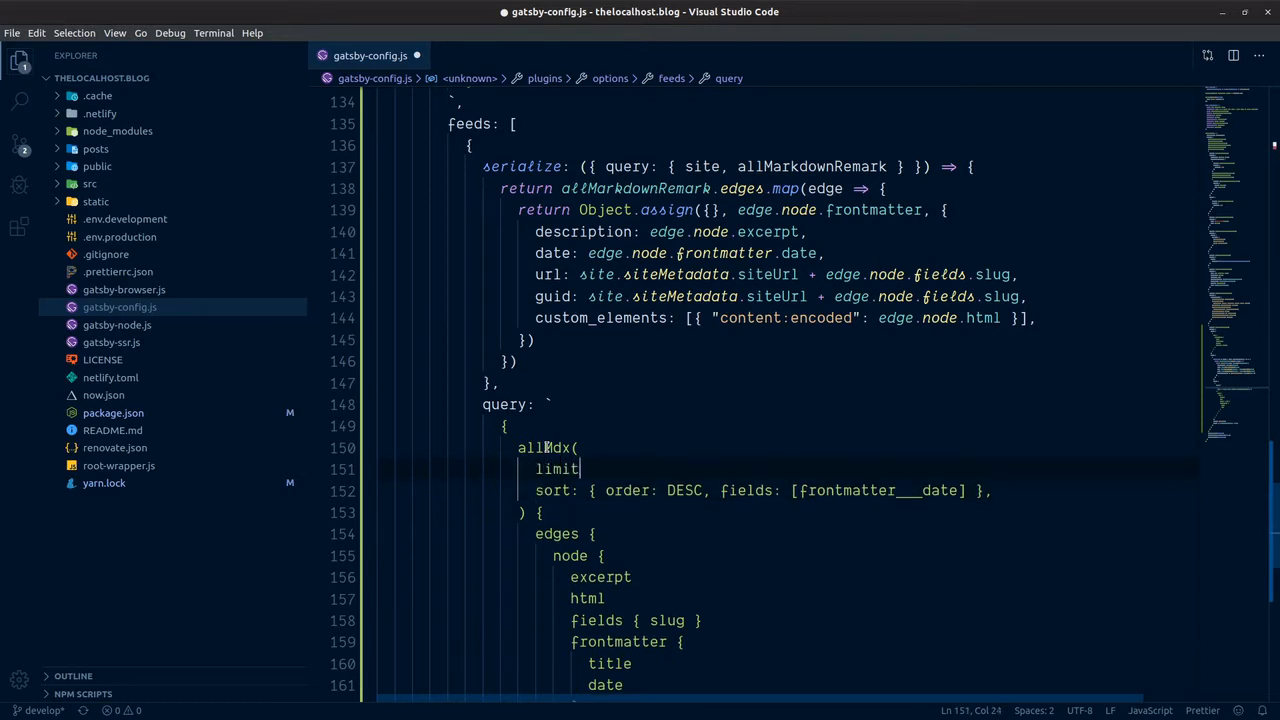
text(:)
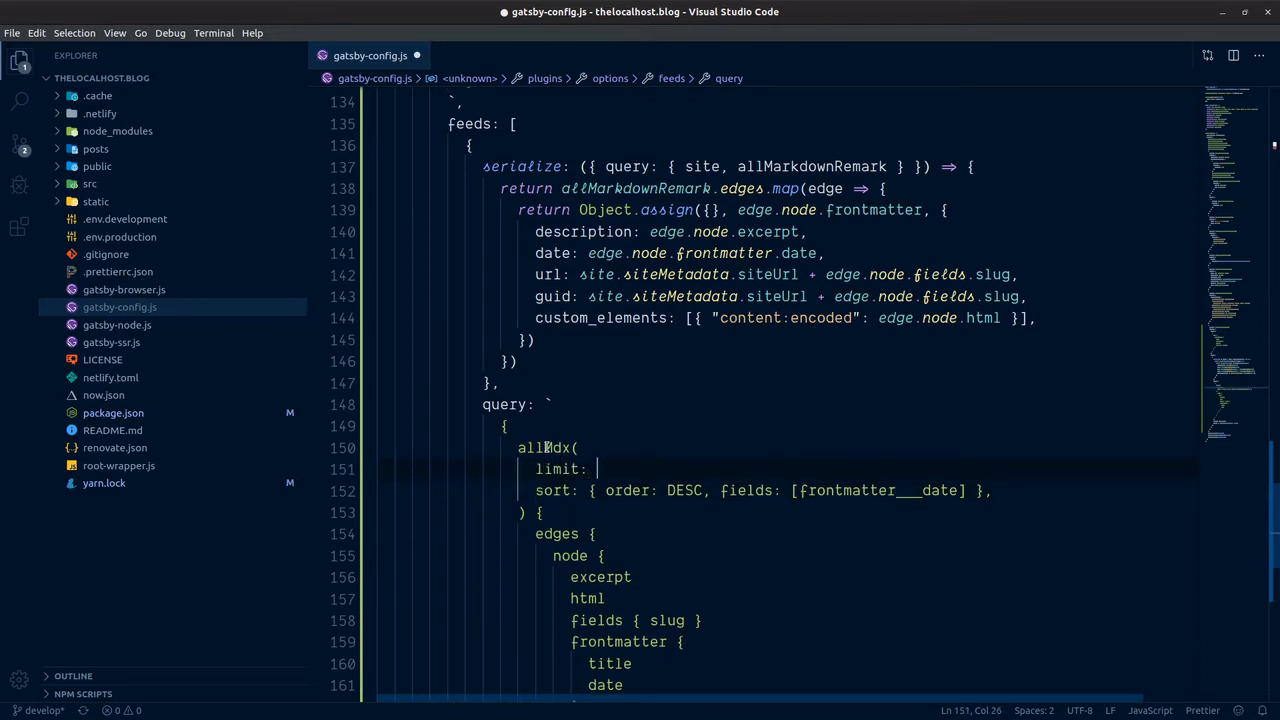
text(1000)
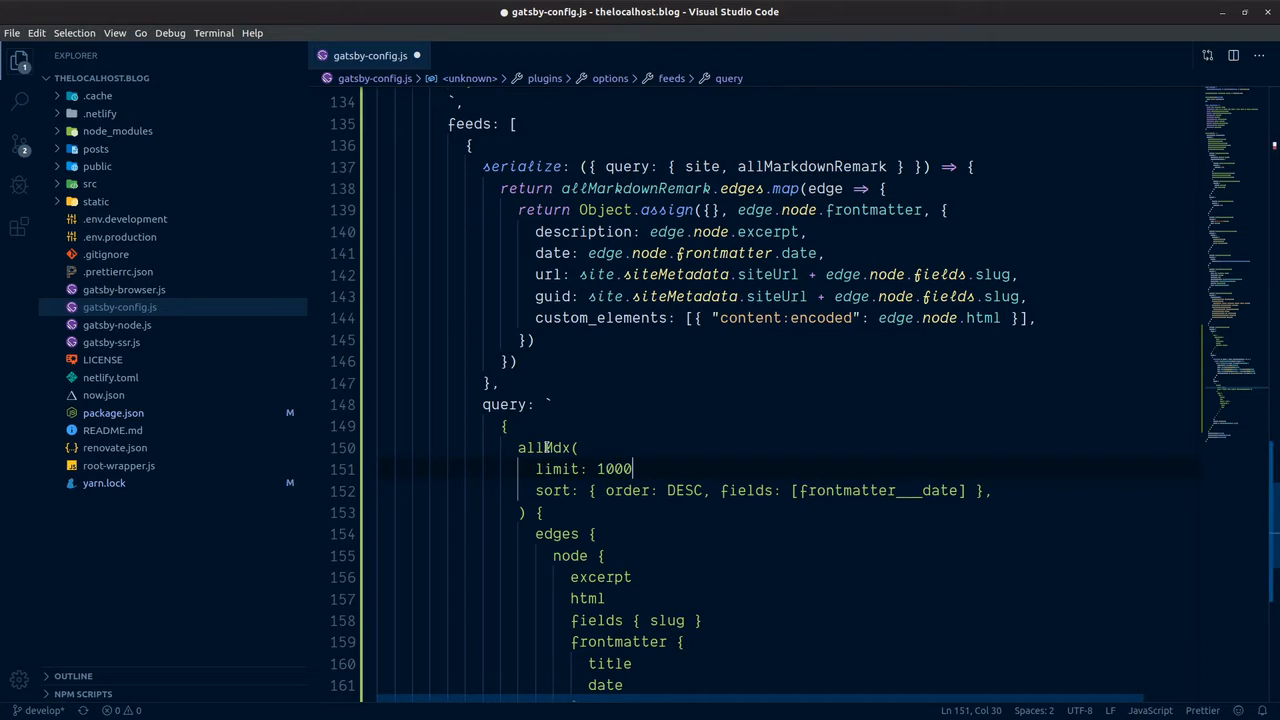
text(,)
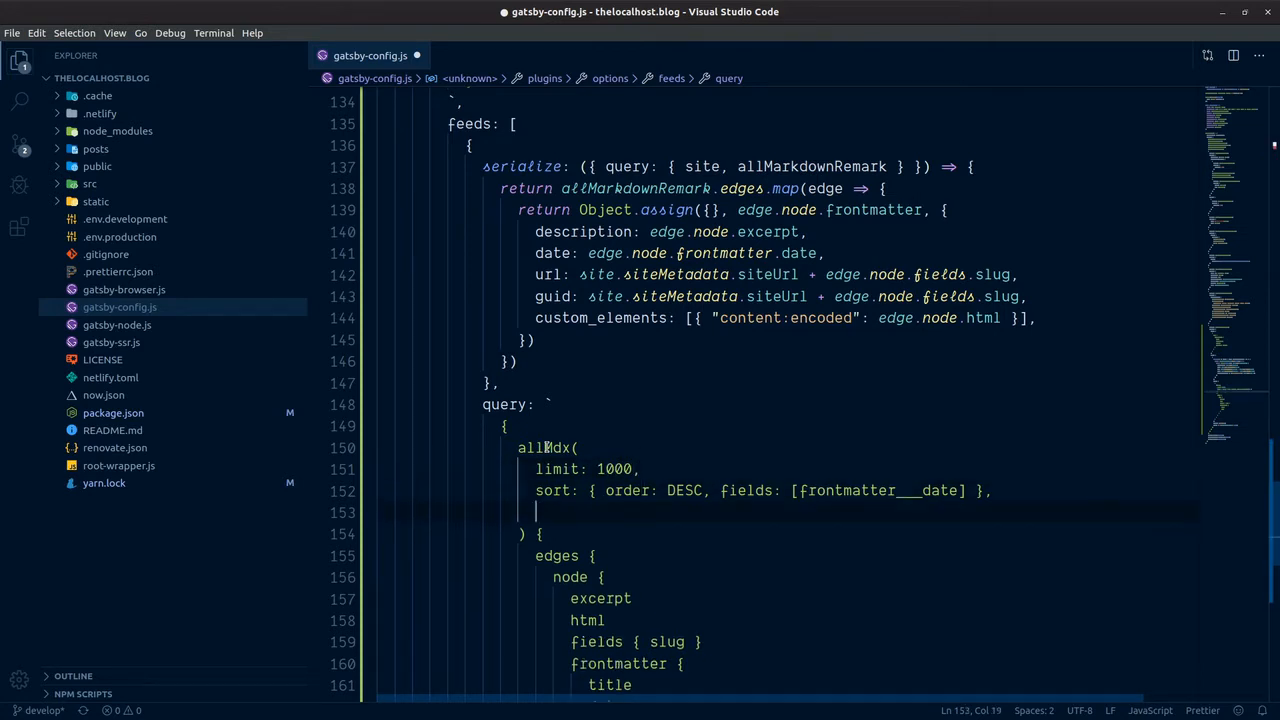
Add filter: {frontmatter: {published: {eq: true}}} to the feed query.
text(filter)
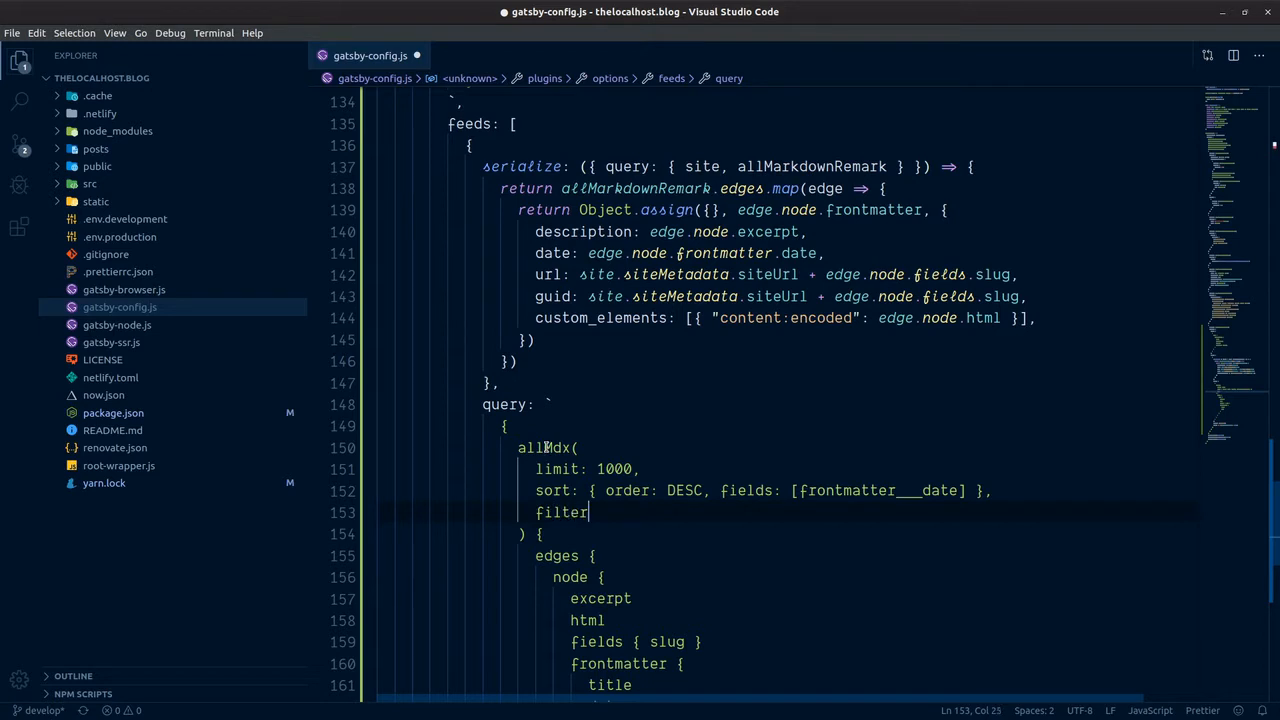
text(: {})
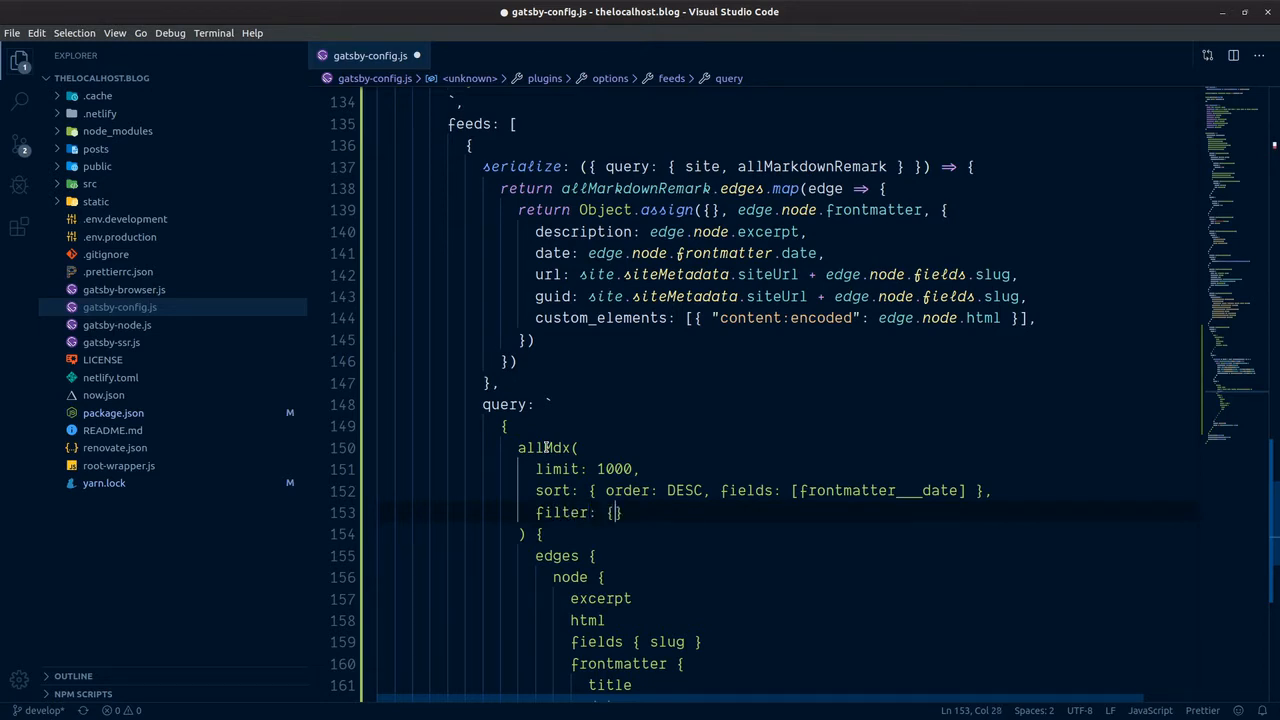
text(frontmatter: {)
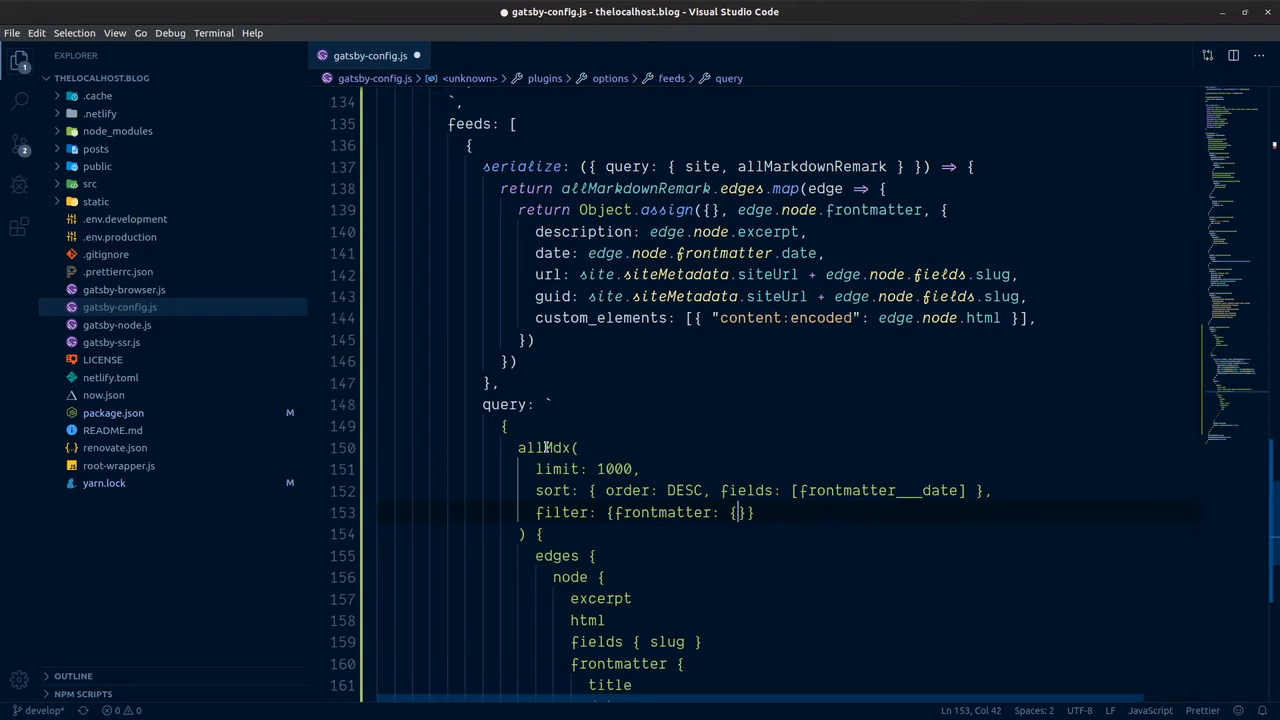
text(publish)
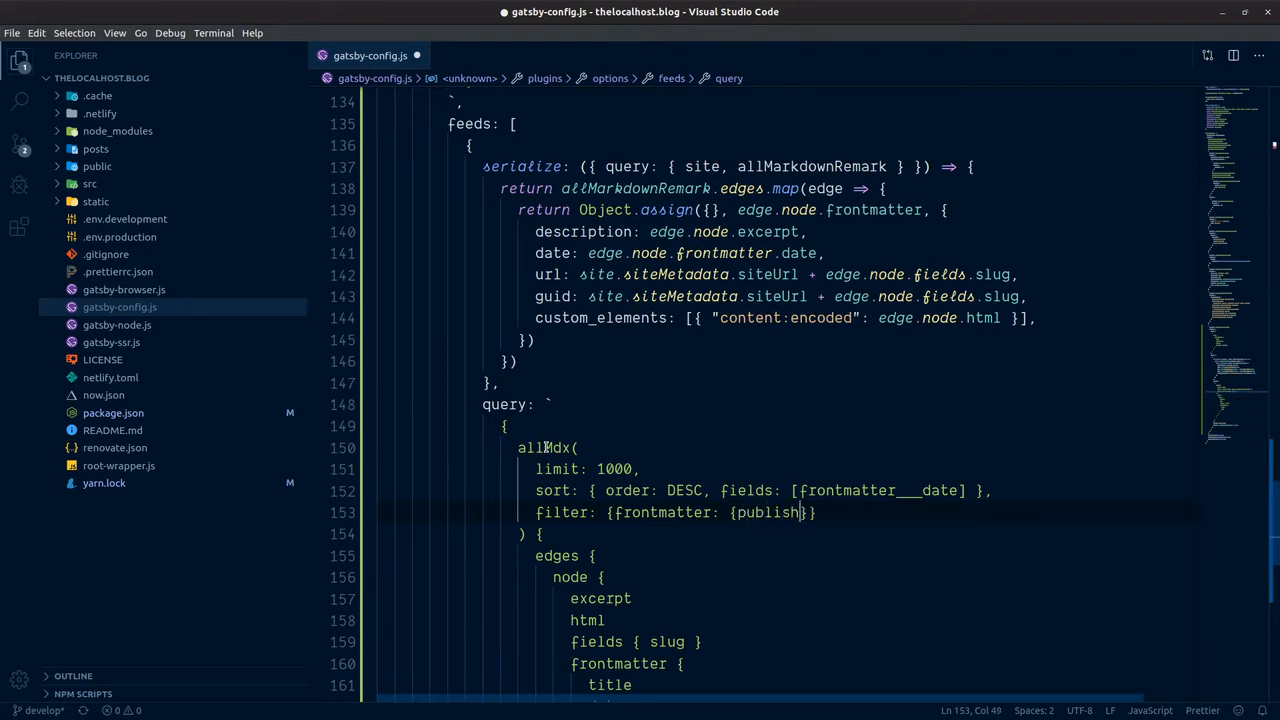
text(ed:)
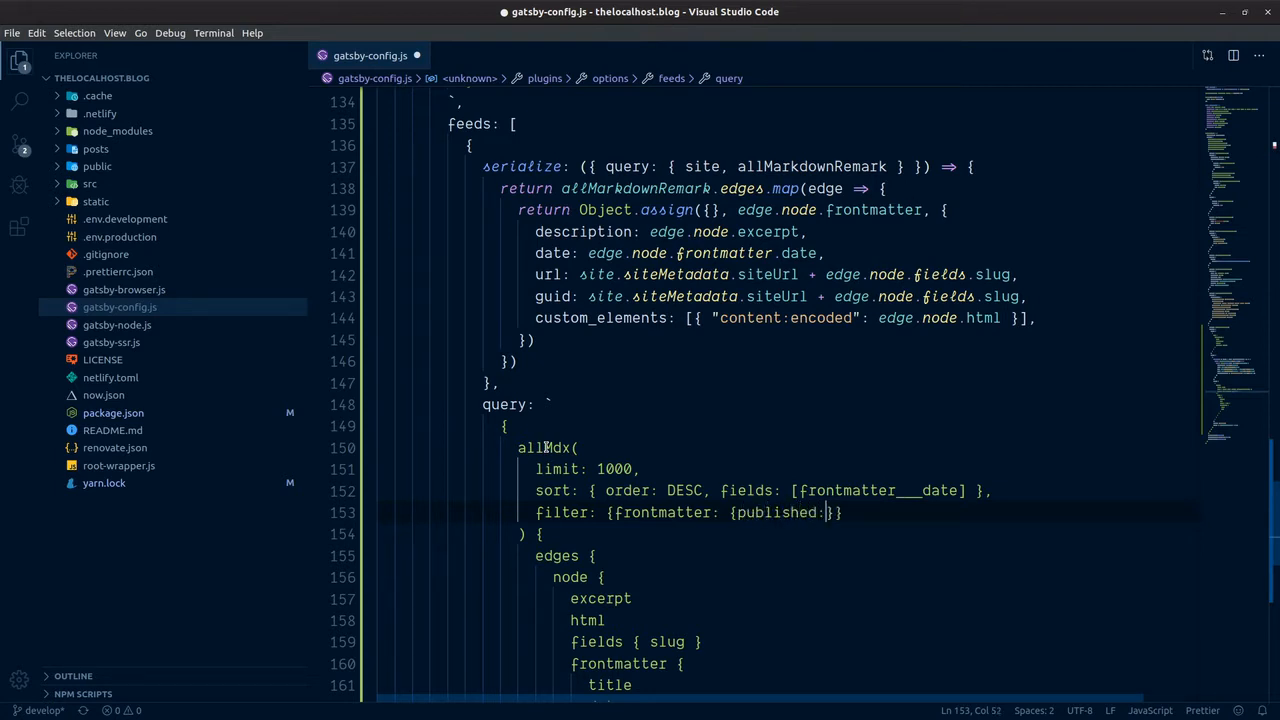
text({)
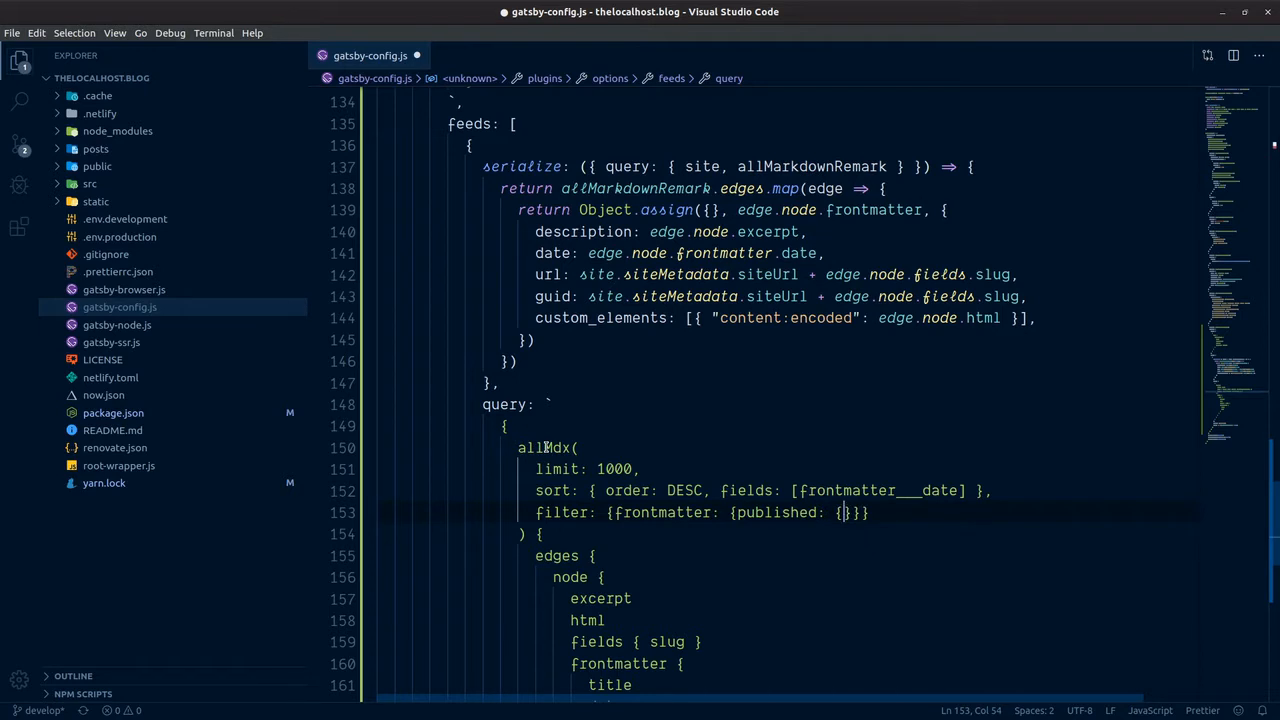
text(eq)
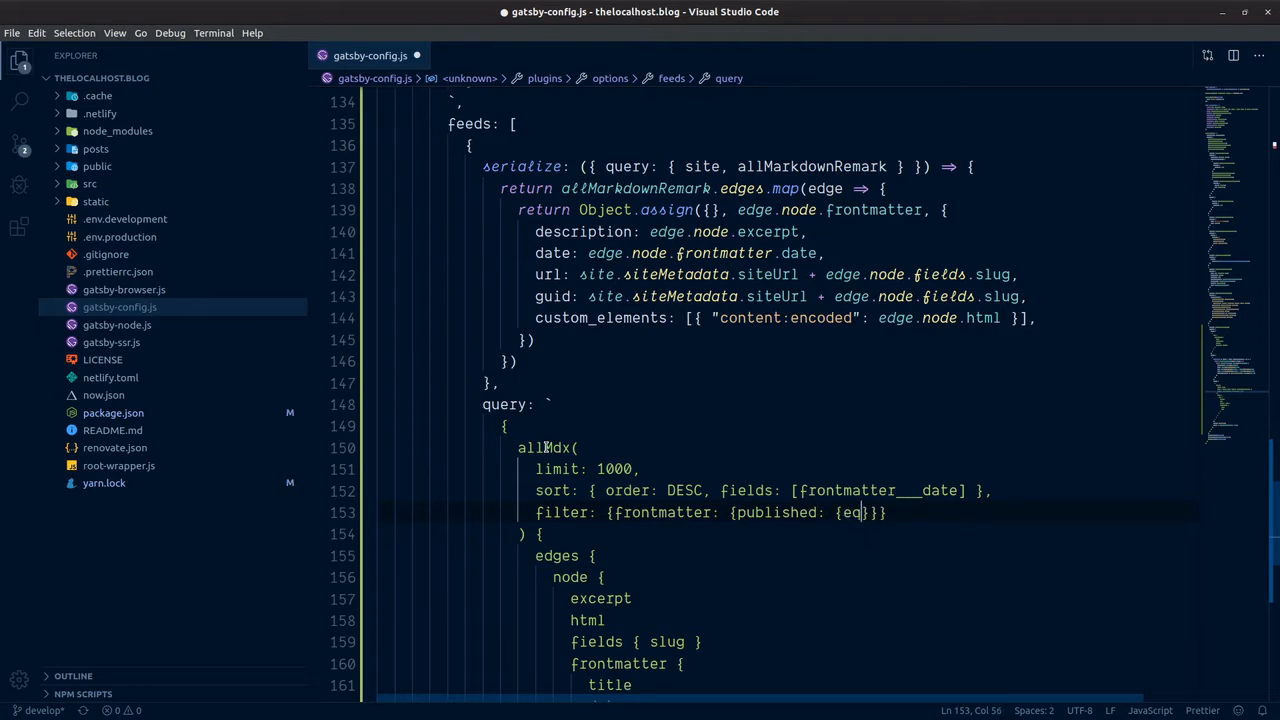
text(:)
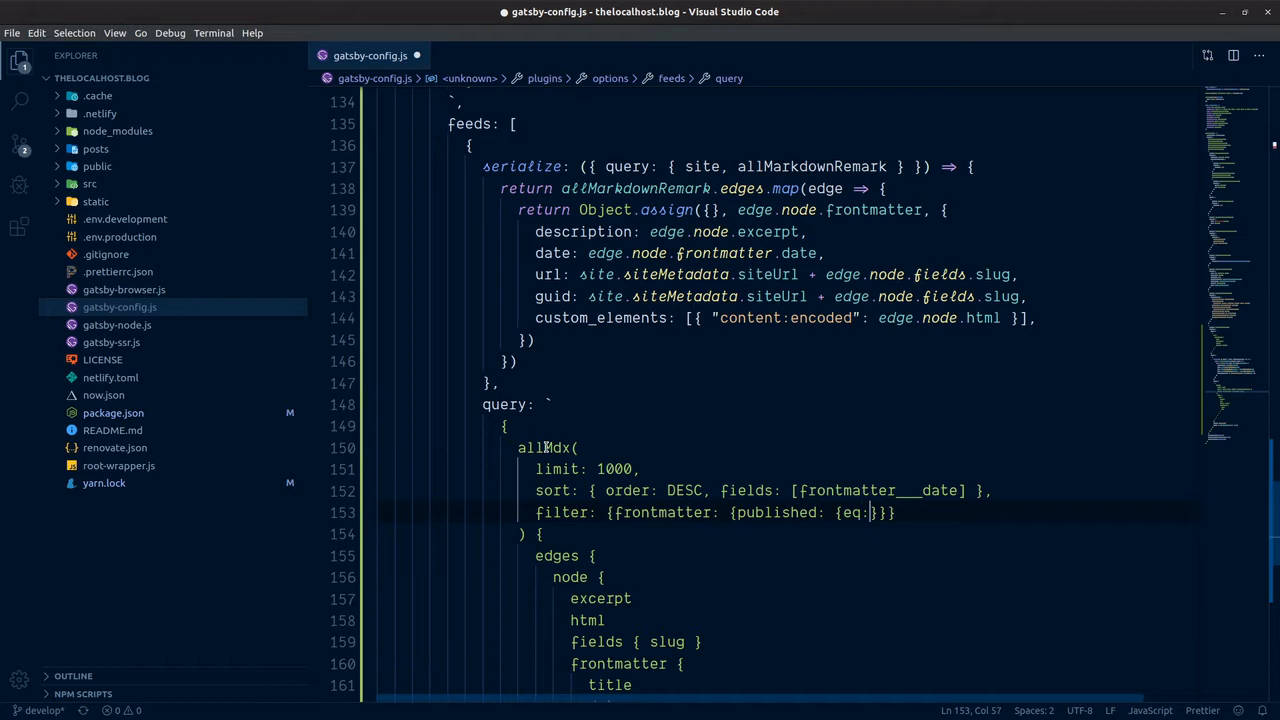
text(true)
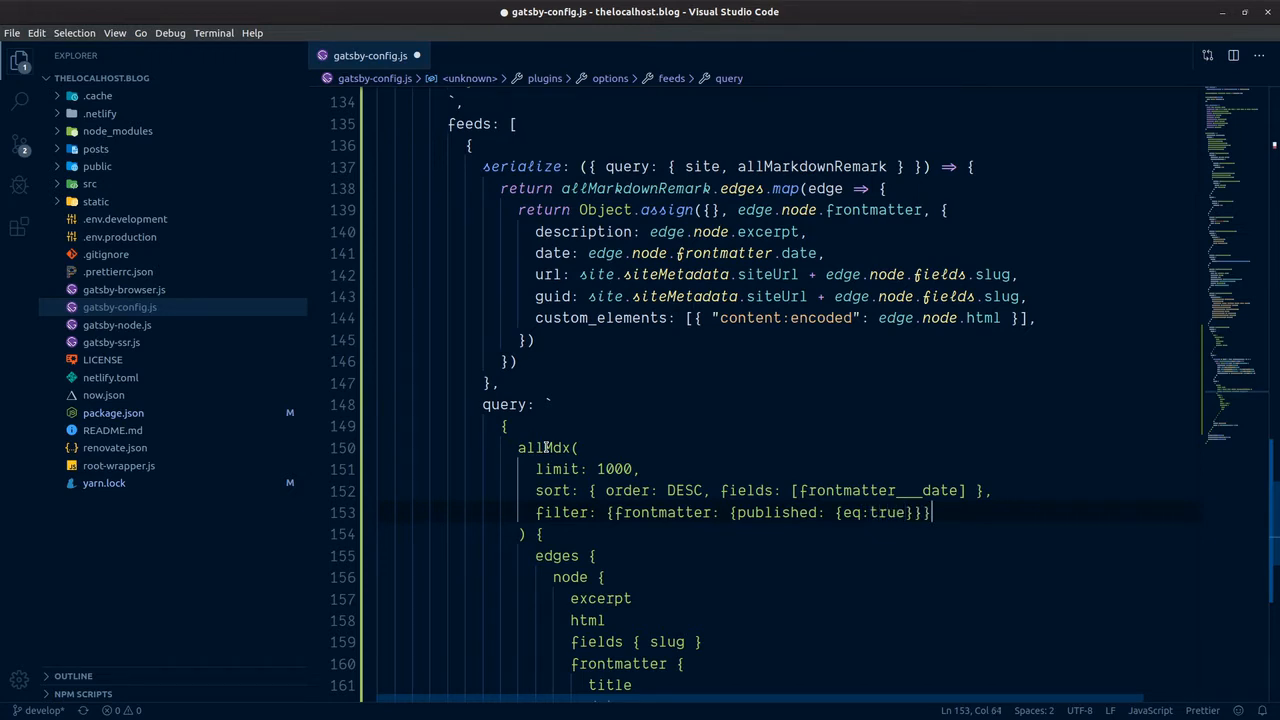
scroll(down, 3)
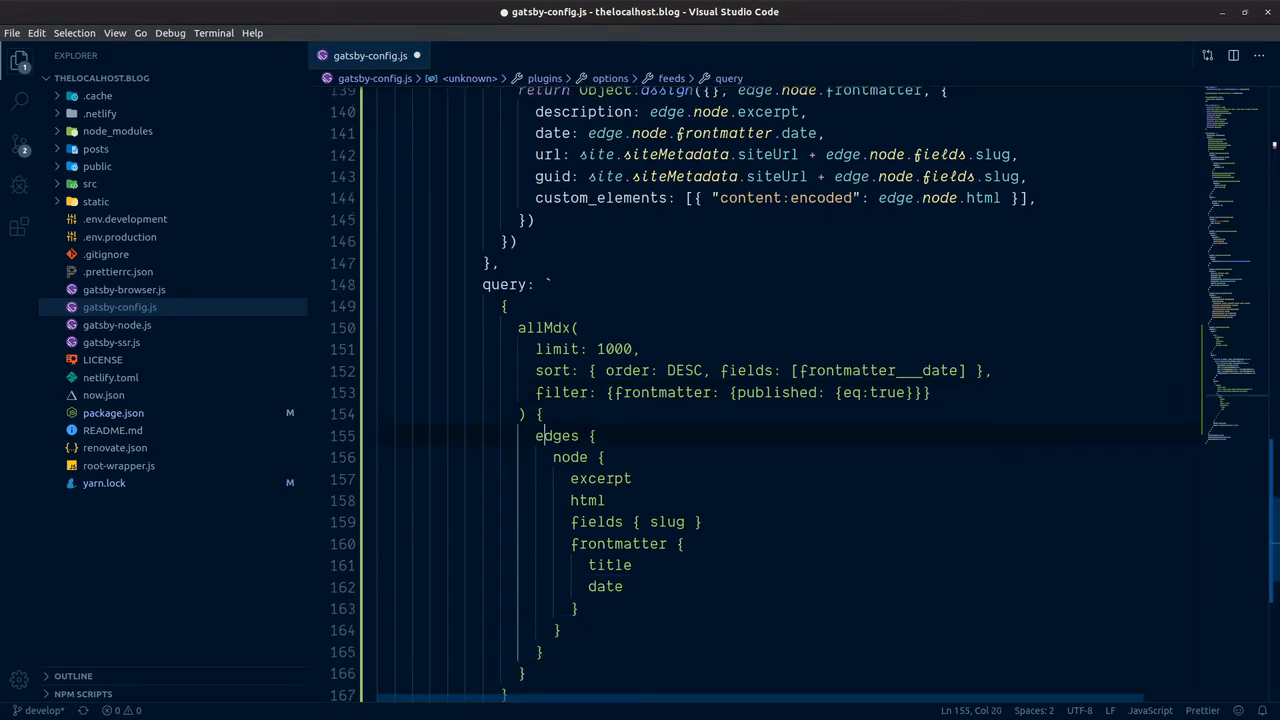
mouse_move(578, 481)
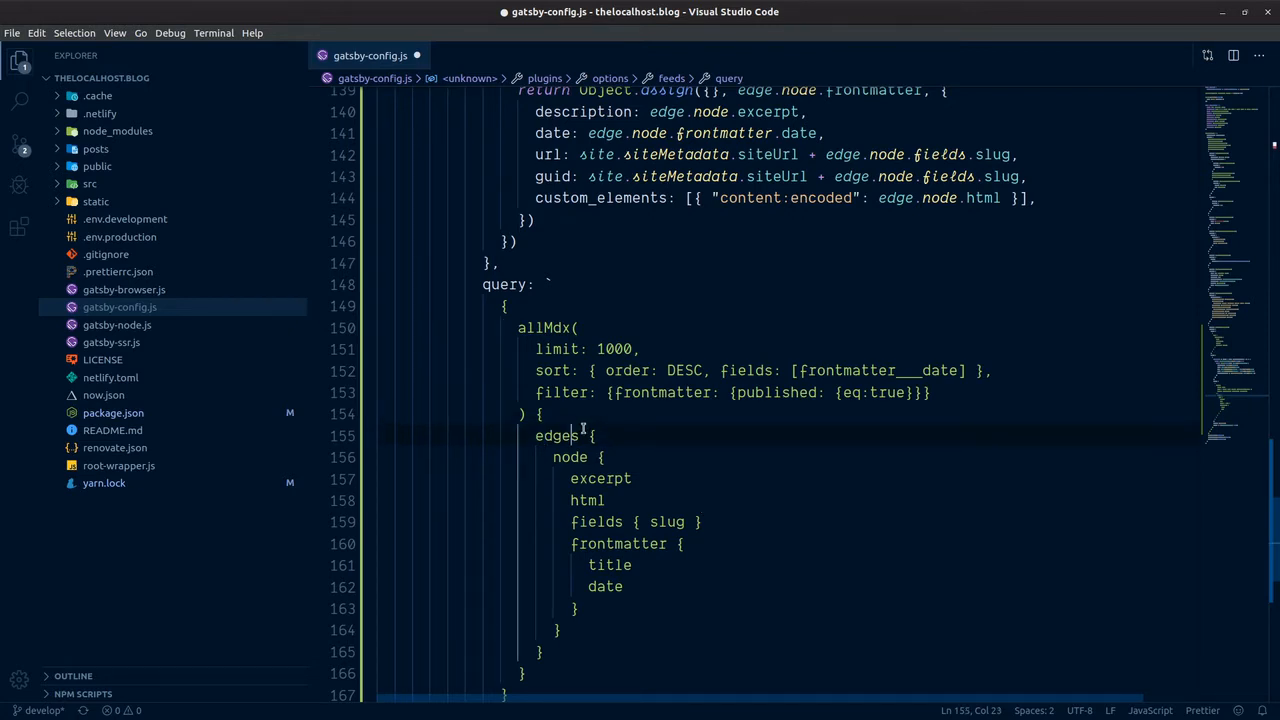
Remove the edges wrapper, rename node to nodes, and put the output path in backticks.
double_click(557, 435)
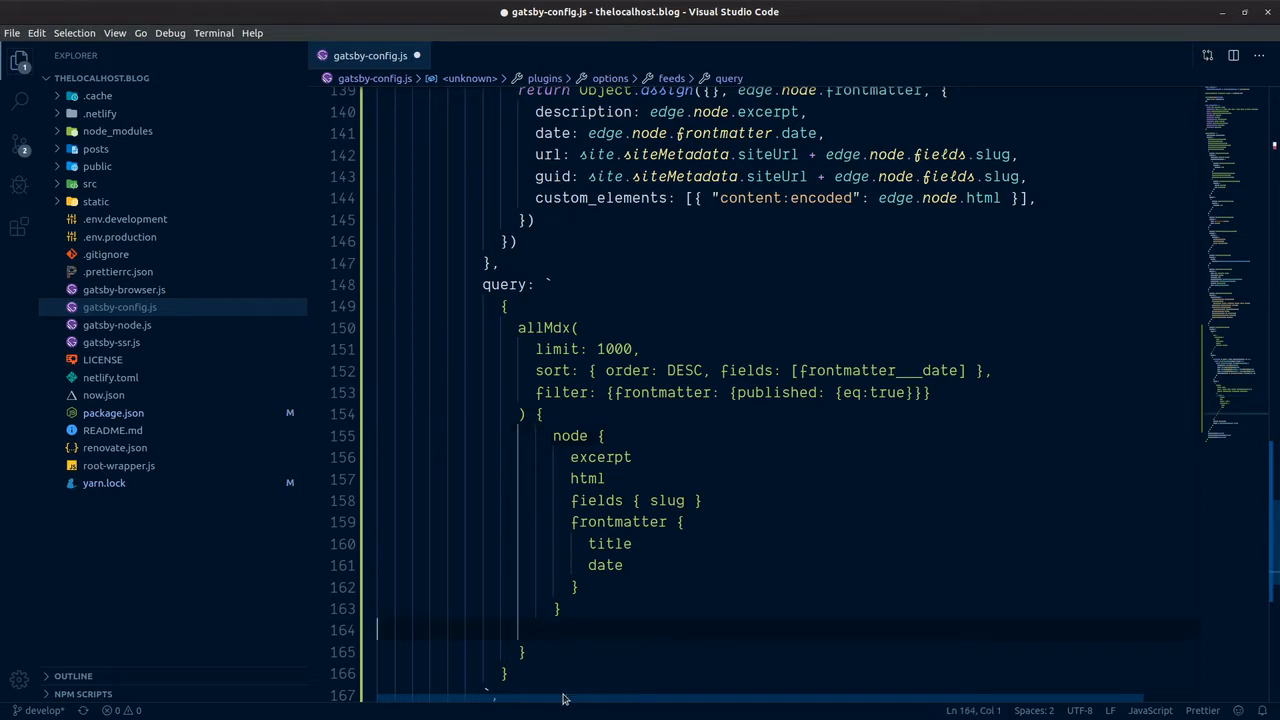
click(591, 478)
text(s)
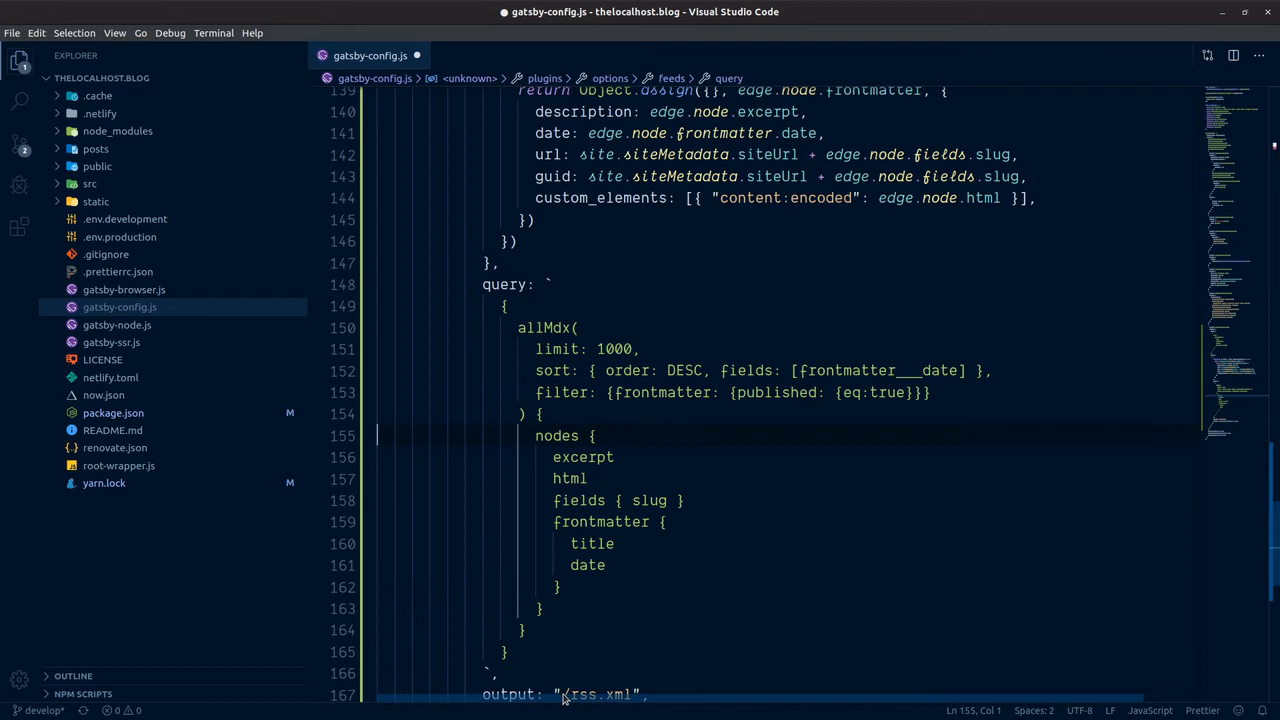
mouse_move(600, 506)
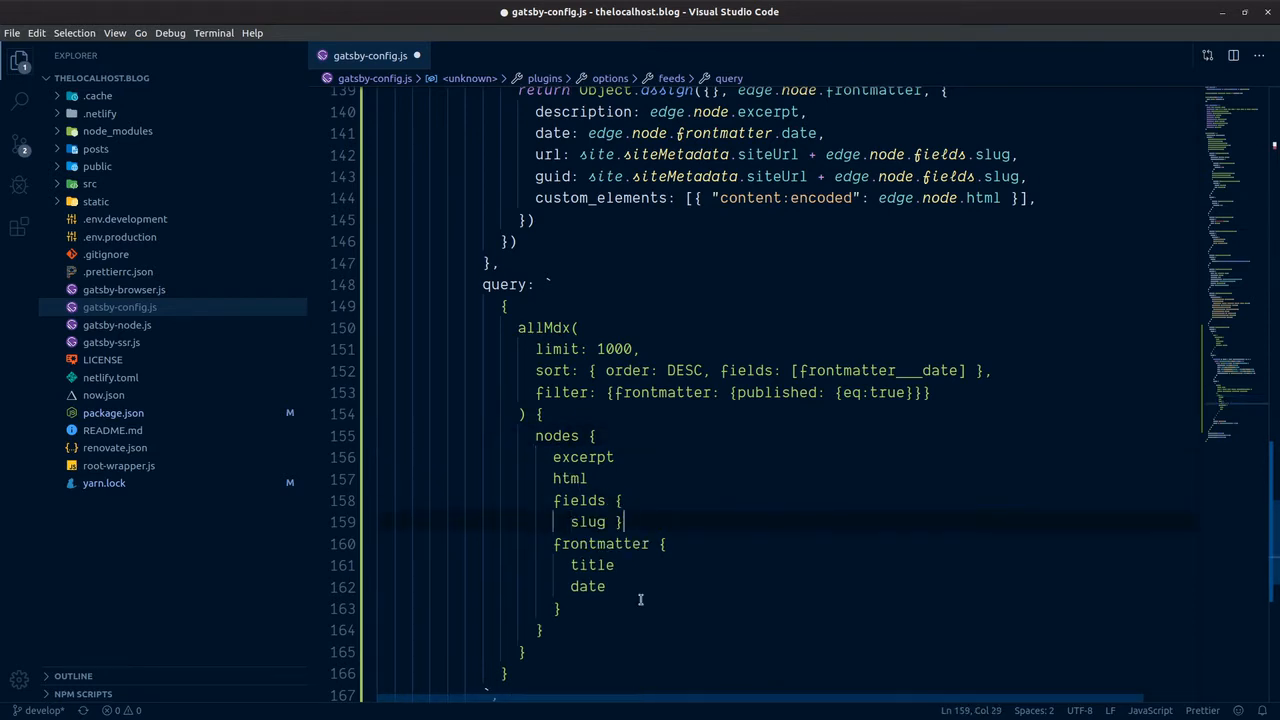
key(Enter)
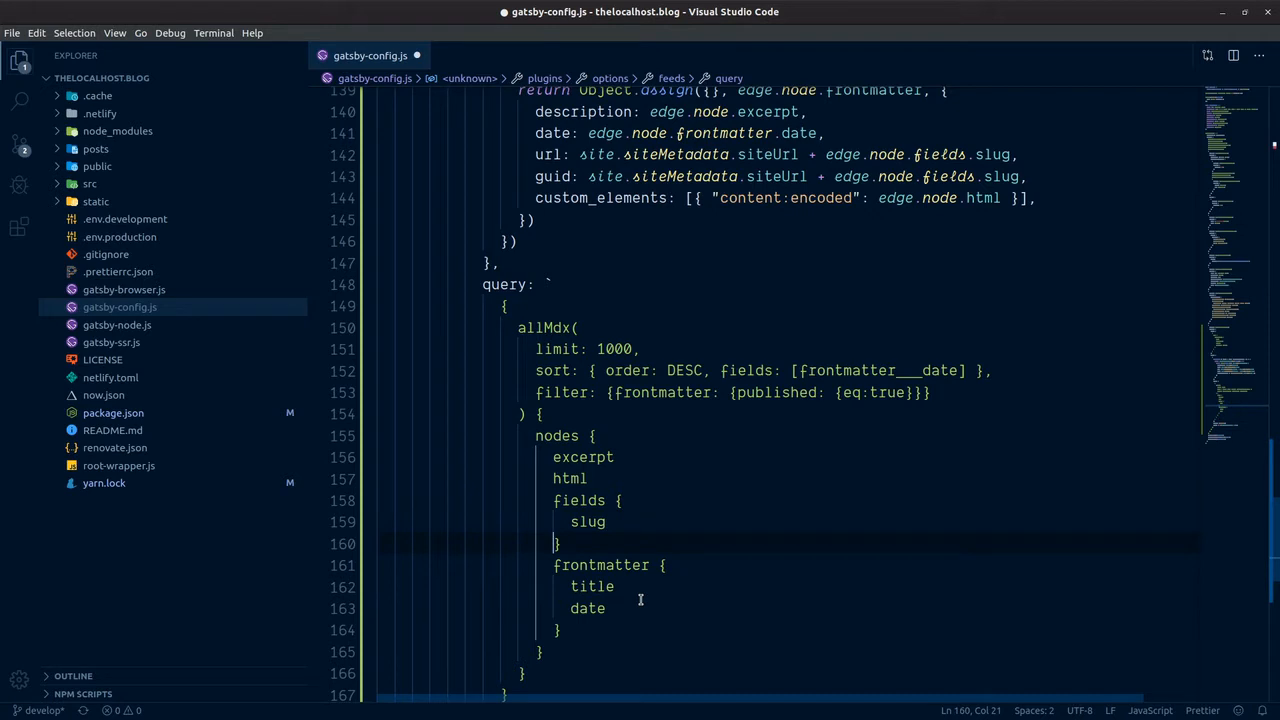
scroll(down, 3)
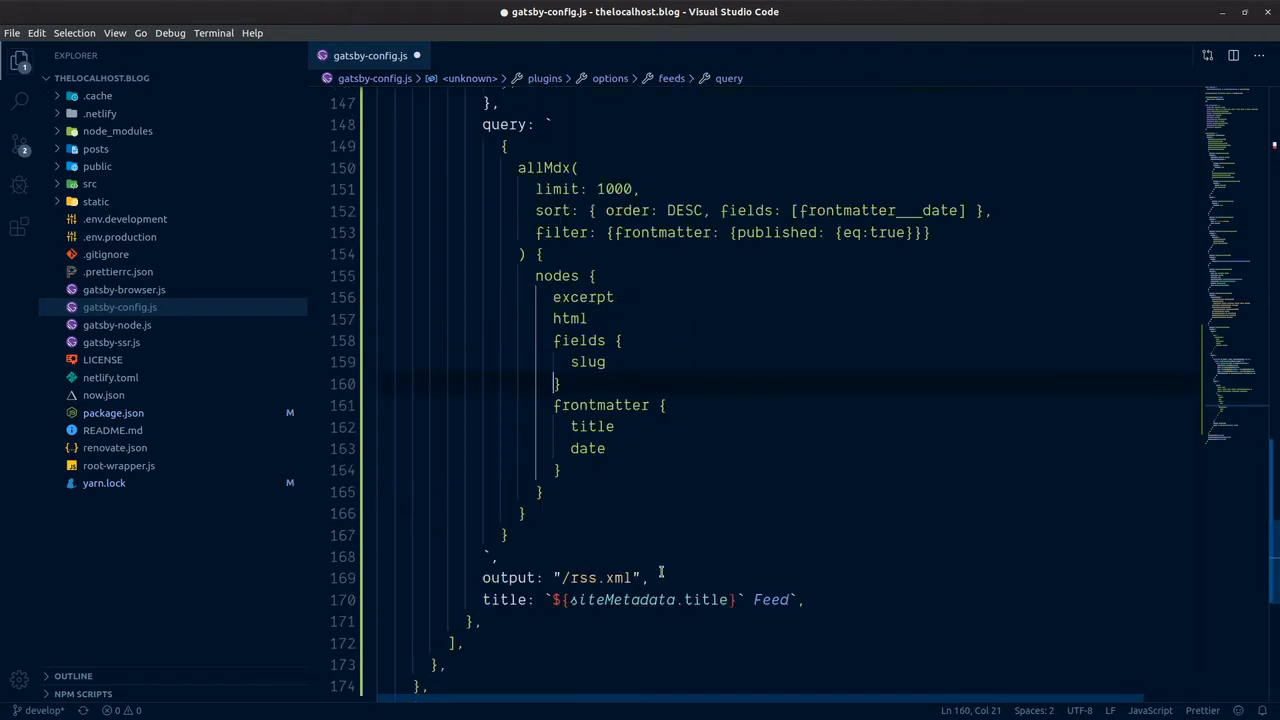
scroll(up, 3)
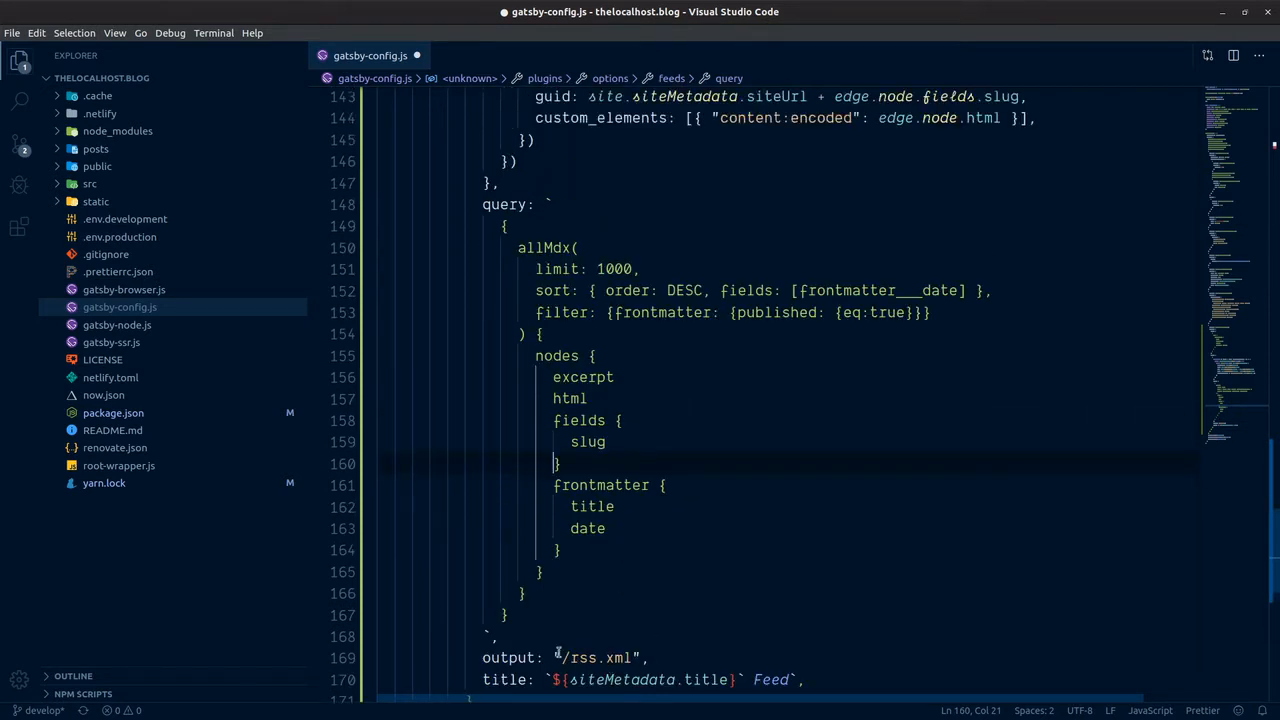
click(560, 657)
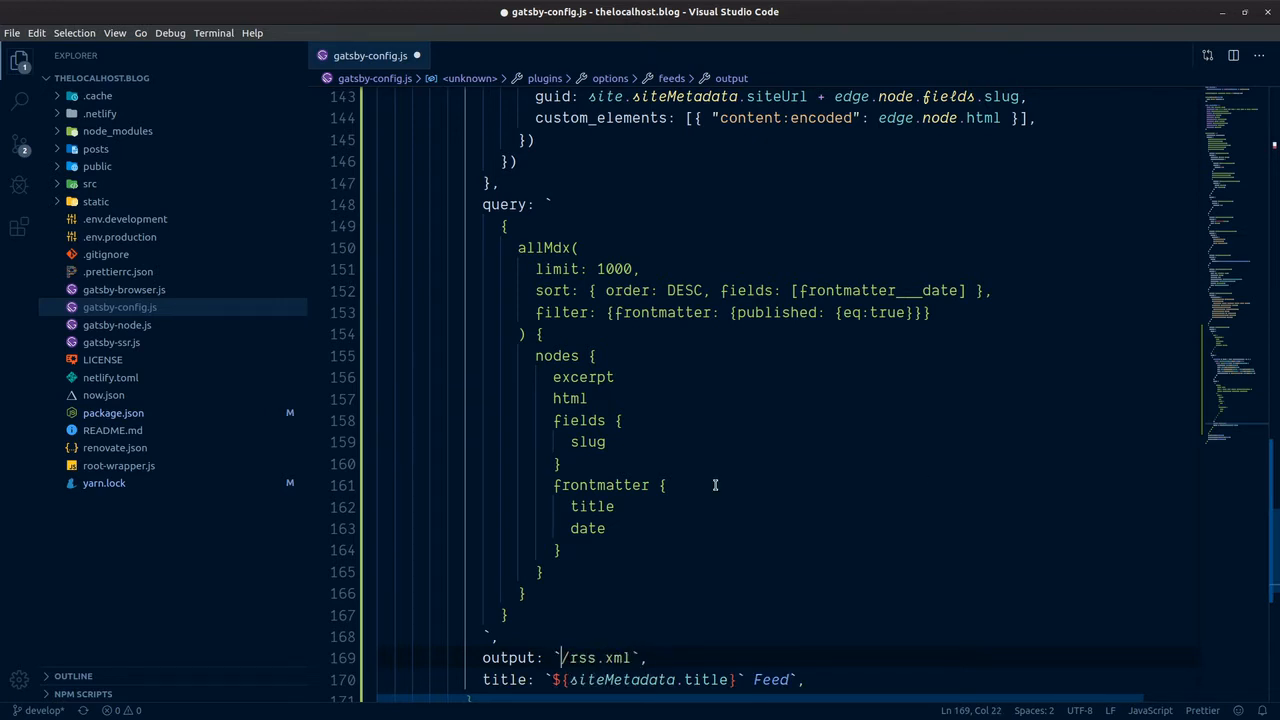
Delete the redundant site_url: siteUrl line from the siteMetadata query.
scroll(up, 3)
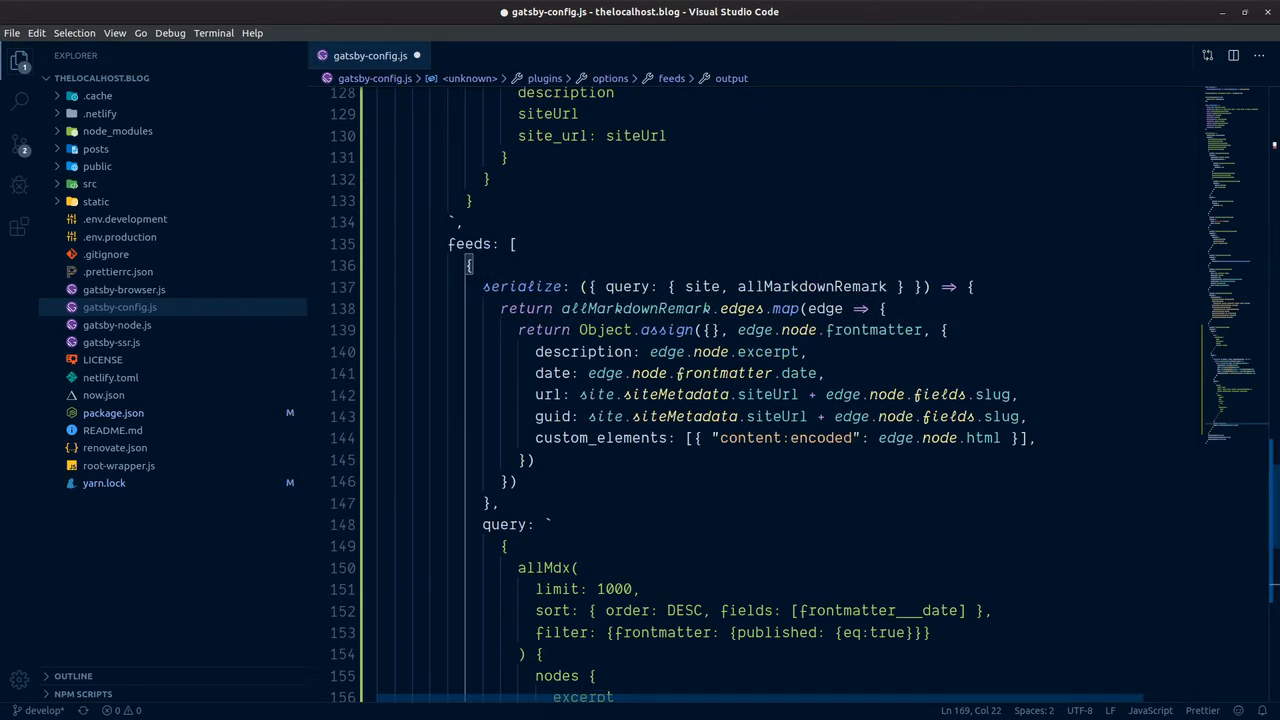
scroll(up, 3)
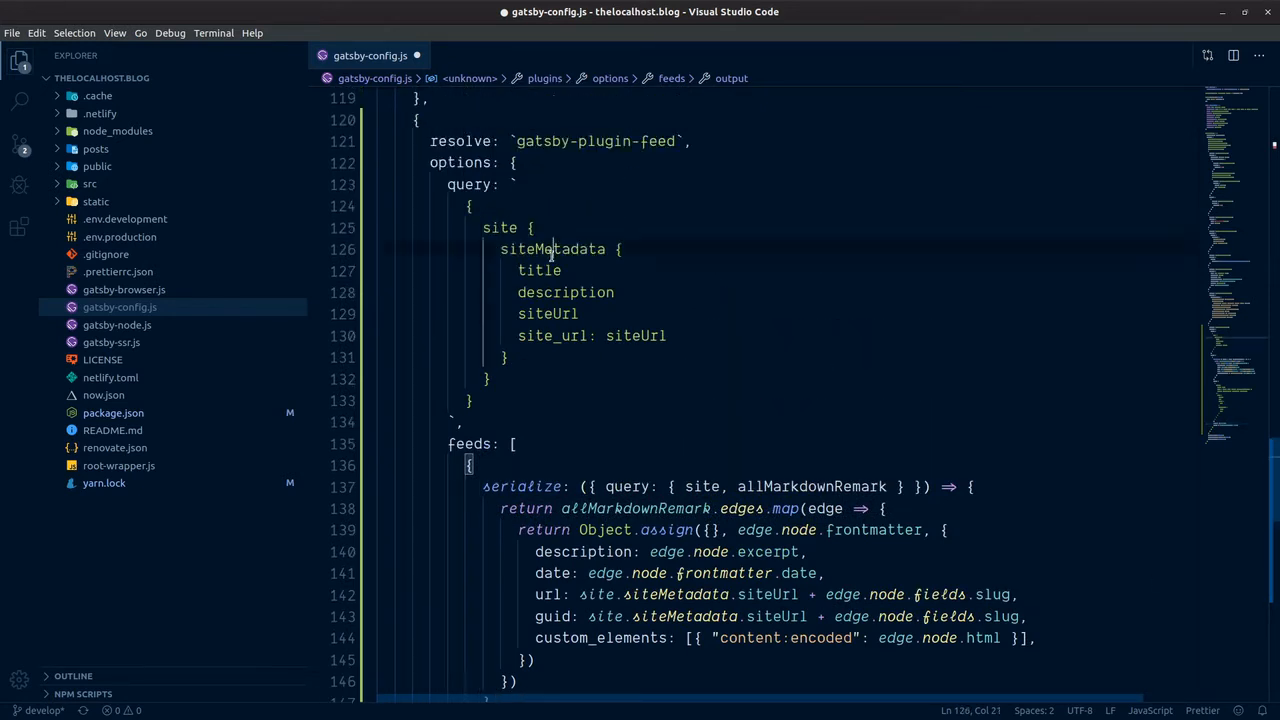
click(549, 249)
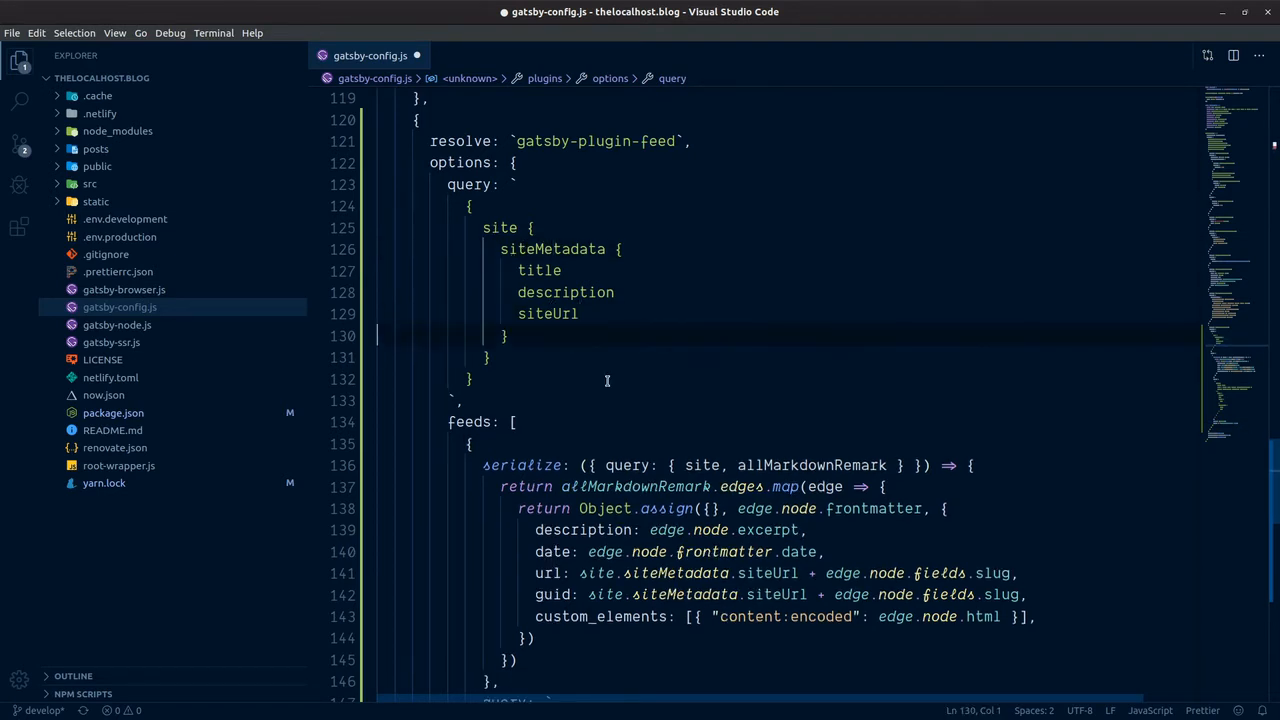
scroll(down, 3)
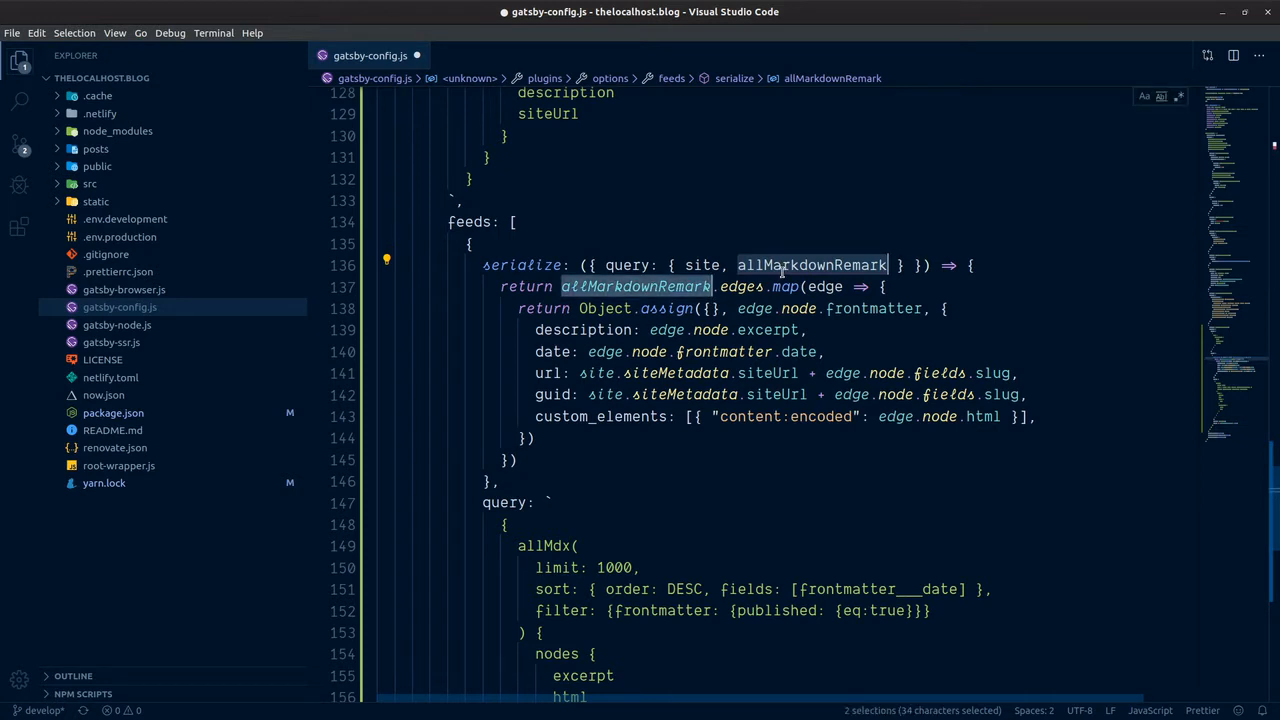
Rename allMarkdownRemark to allMdx and edges to nodes in the serializer.
text(allMdx)
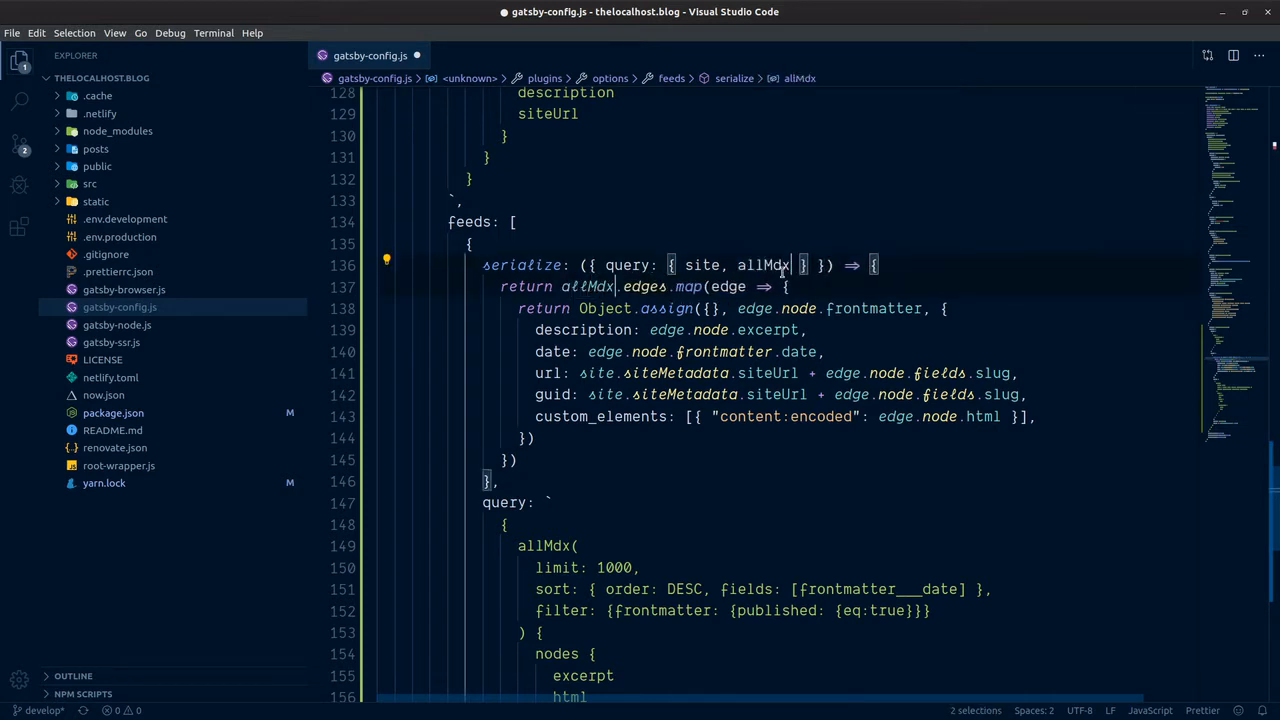
double_click(762, 265)
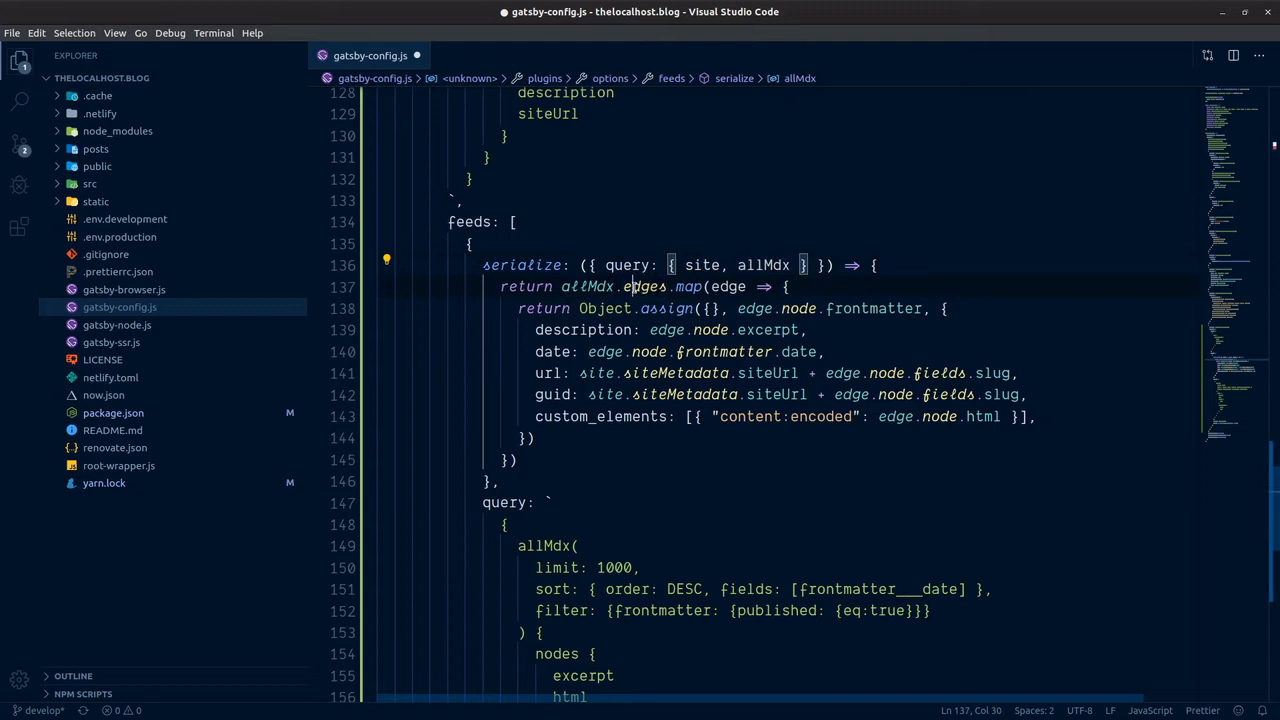
double_click(644, 287)
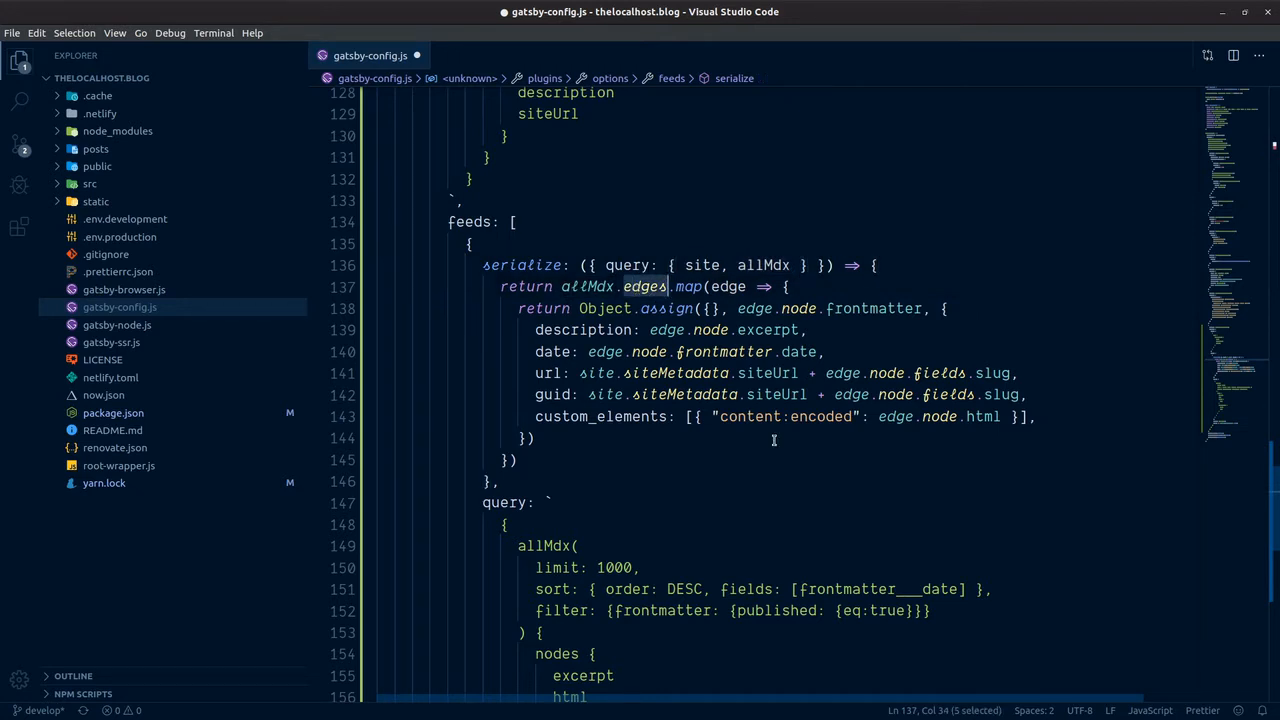
text(nodes)
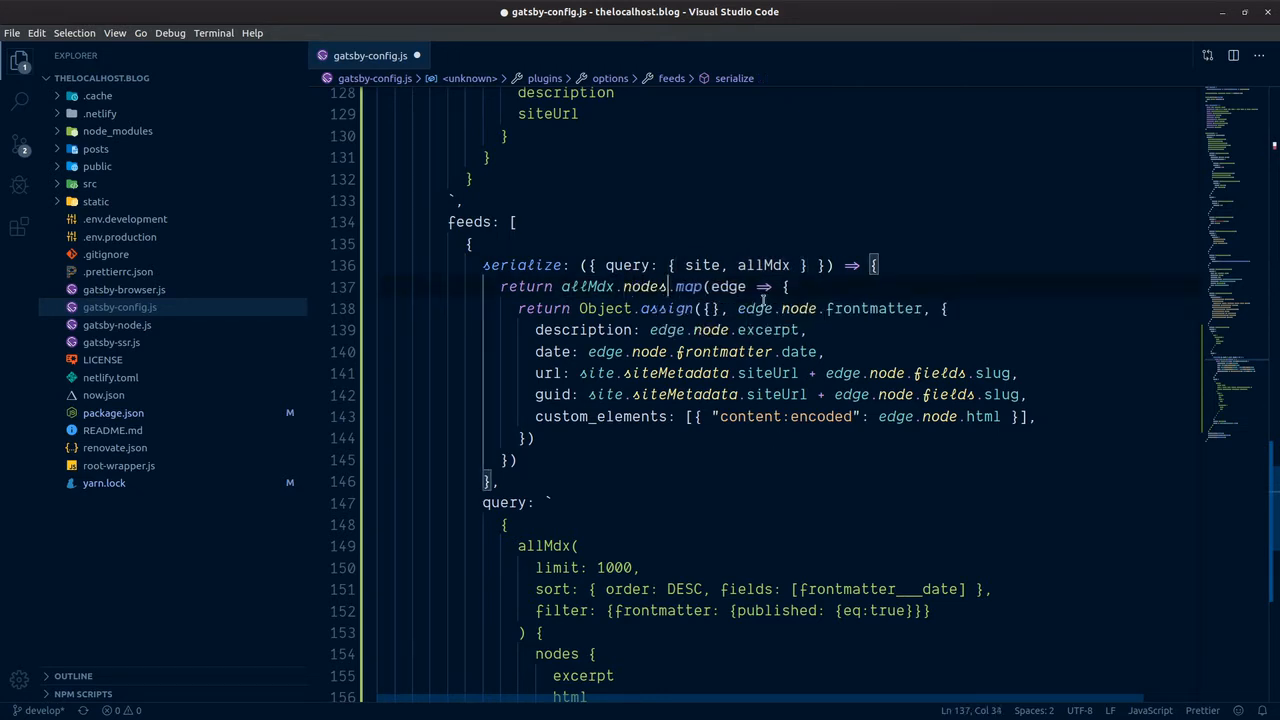
double_click(727, 287)
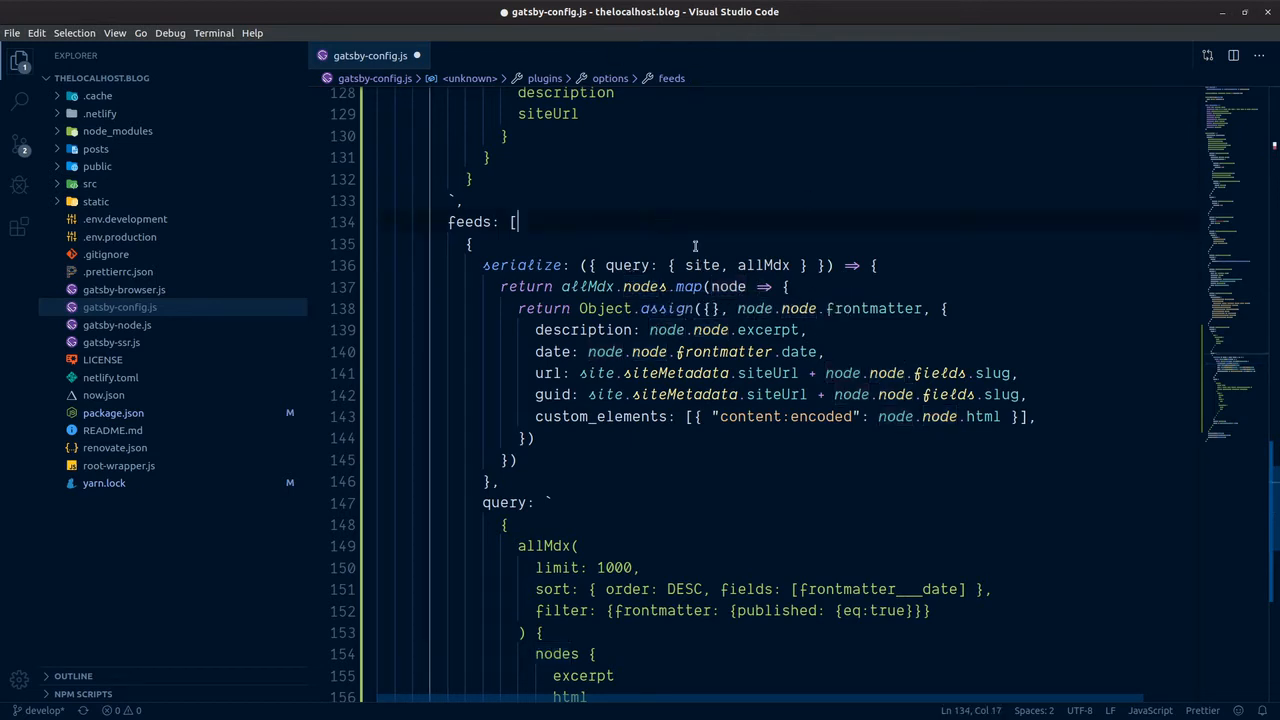
Remove the duplicate node. prefixes in description, url and guid, then save.
double_click(754, 308)
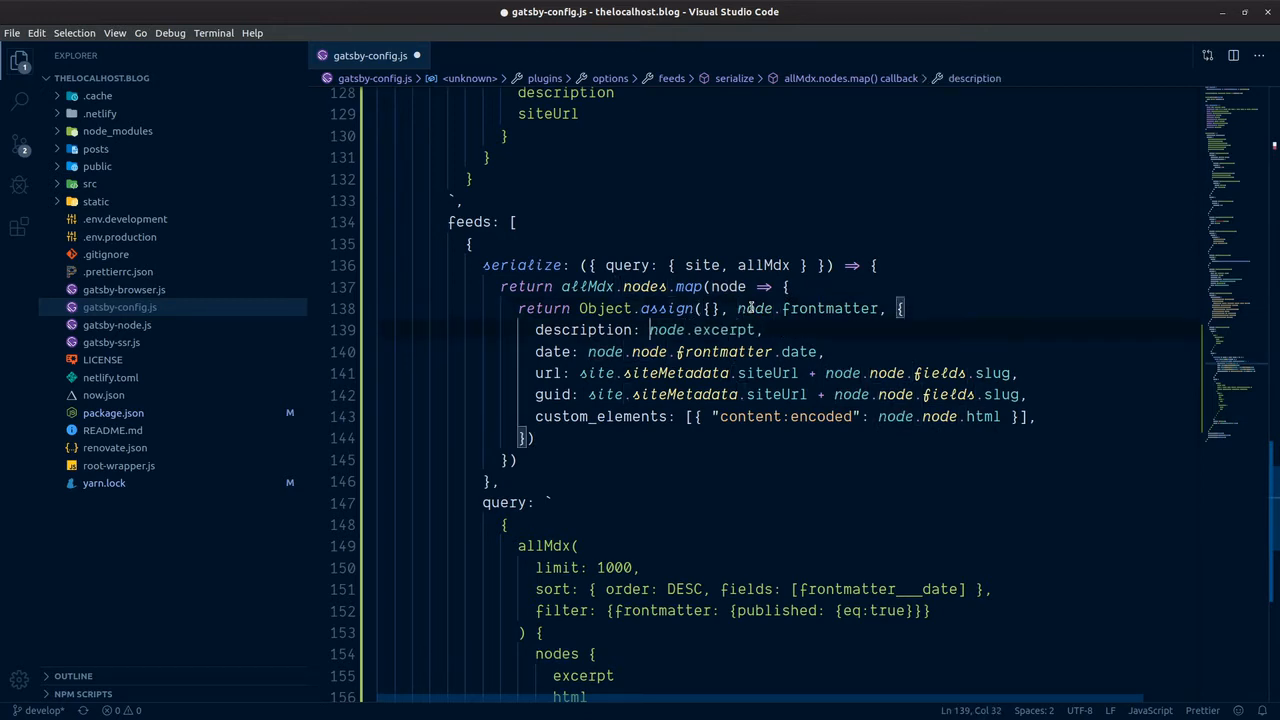
click(589, 351)
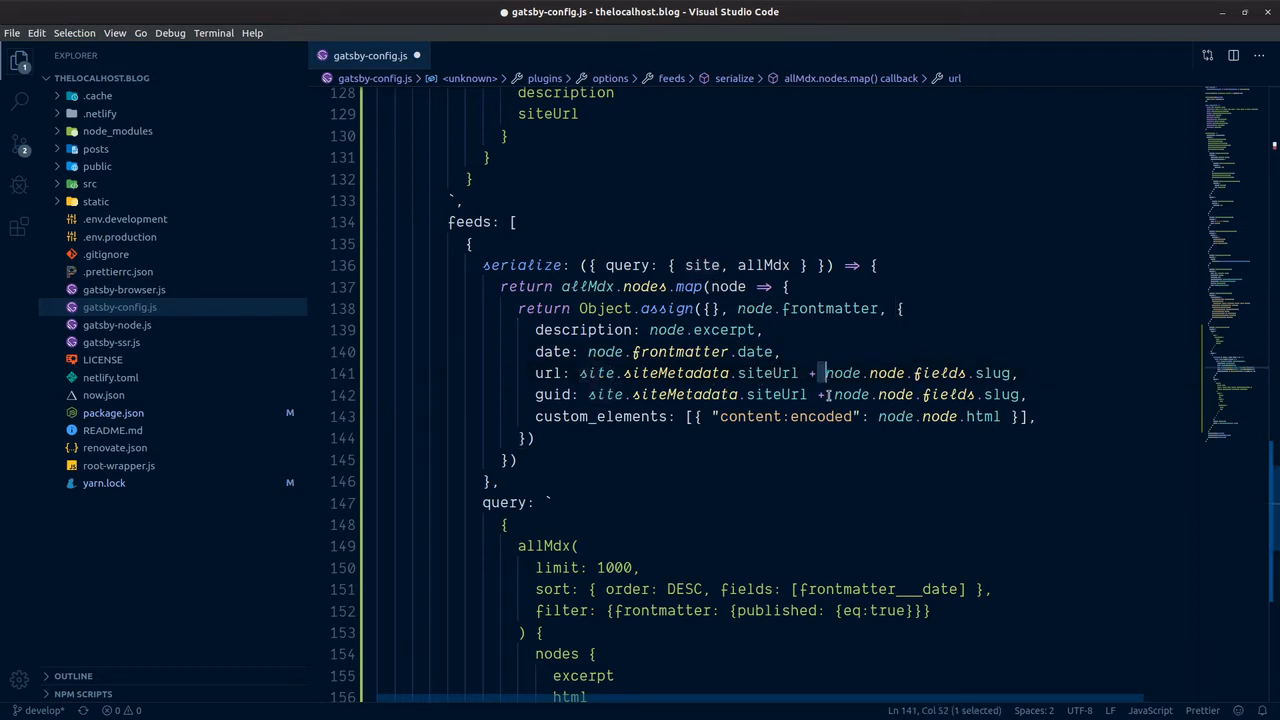
click(832, 394)
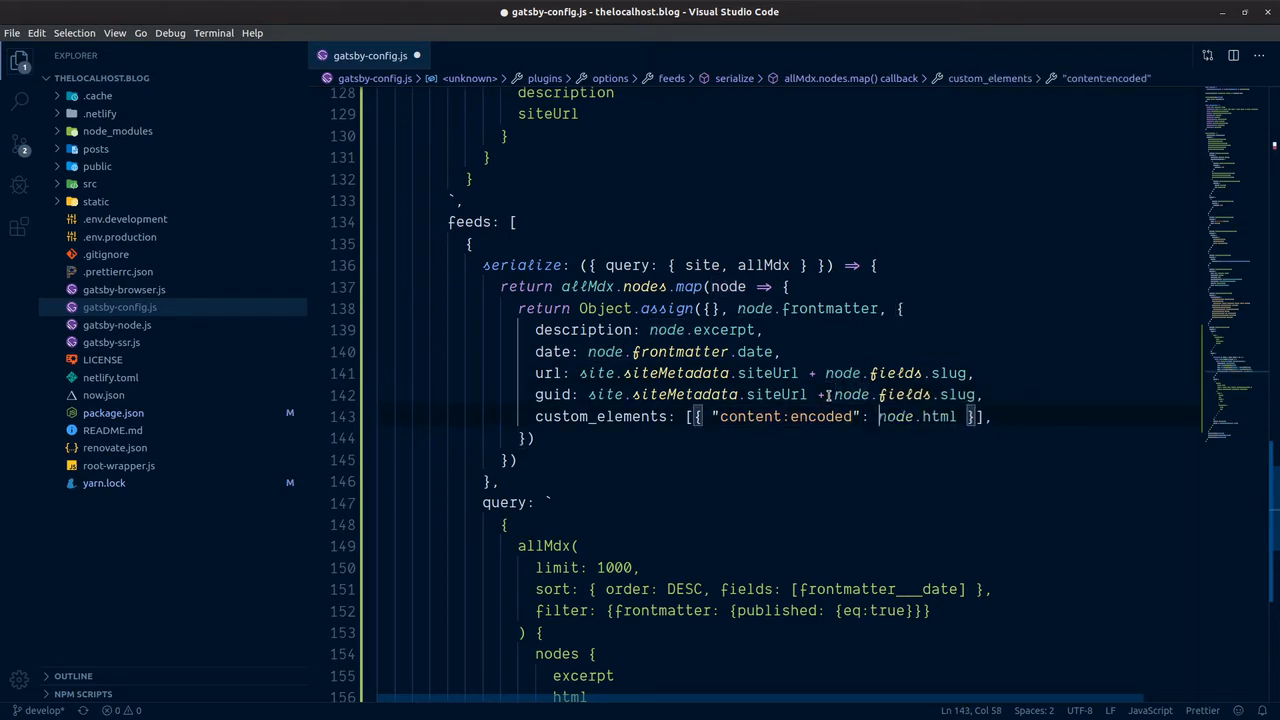
key(ctrl+s)
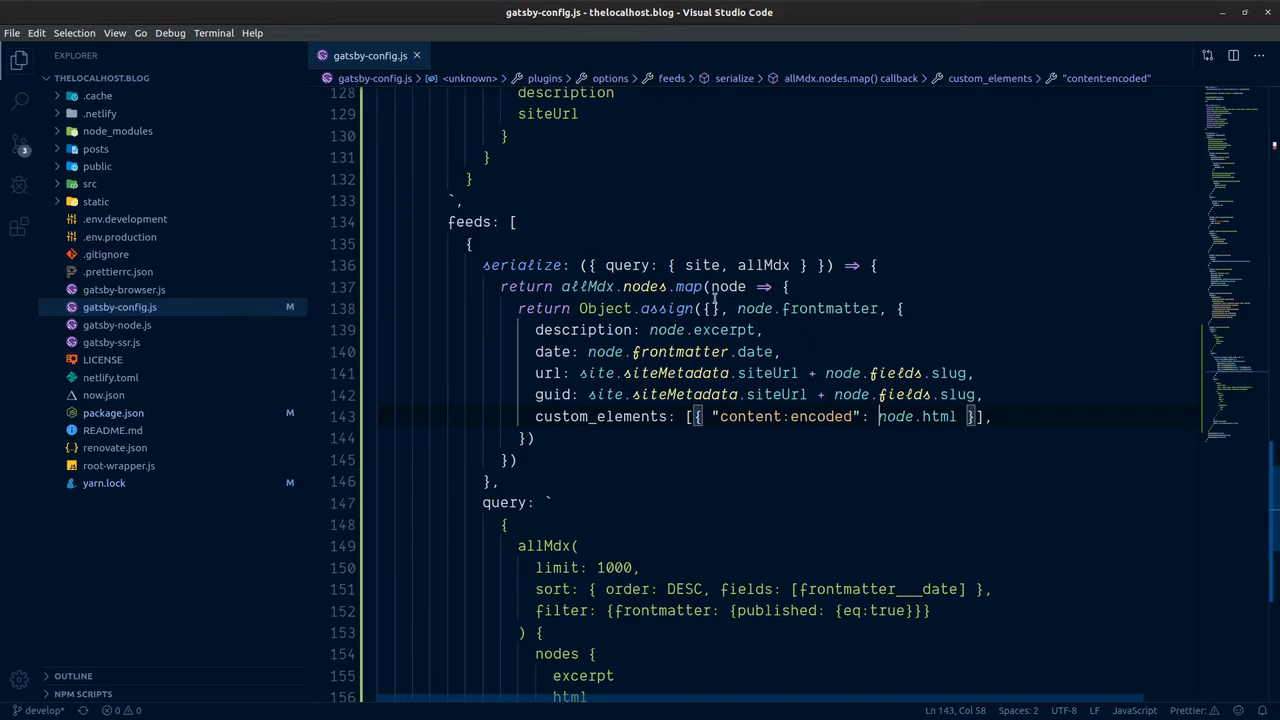
mouse_move(598, 479)
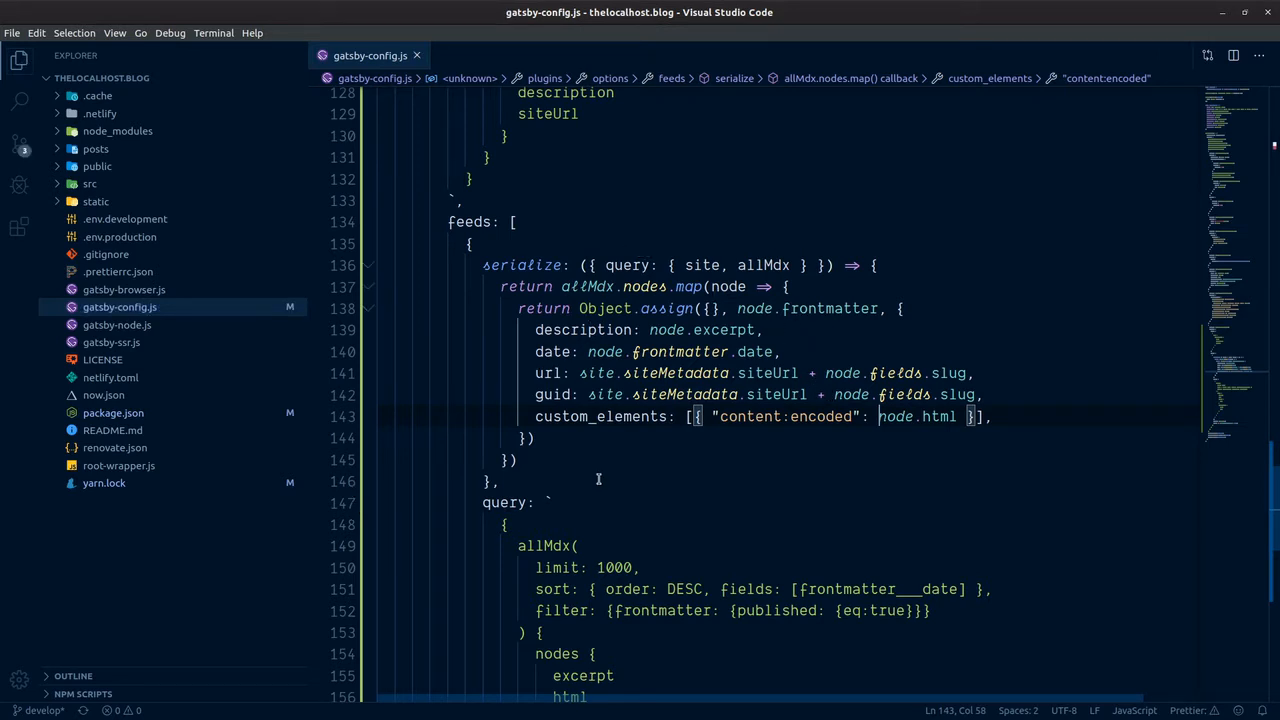
Rewrite the gatsby-plugin-offline entry as `gatsby-plugin-offline`, with backticks.
scroll(down, 3)
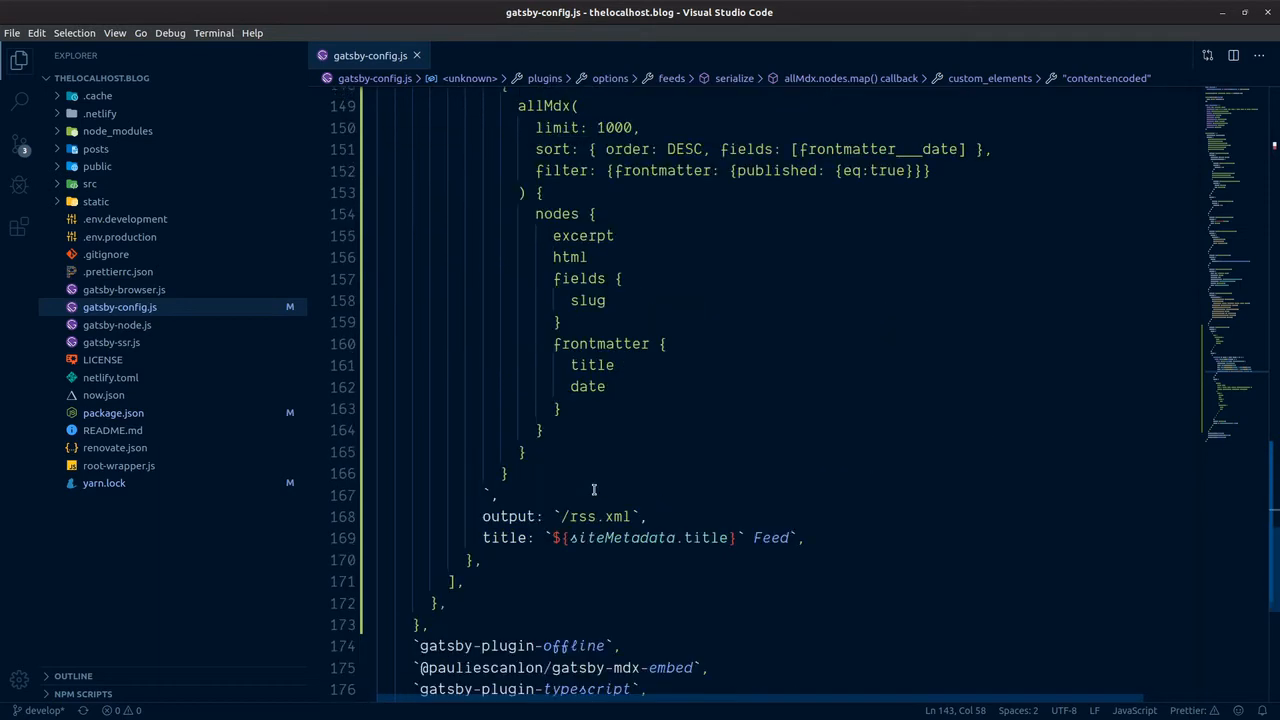
scroll(up, 3)
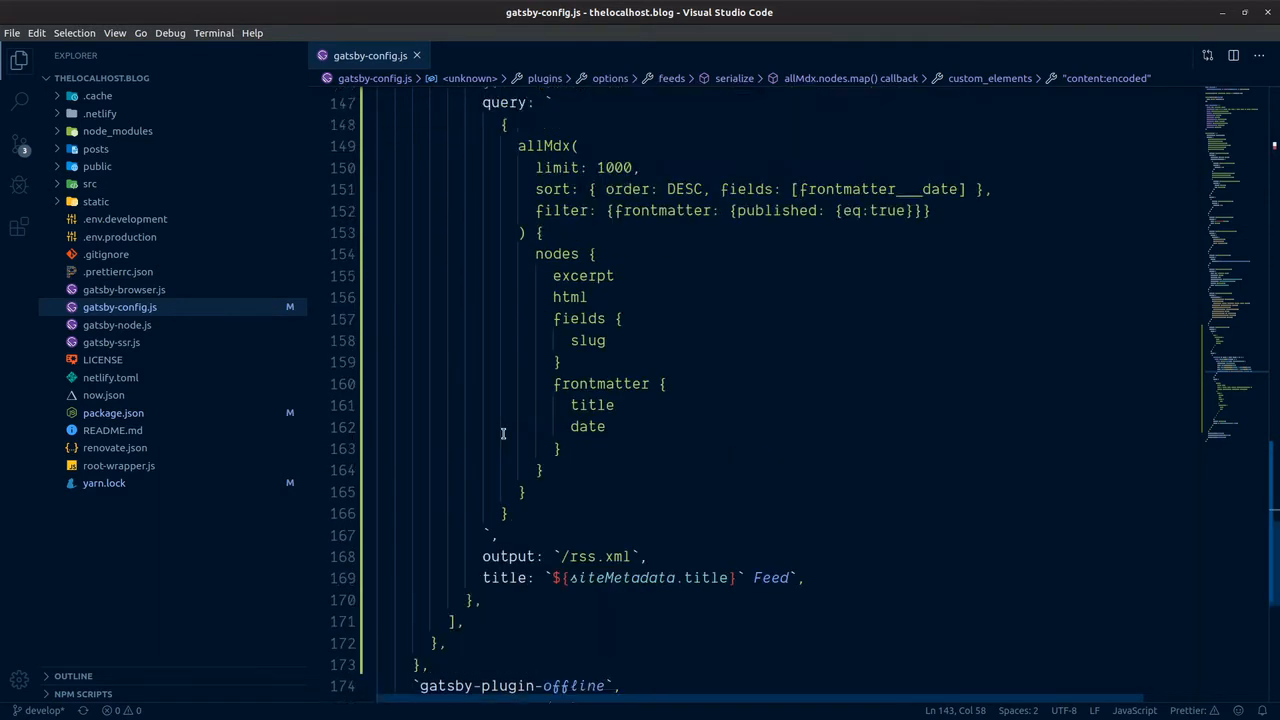
scroll(down, 3)
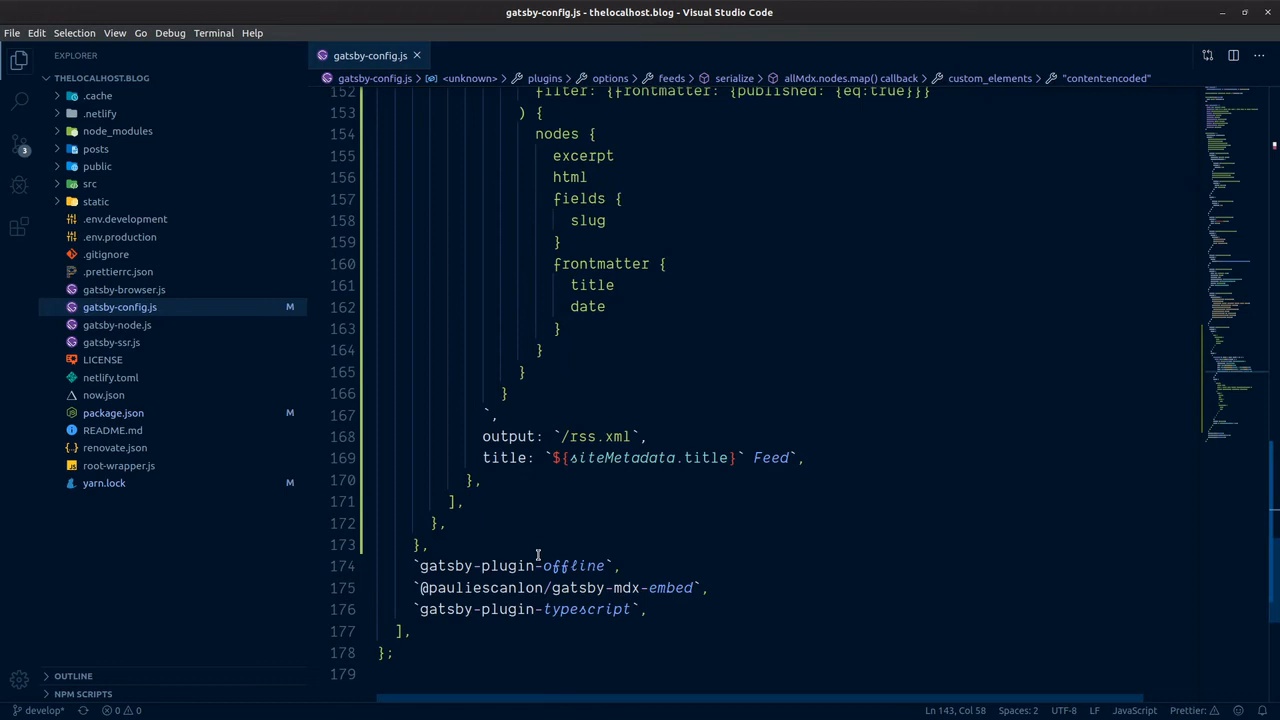
mouse_move(488, 539)
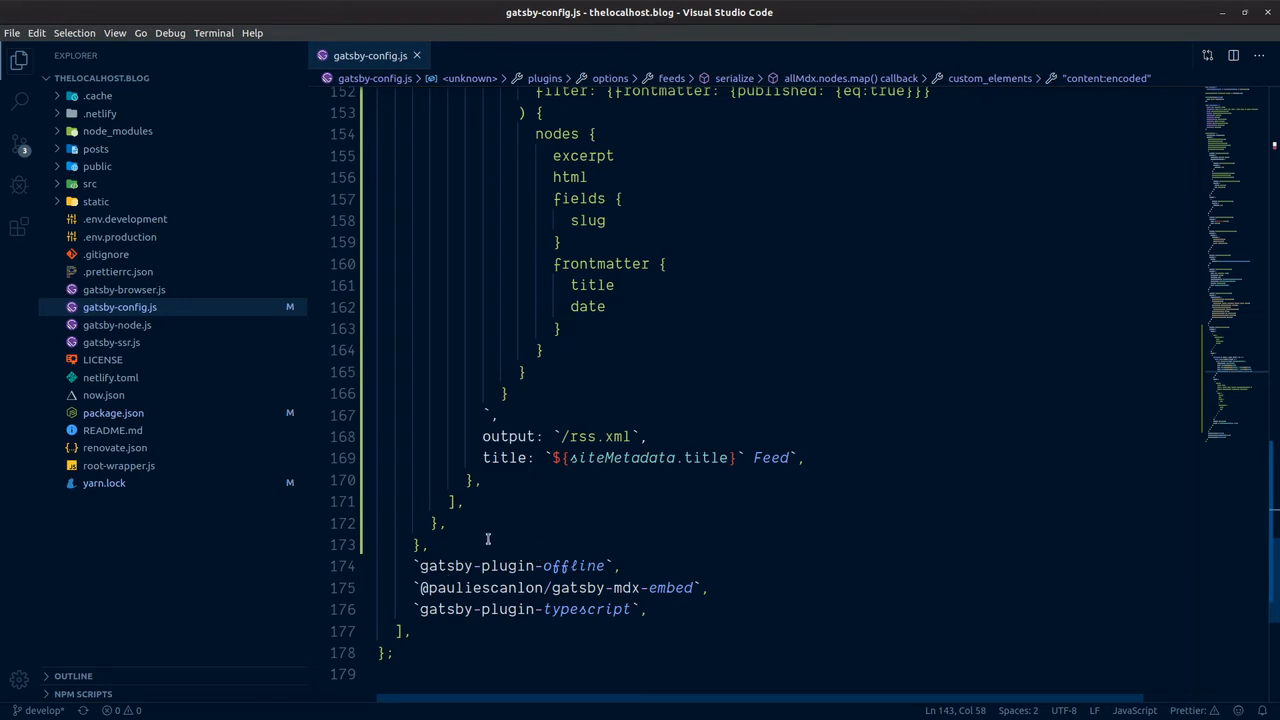
mouse_move(575, 555)
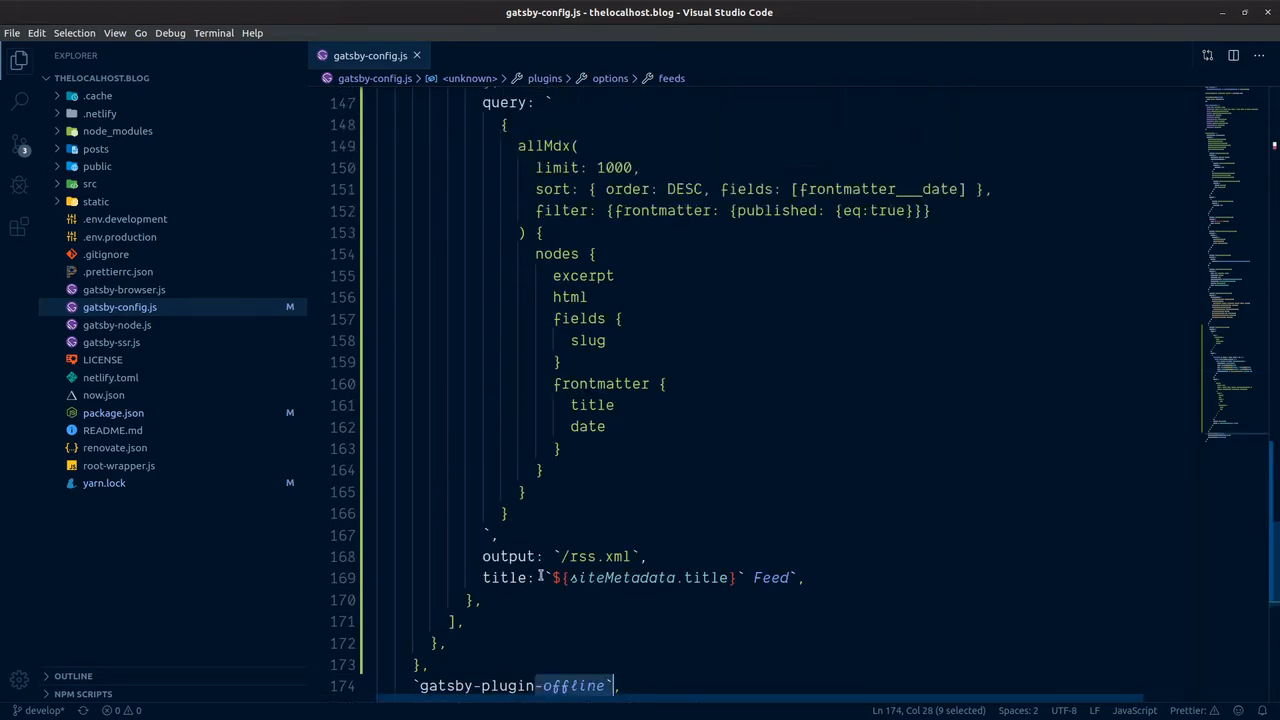
scroll(up, 3)
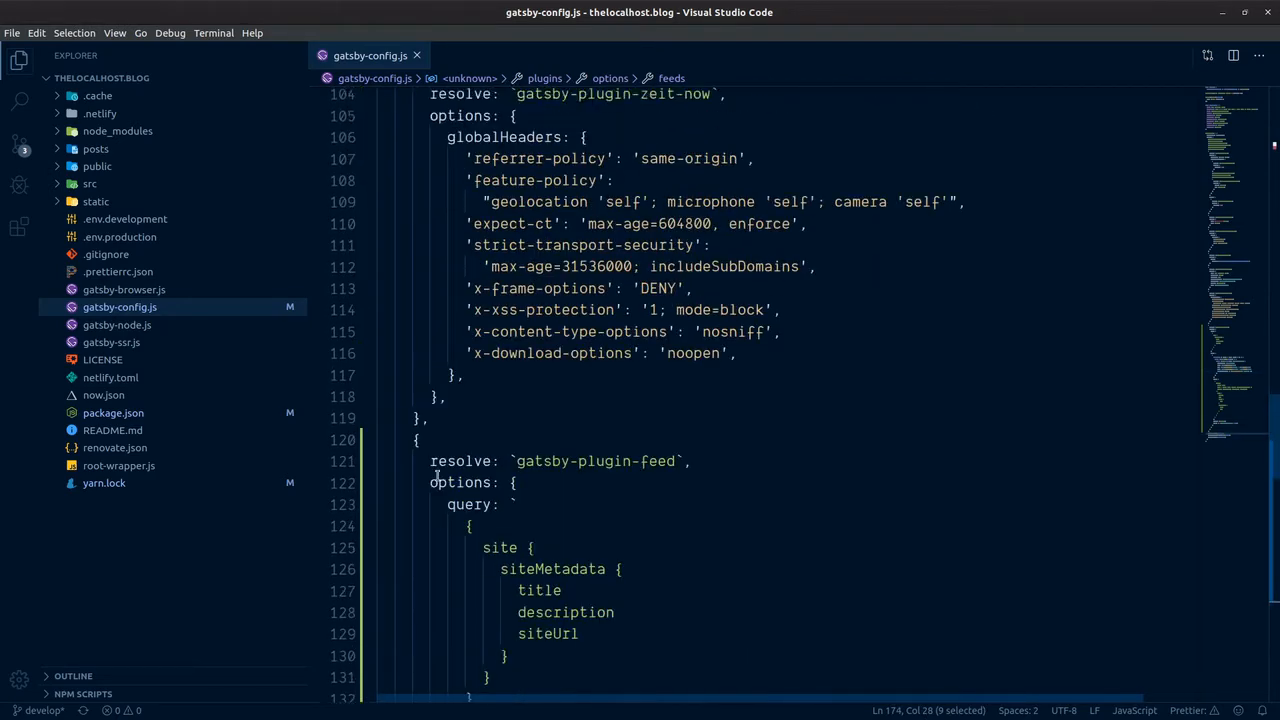
scroll(down, 3)
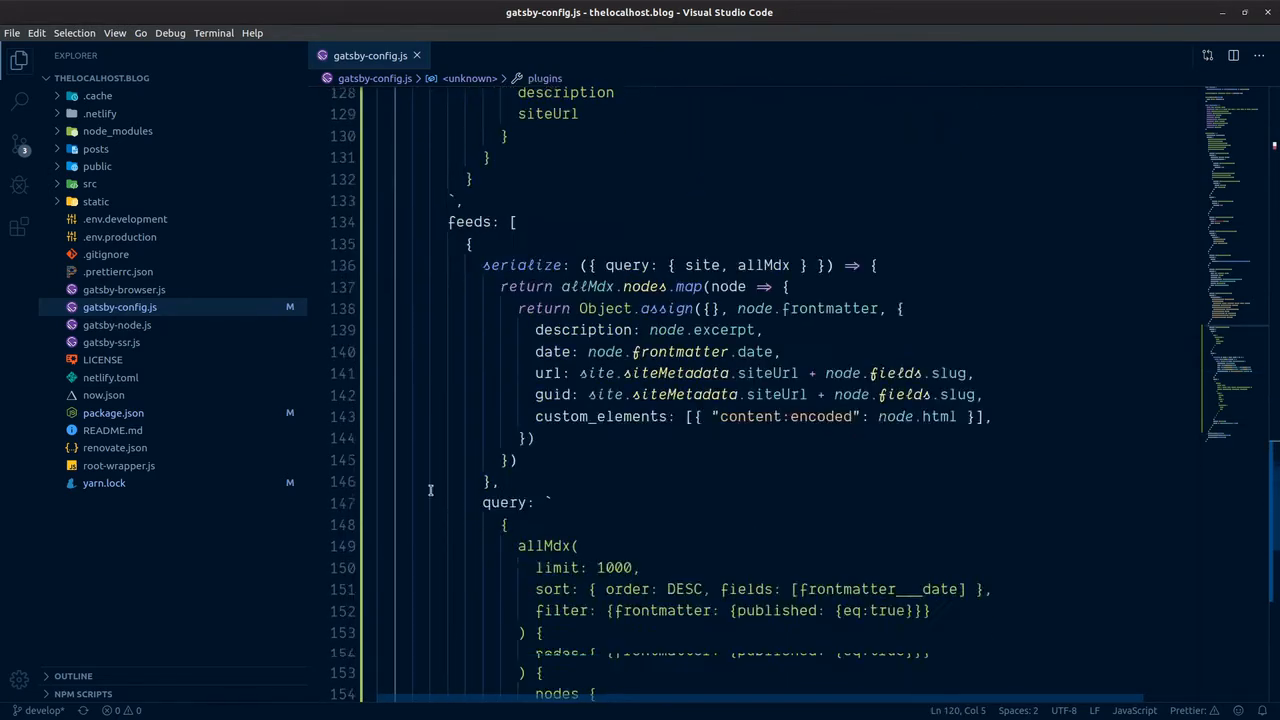
scroll(down, 3)
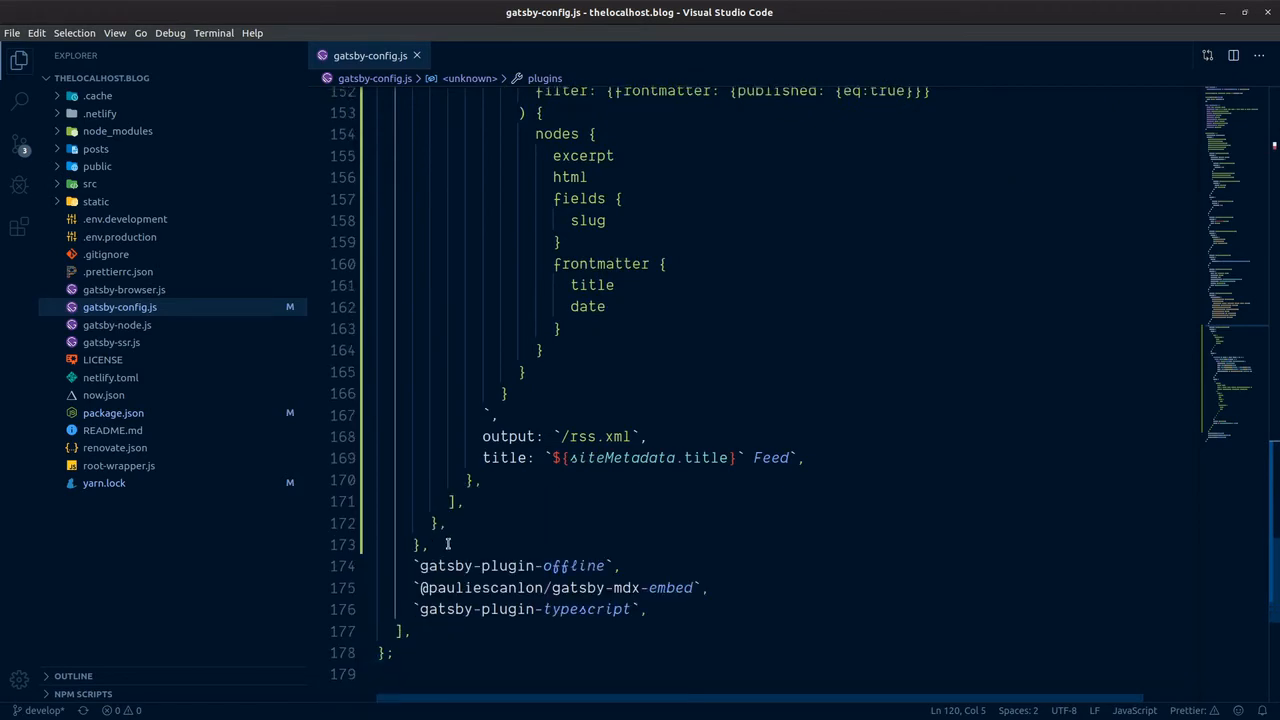
scroll(up, 3)
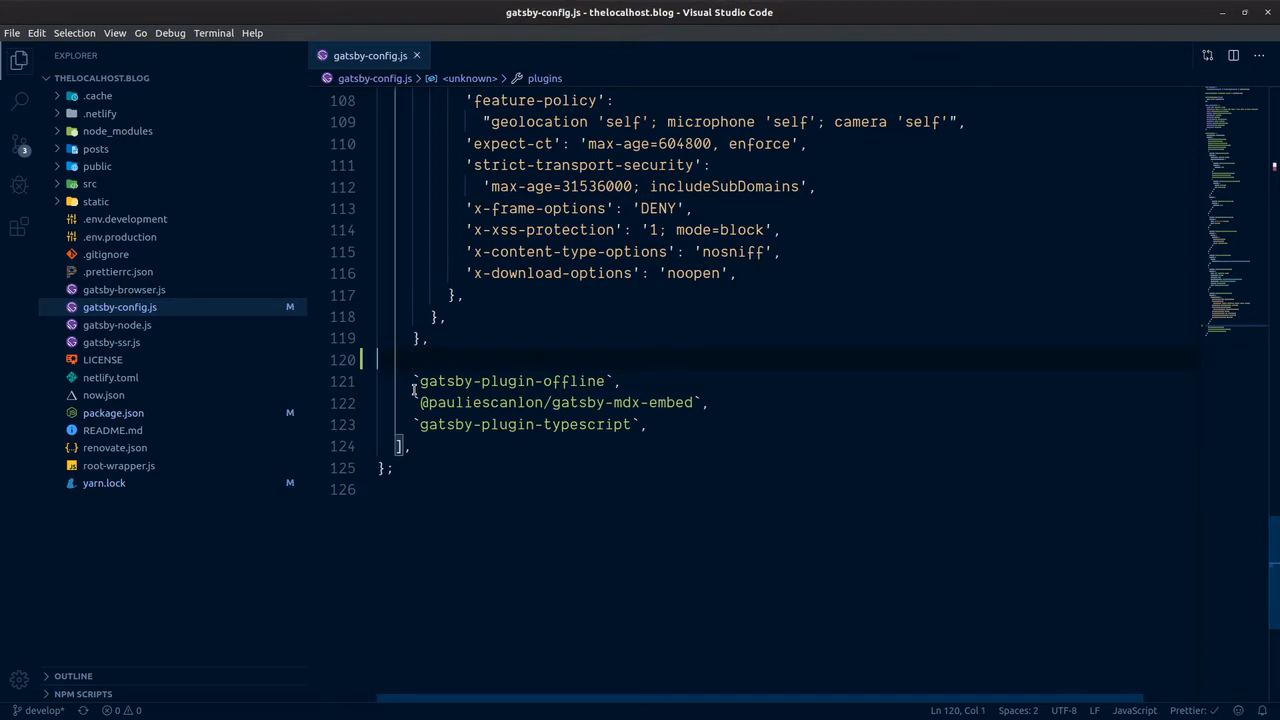
key(Delete)
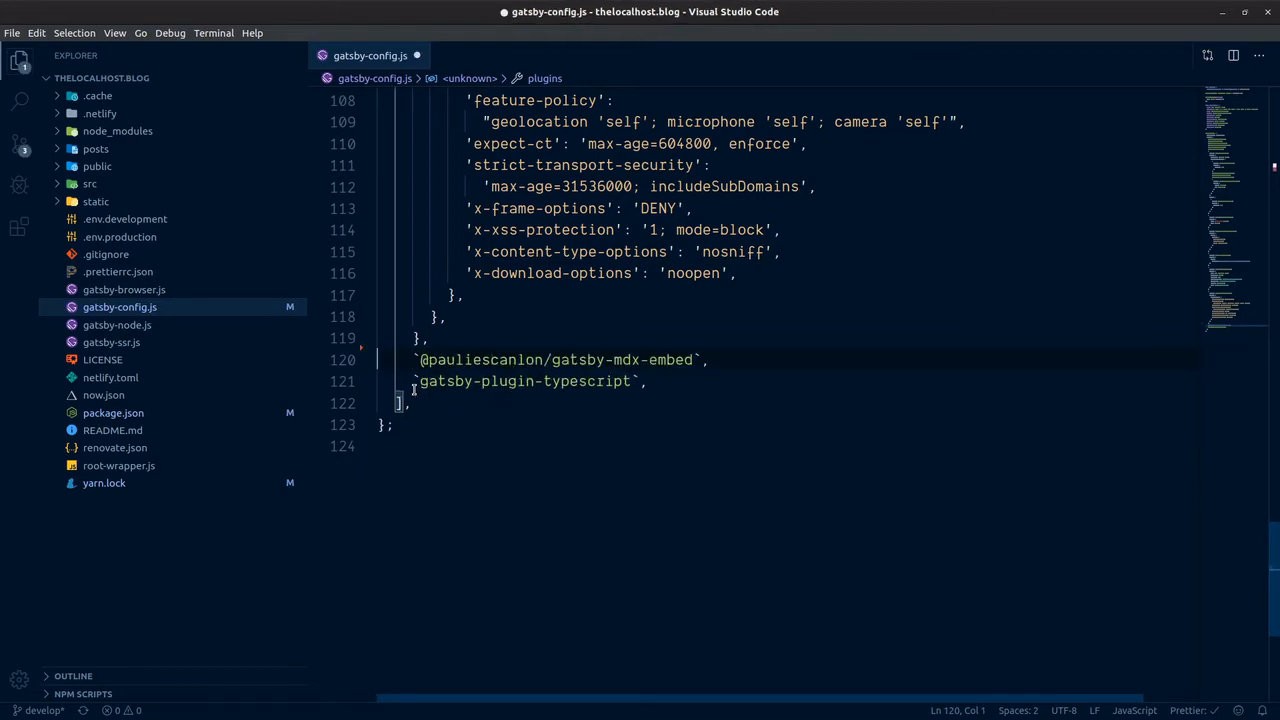
text(`gatsby-plugin-offline`,)
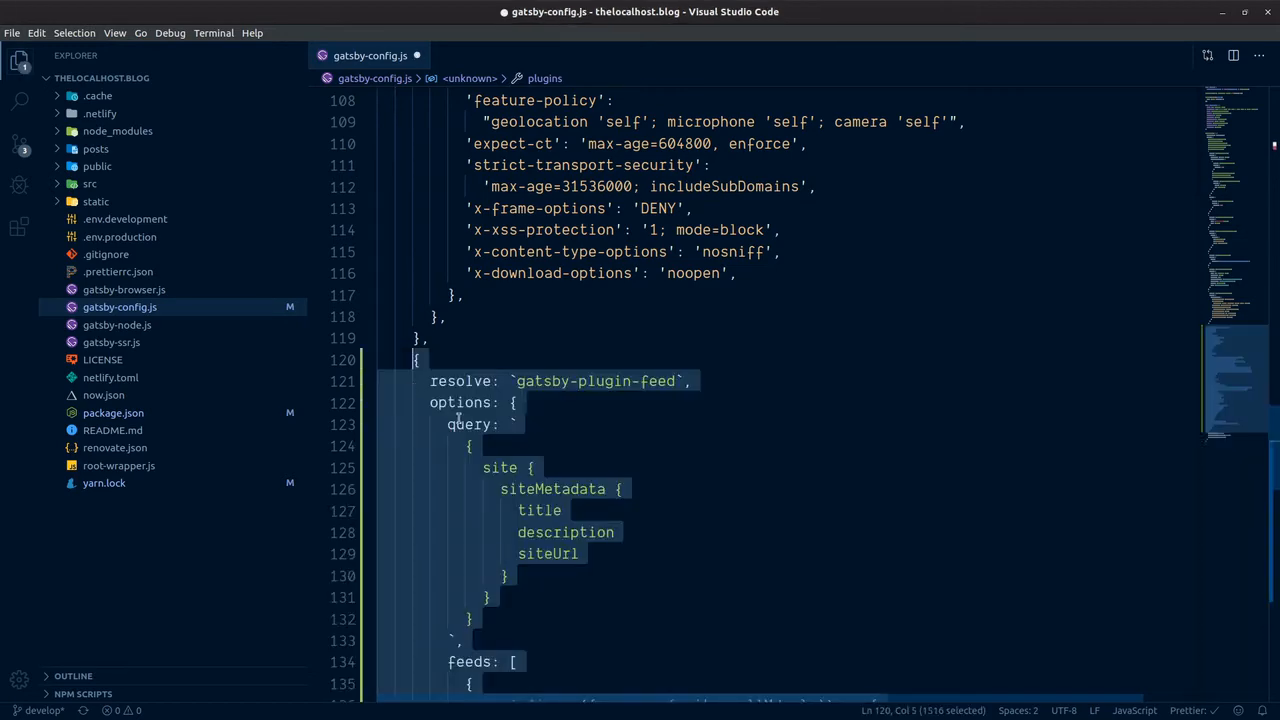
Set the feed output to '/rss.xml' and remove the stray backtick from the title.
scroll(down, 3)
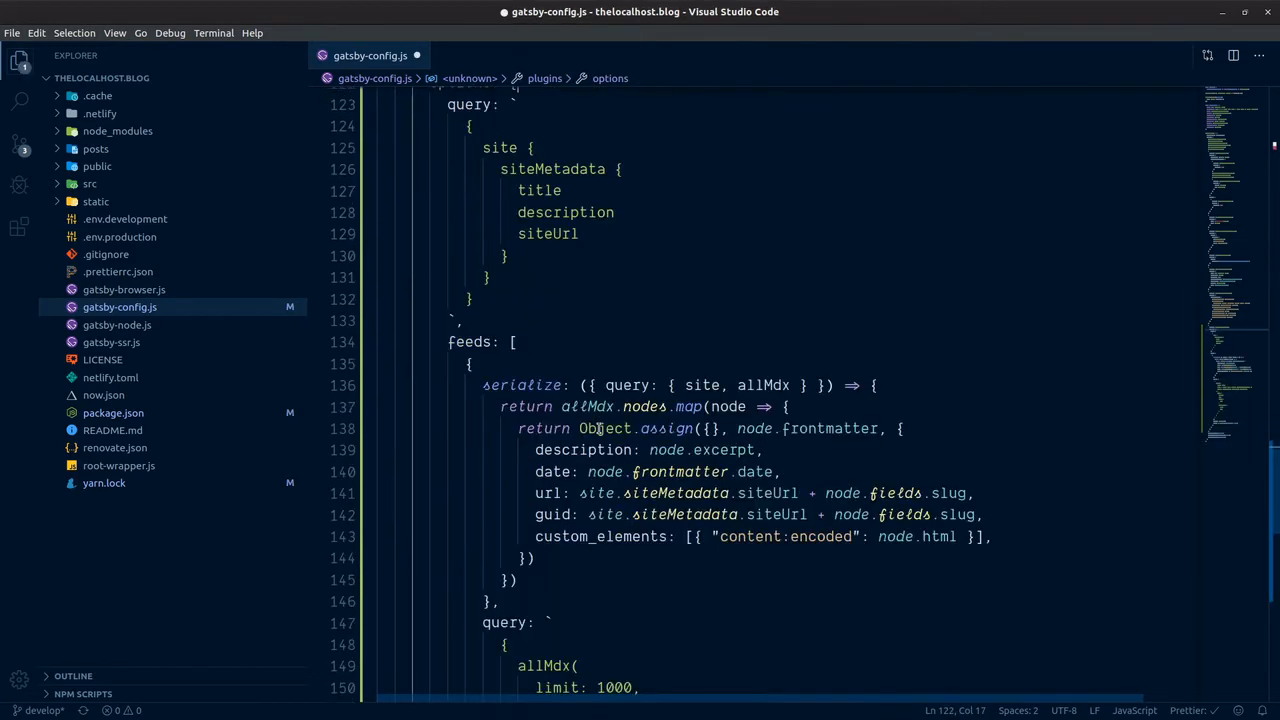
scroll(down, 3)
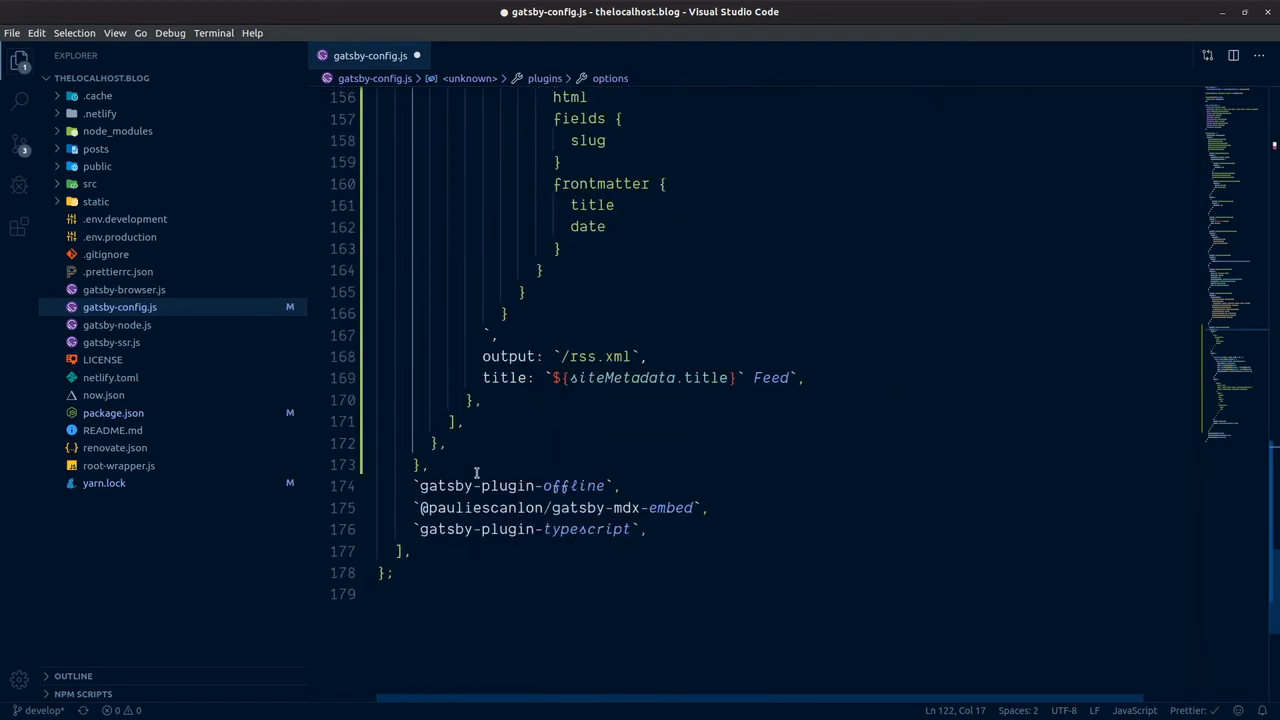
scroll(up, 3)
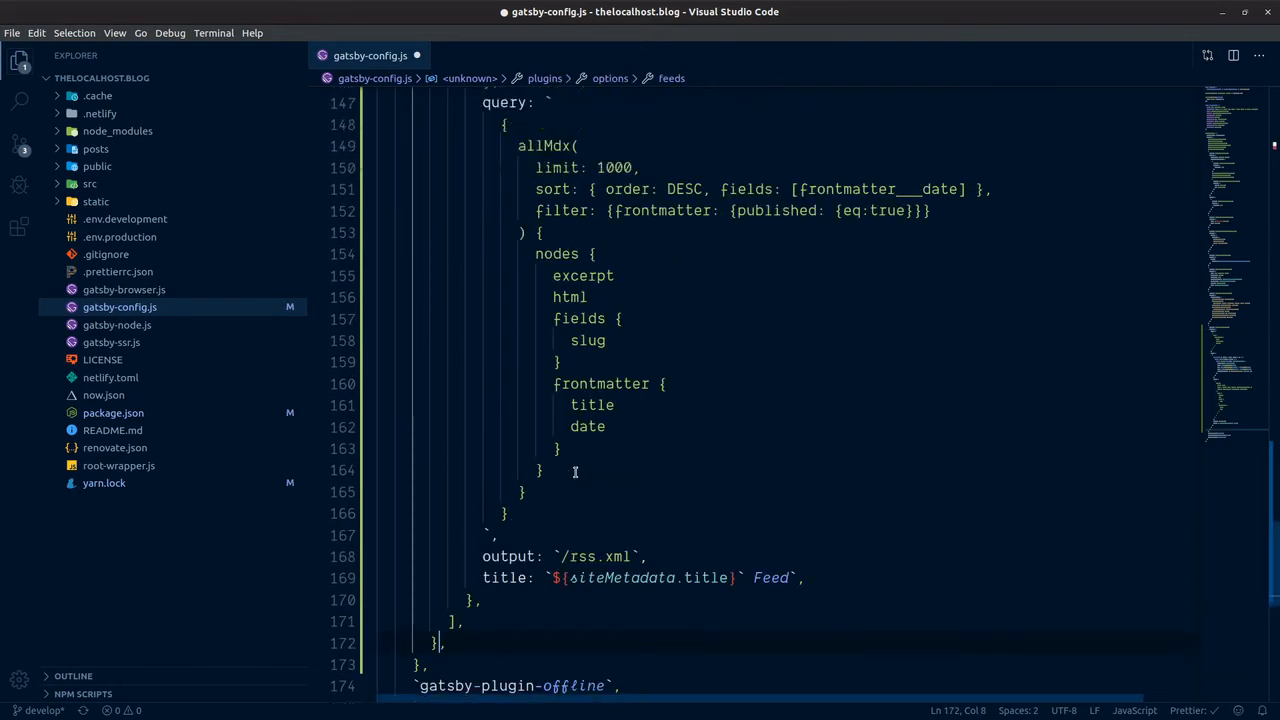
scroll(up, 3)
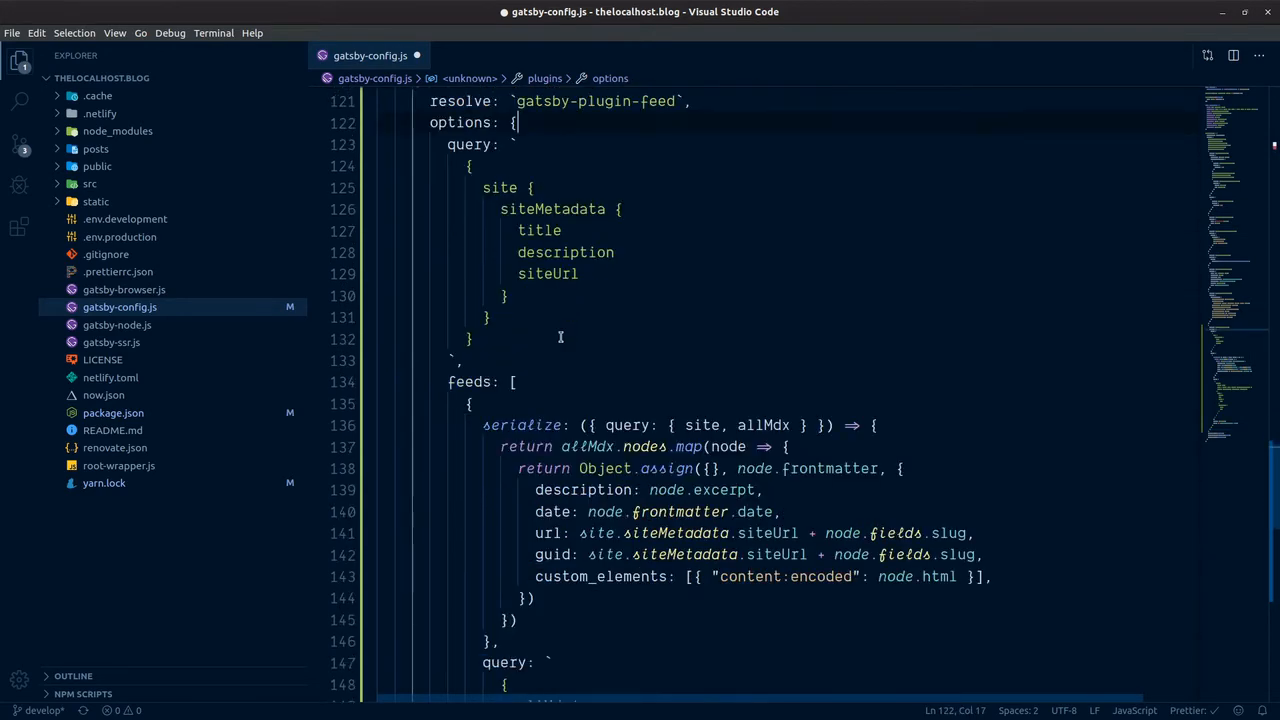
scroll(down, 3)
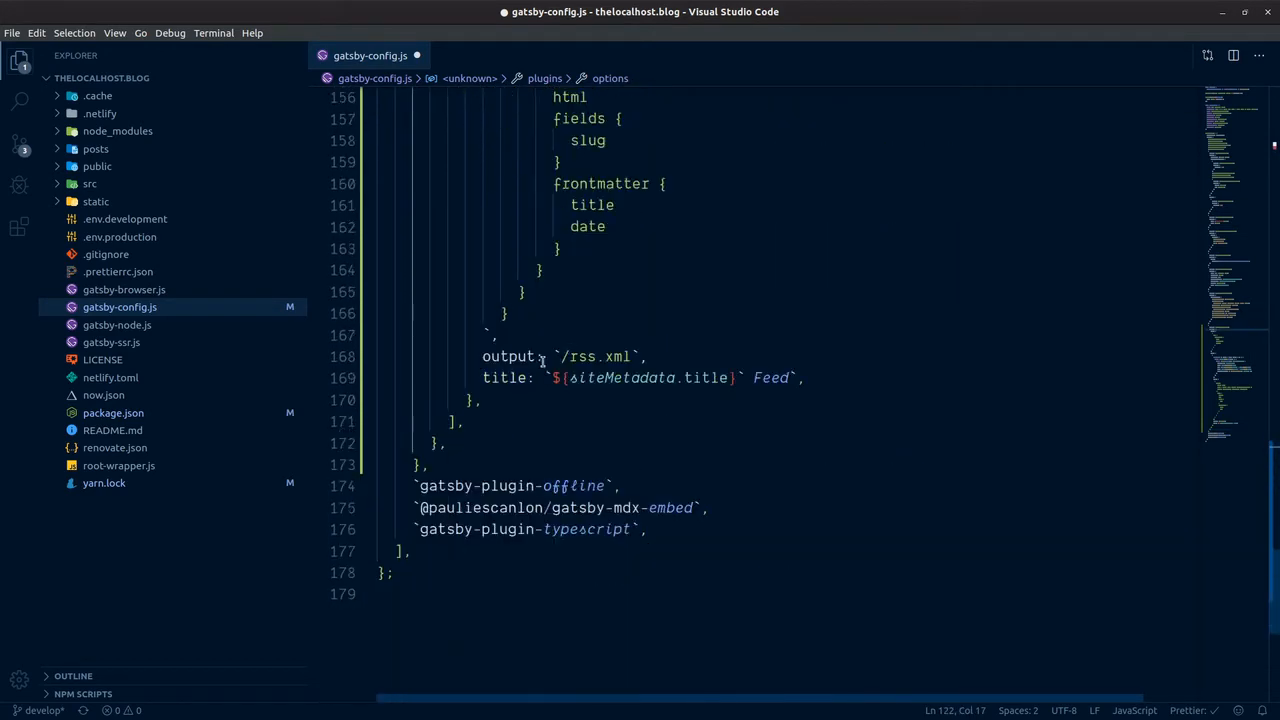
click(553, 356)
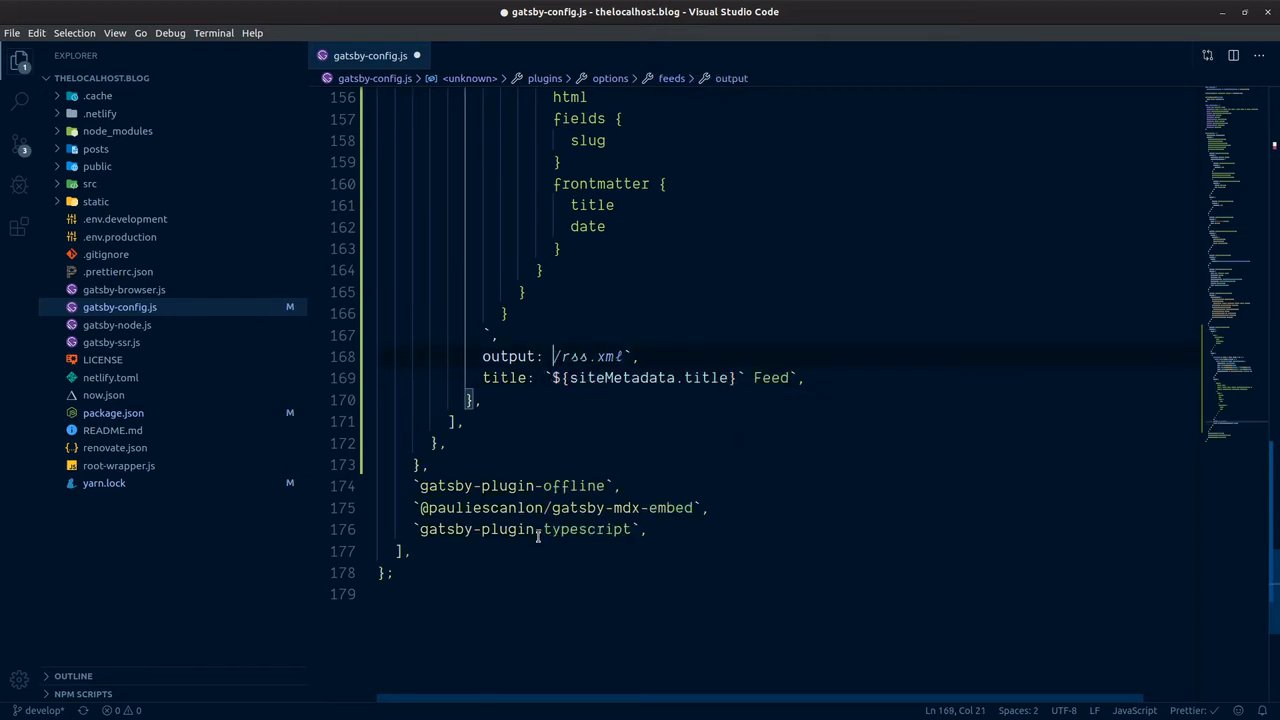
text('/rss.xml',)
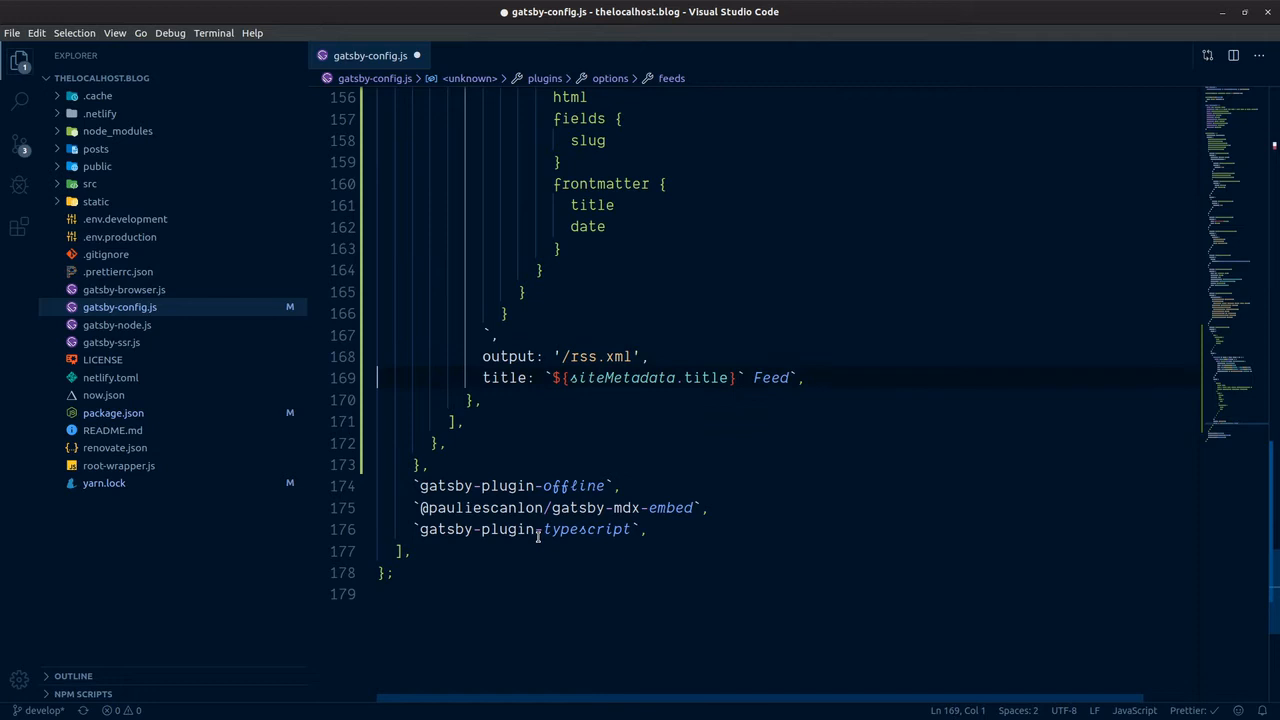
double_click(770, 377)
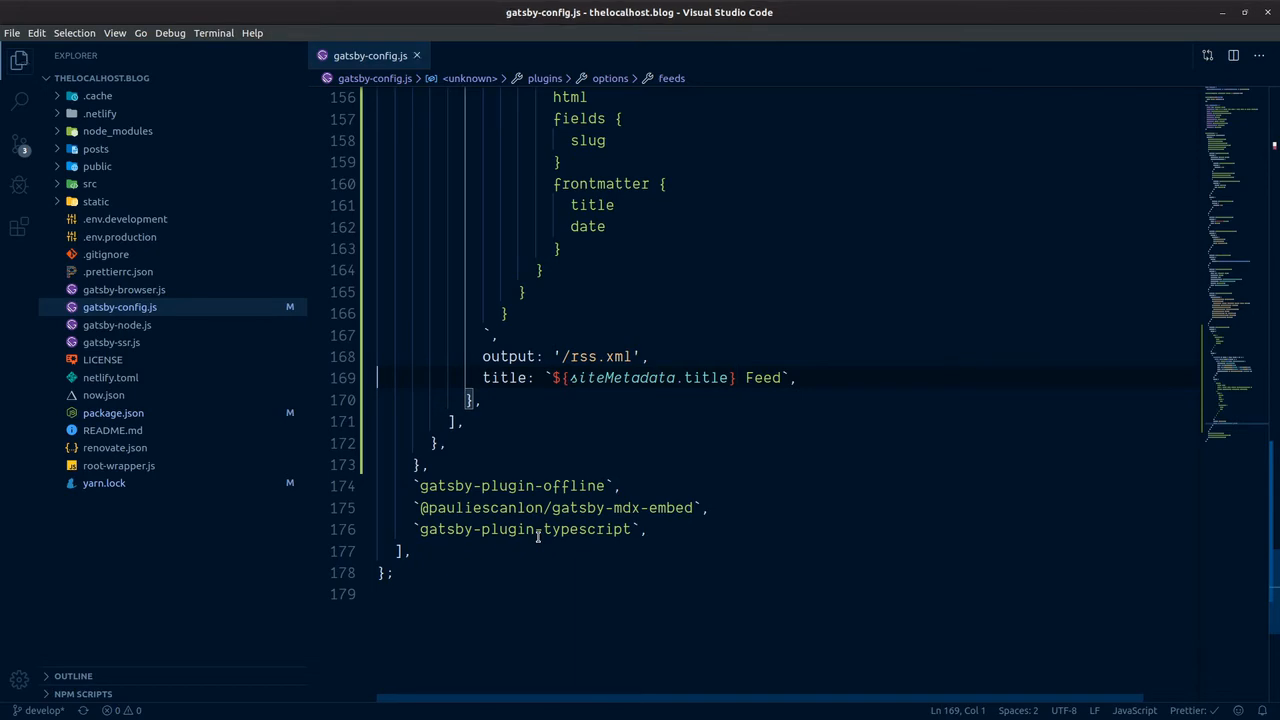
scroll(up, 3)
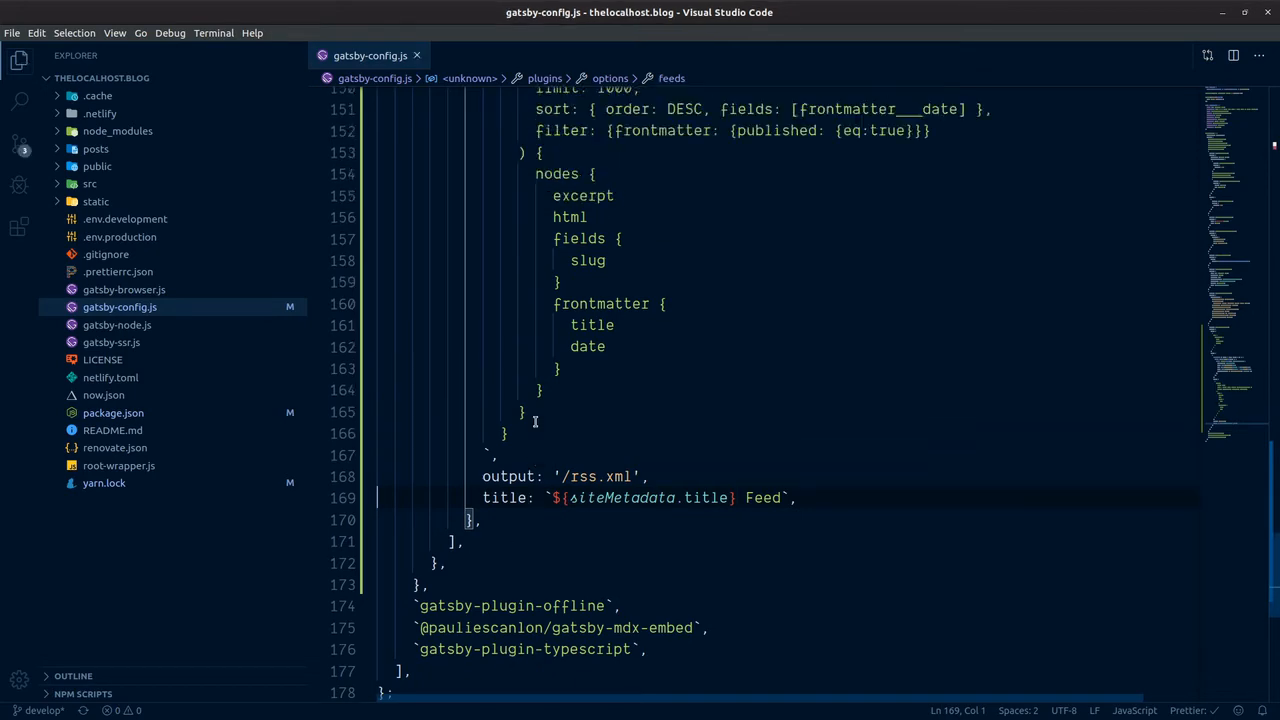
scroll(up, 3)
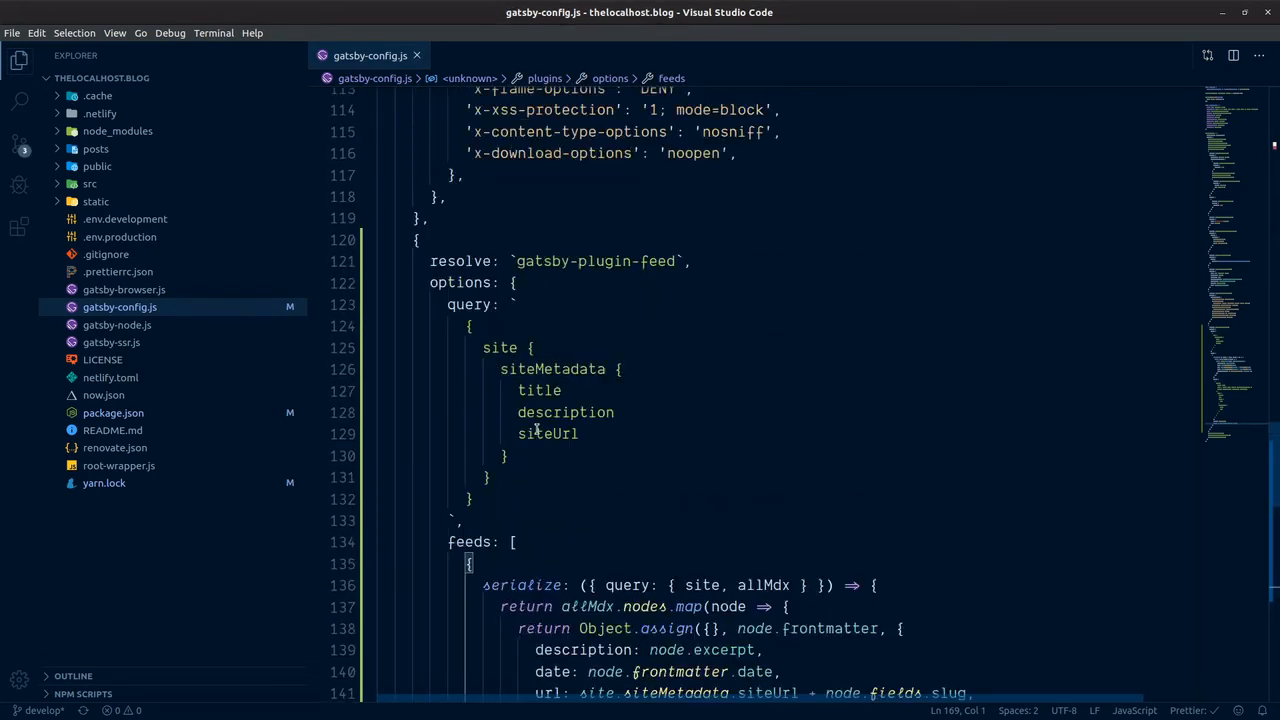
scroll(down, 3)
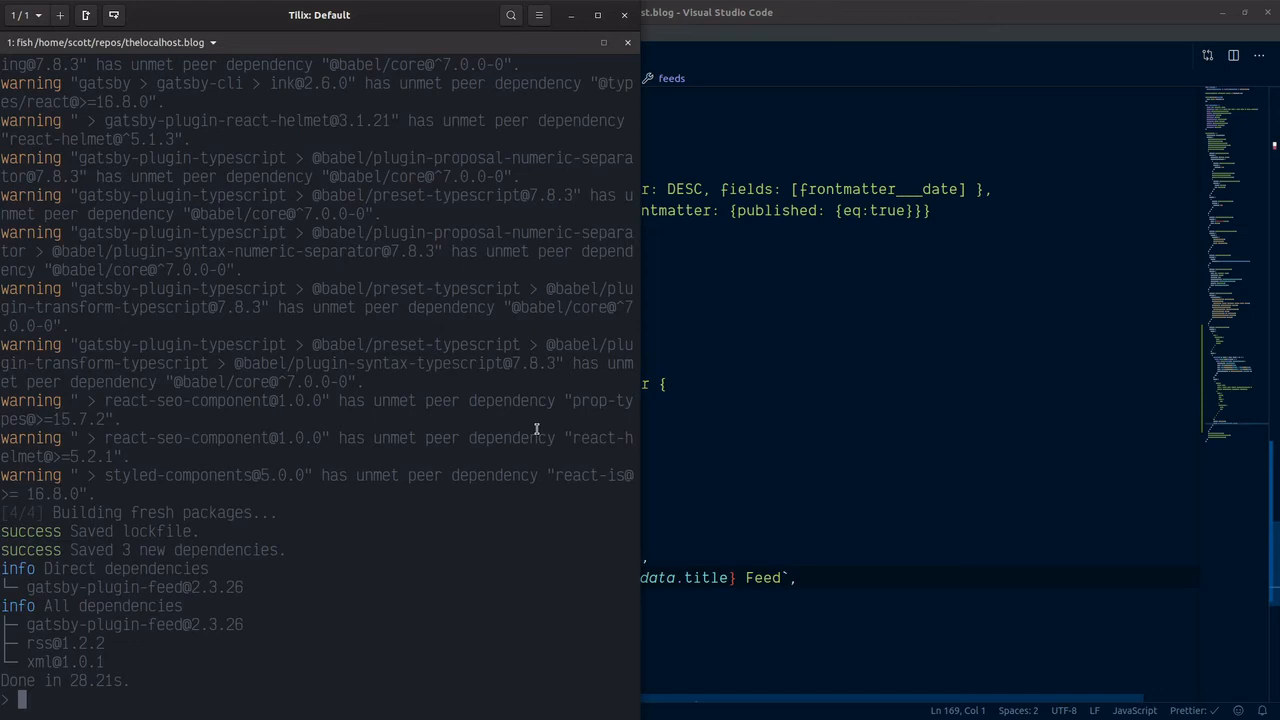
Run 'yb && yarn gatsby serve -p 9080' in Tilix, correcting the mistyped port.
text(yb && yarn gatsby serve -p 9900)
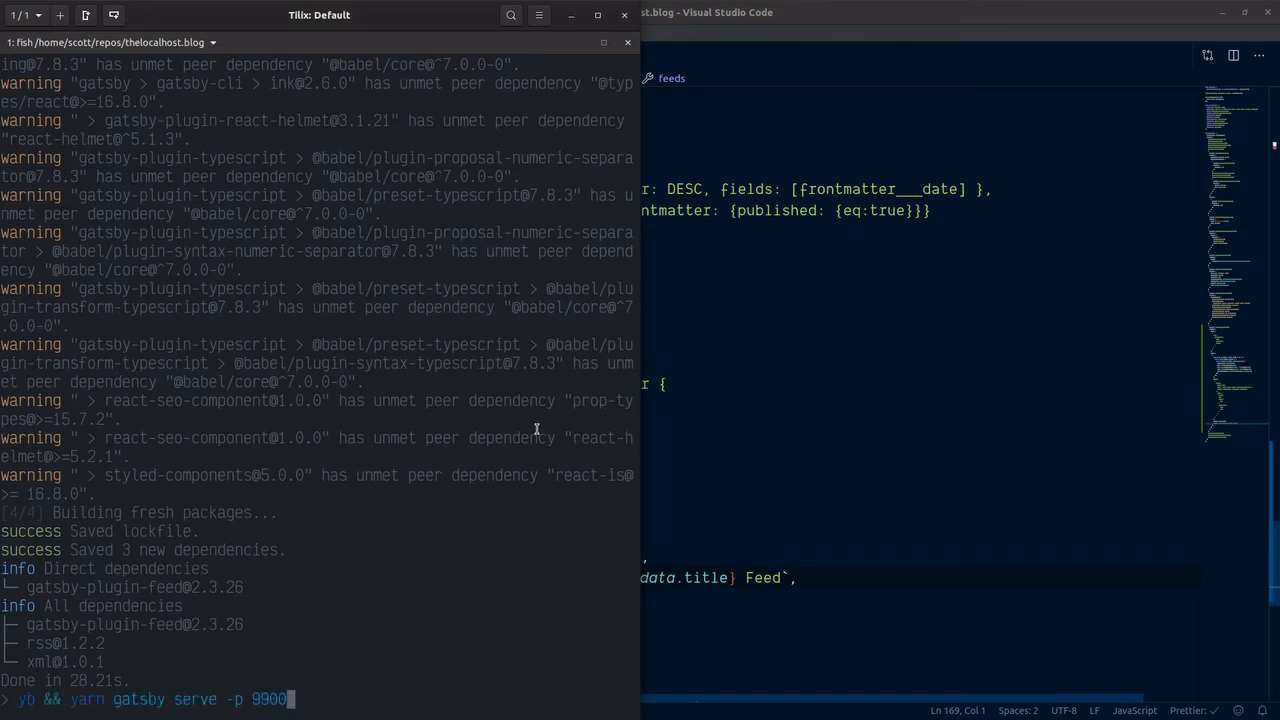
key(BackSpace)
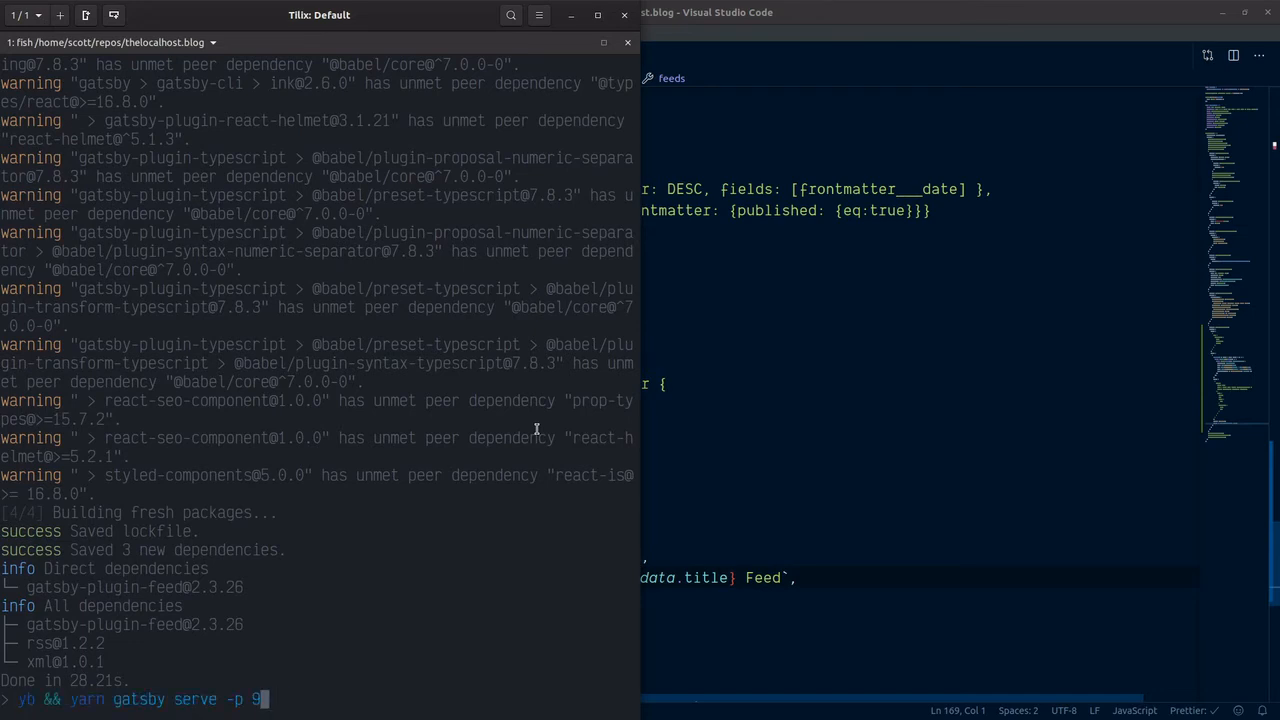
text(9)
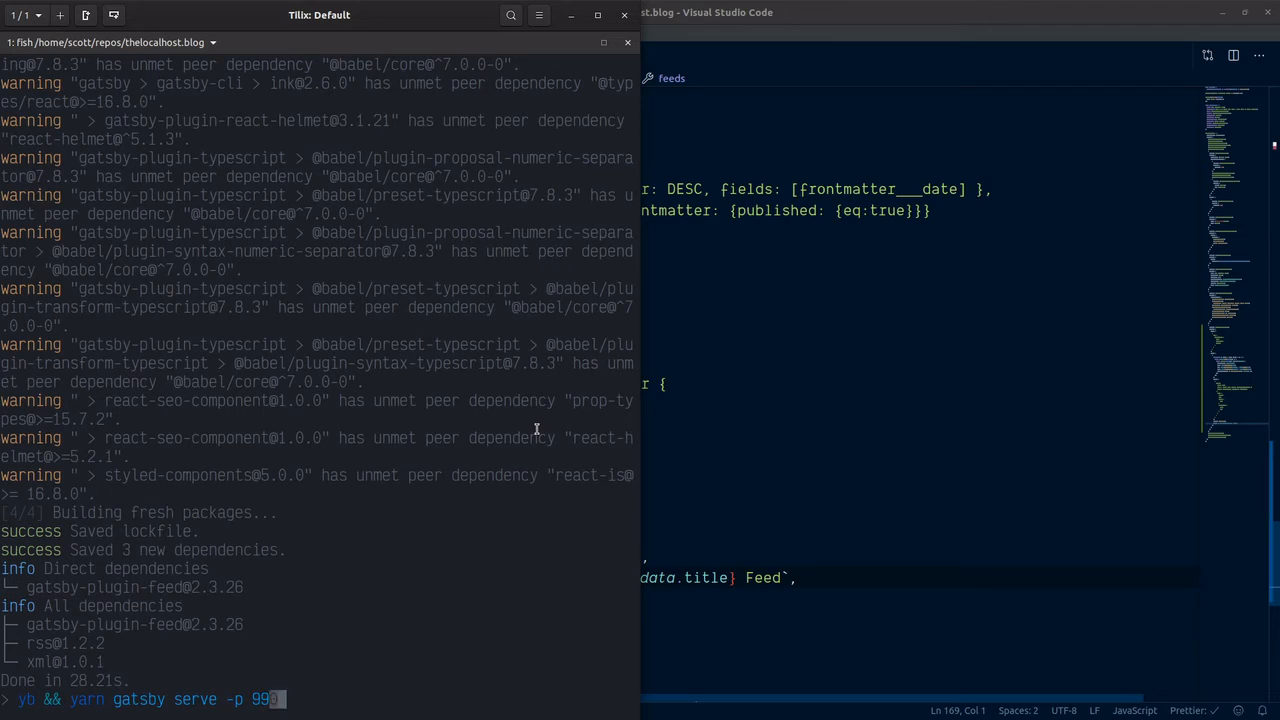
key(BackSpace)
text(0)
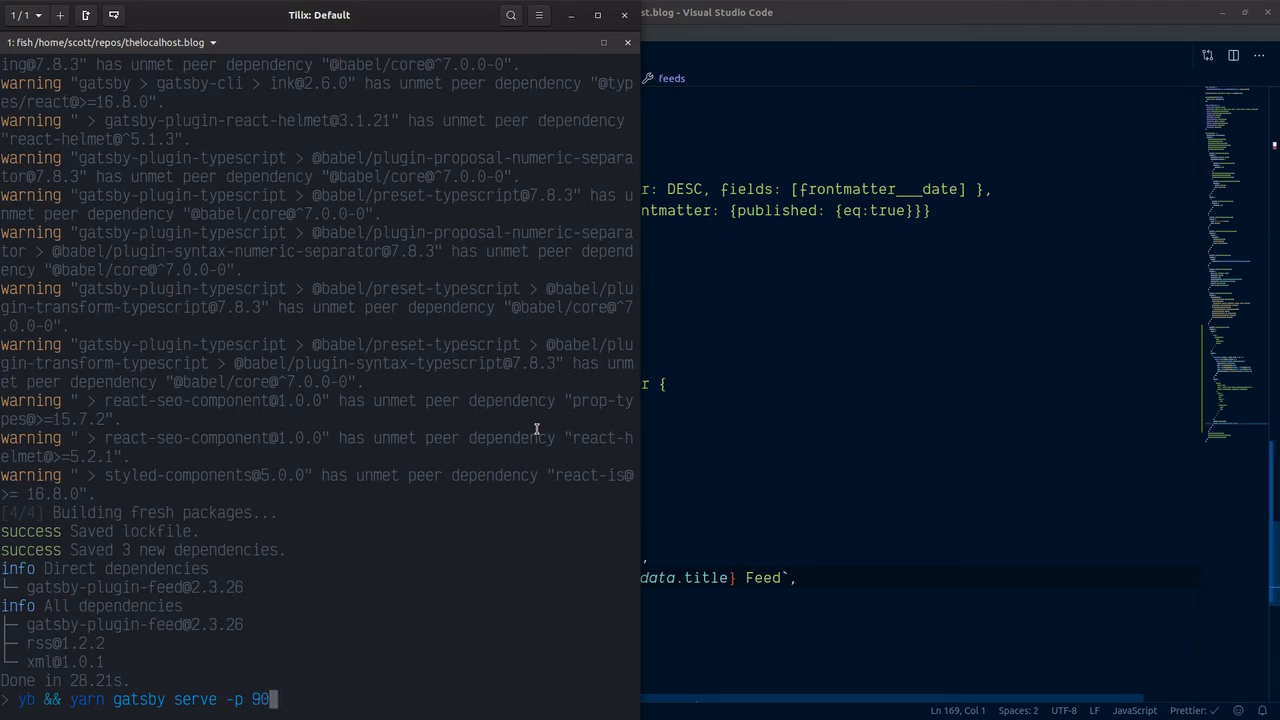
text(80)
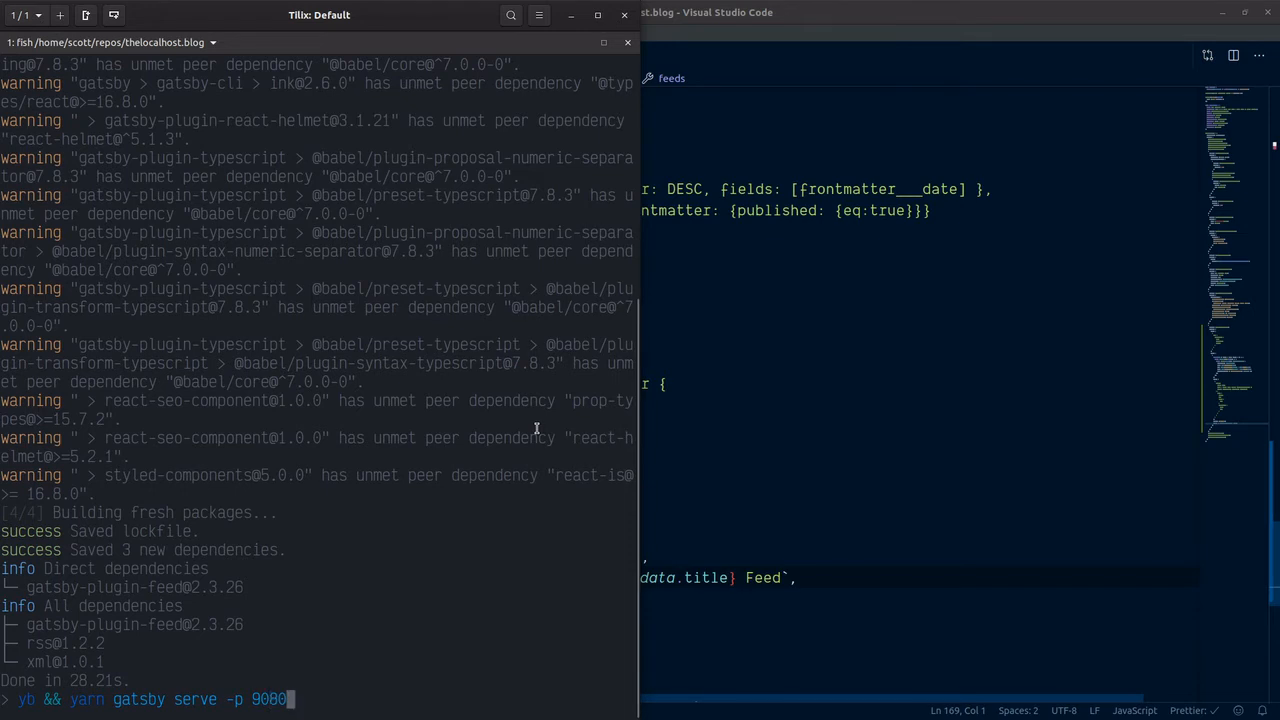
key(Return)
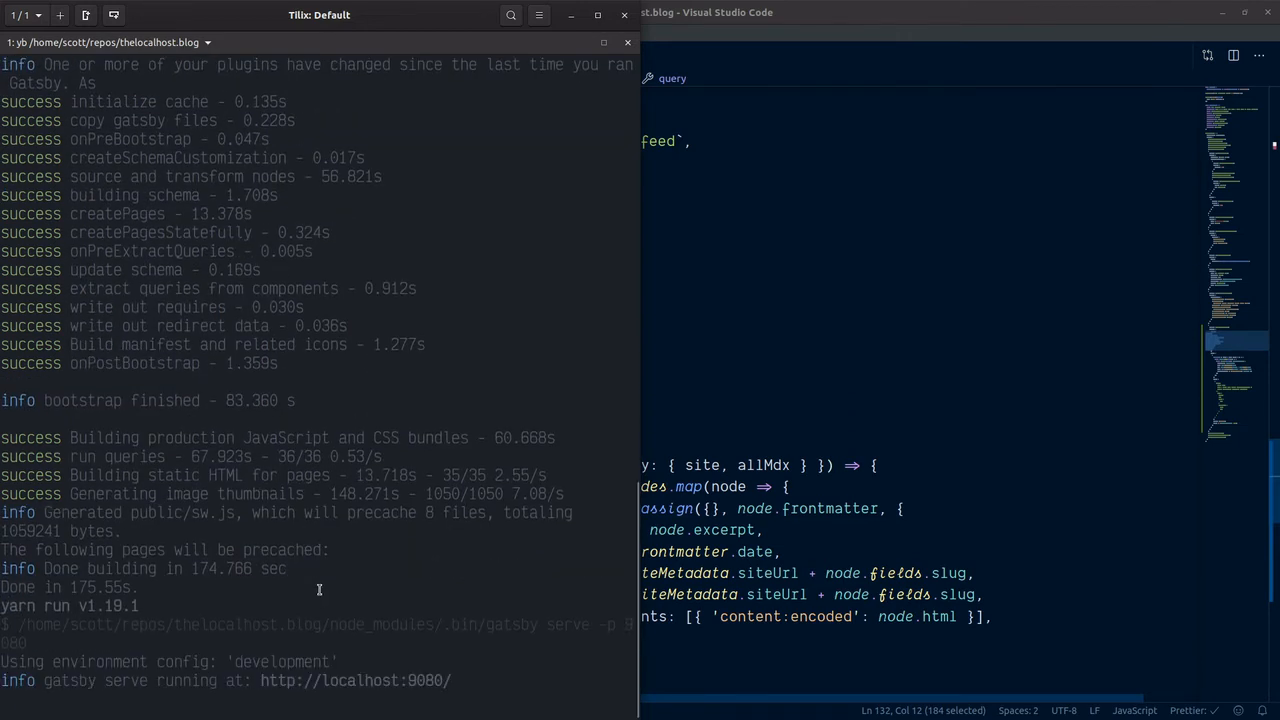
mouse_move(355, 681)
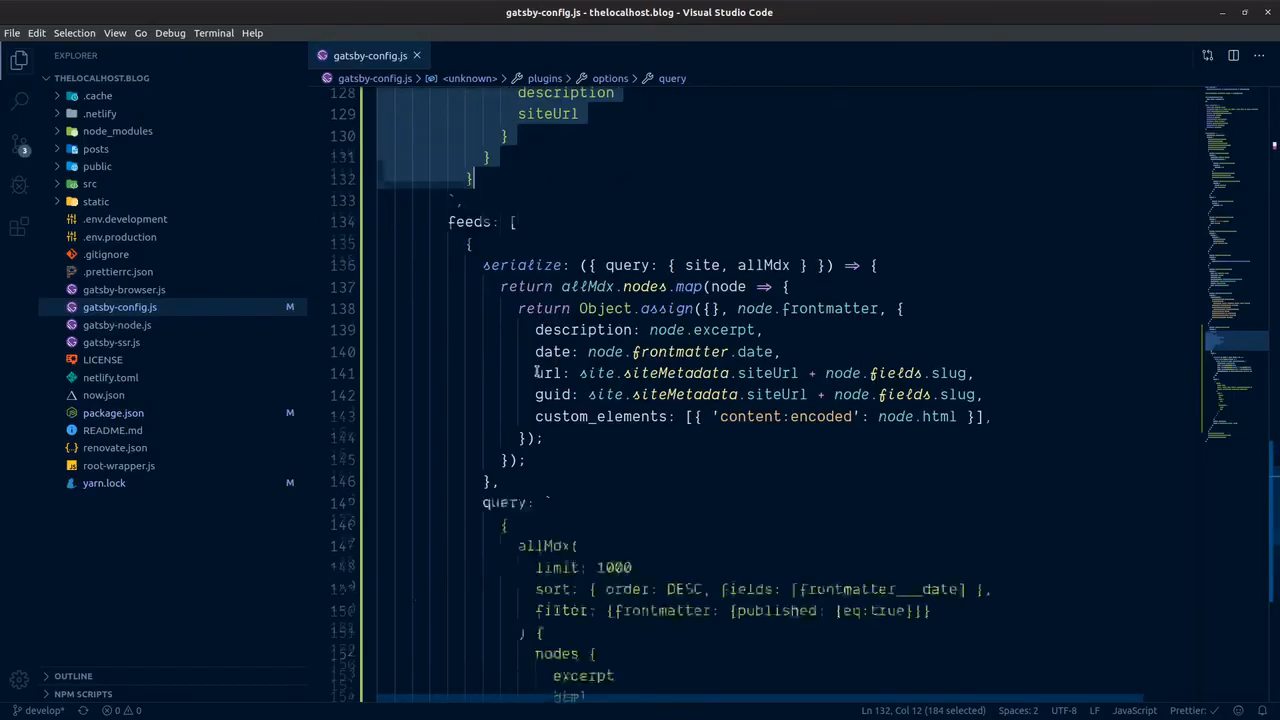
scroll(down, 3)
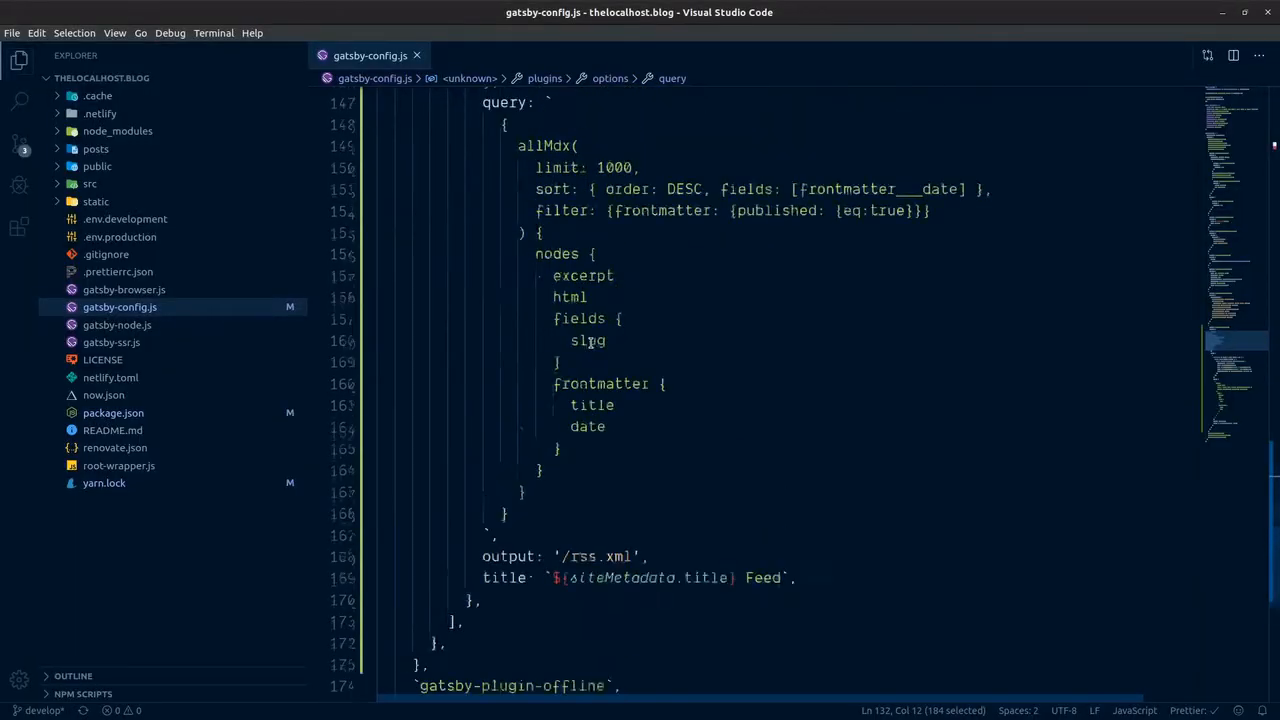
scroll(up, 3)
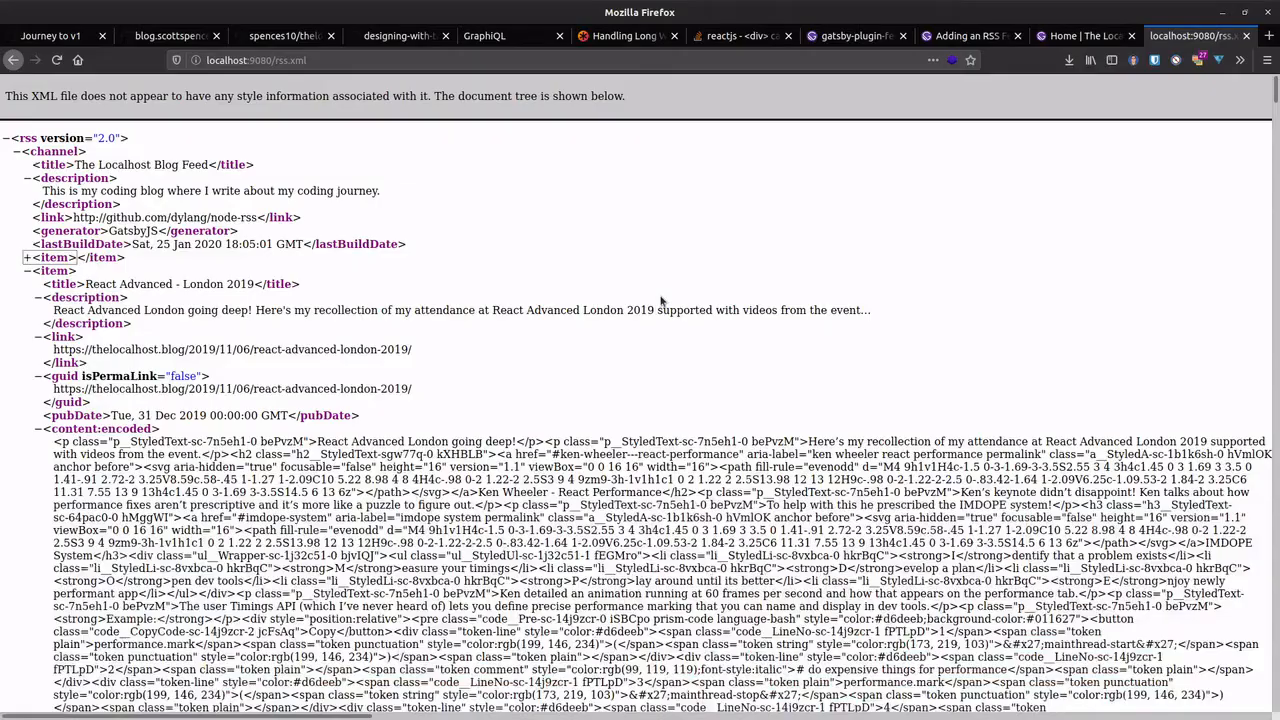
Switch to the gatsby-plugin-feed docs tab and scroll through its How to Use example.
click(855, 36)
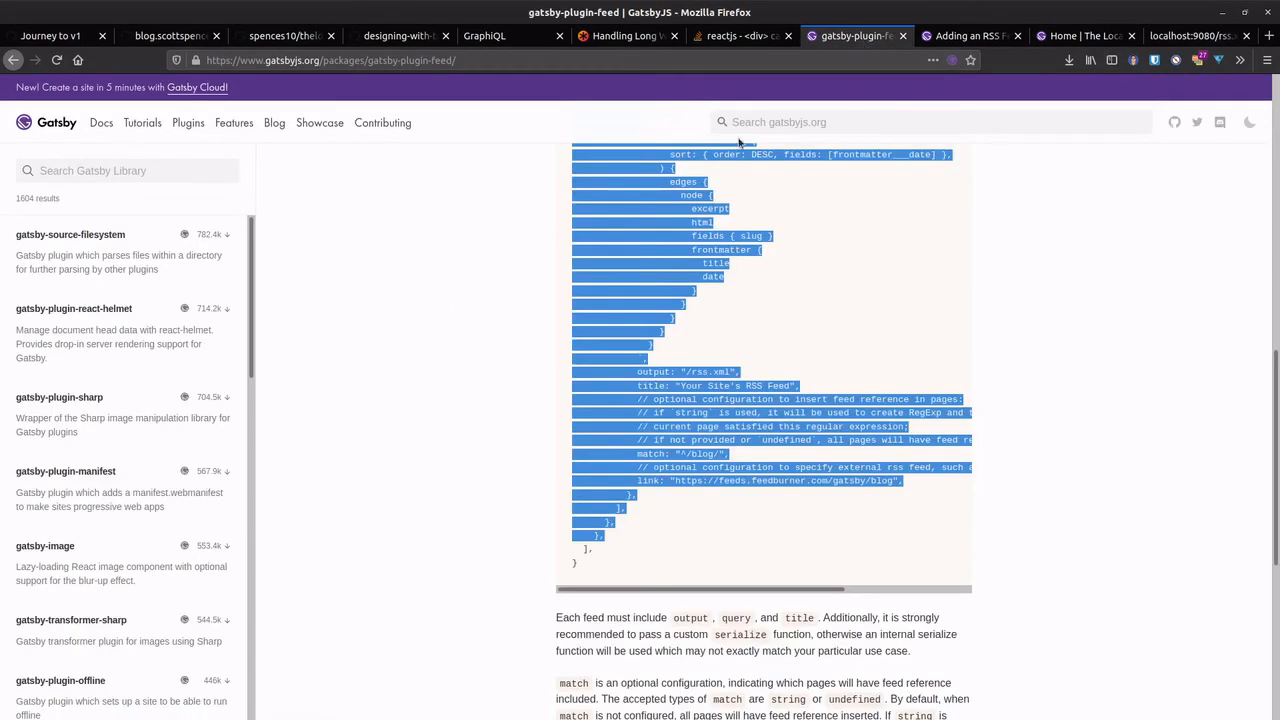
scroll(up, 3)
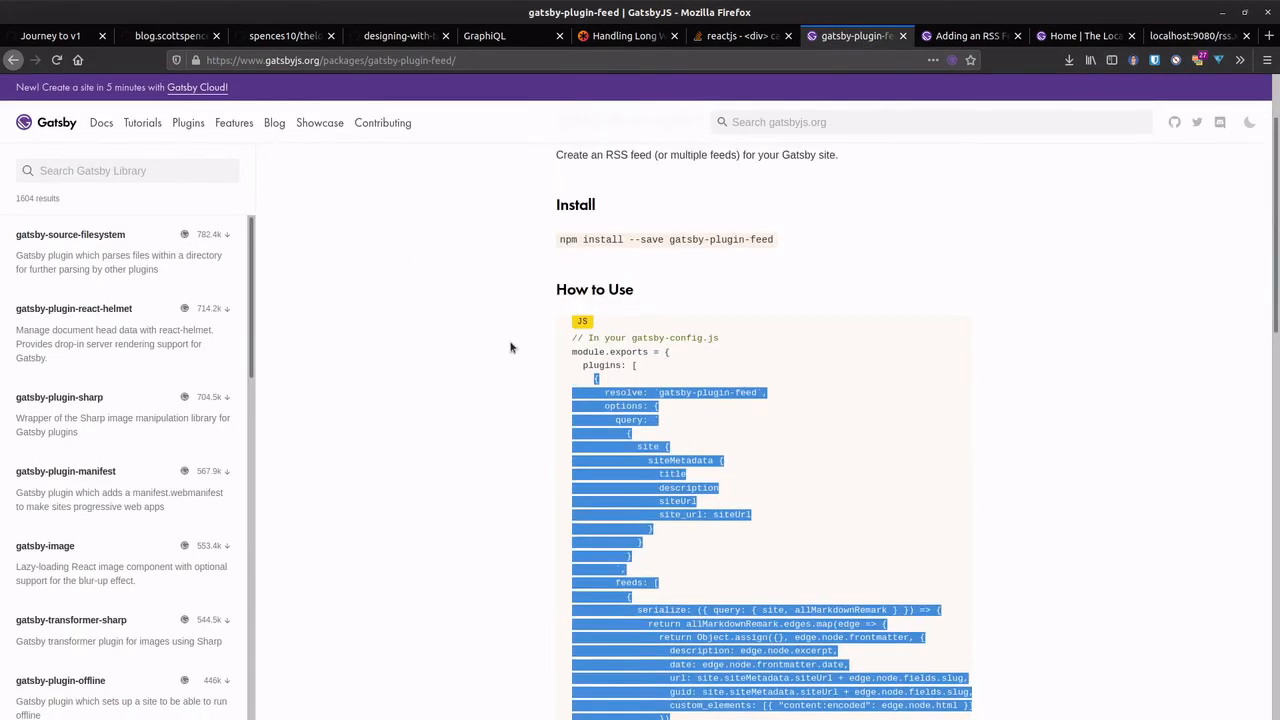
scroll(down, 3)
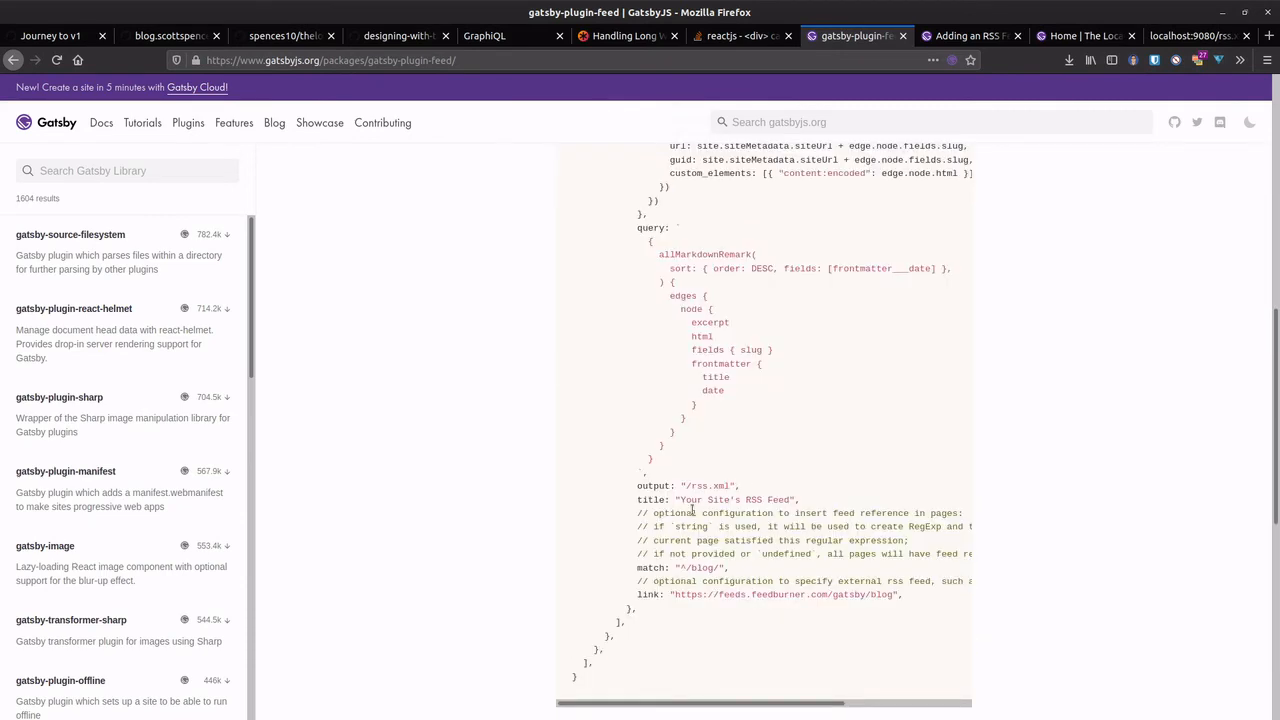
scroll(up, 3)
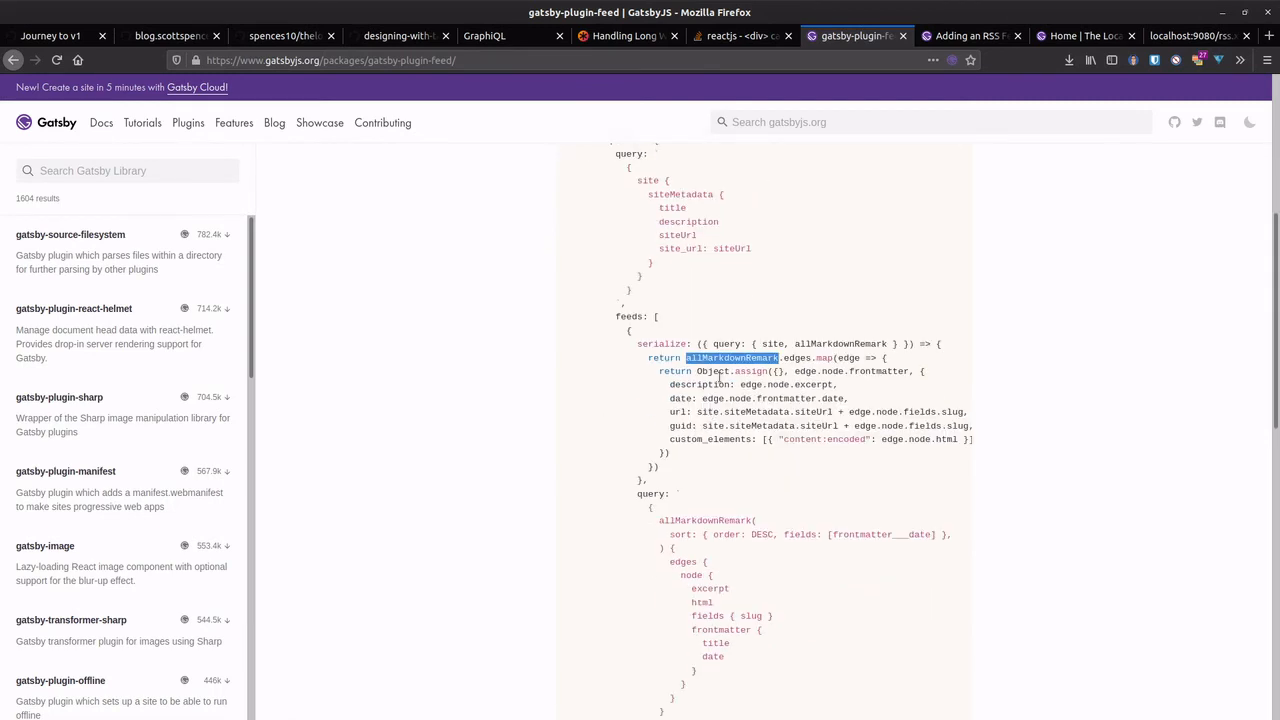
mouse_move(530, 363)
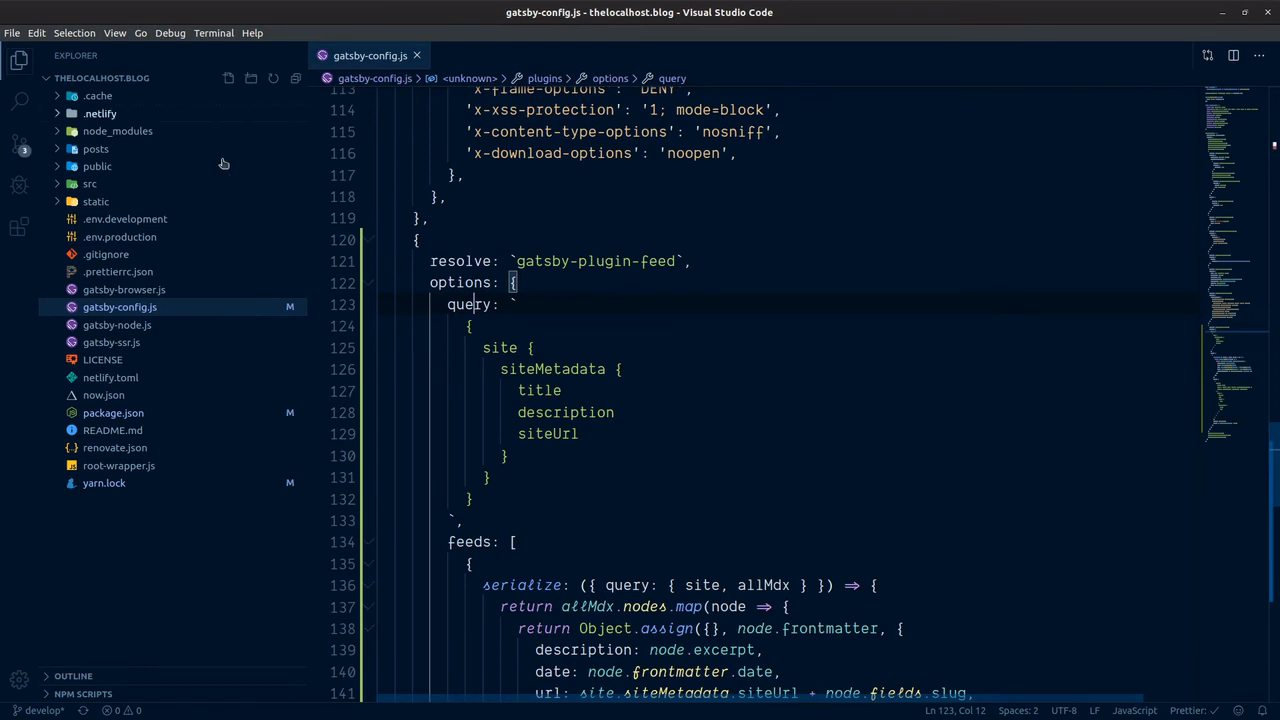
click(763, 239)
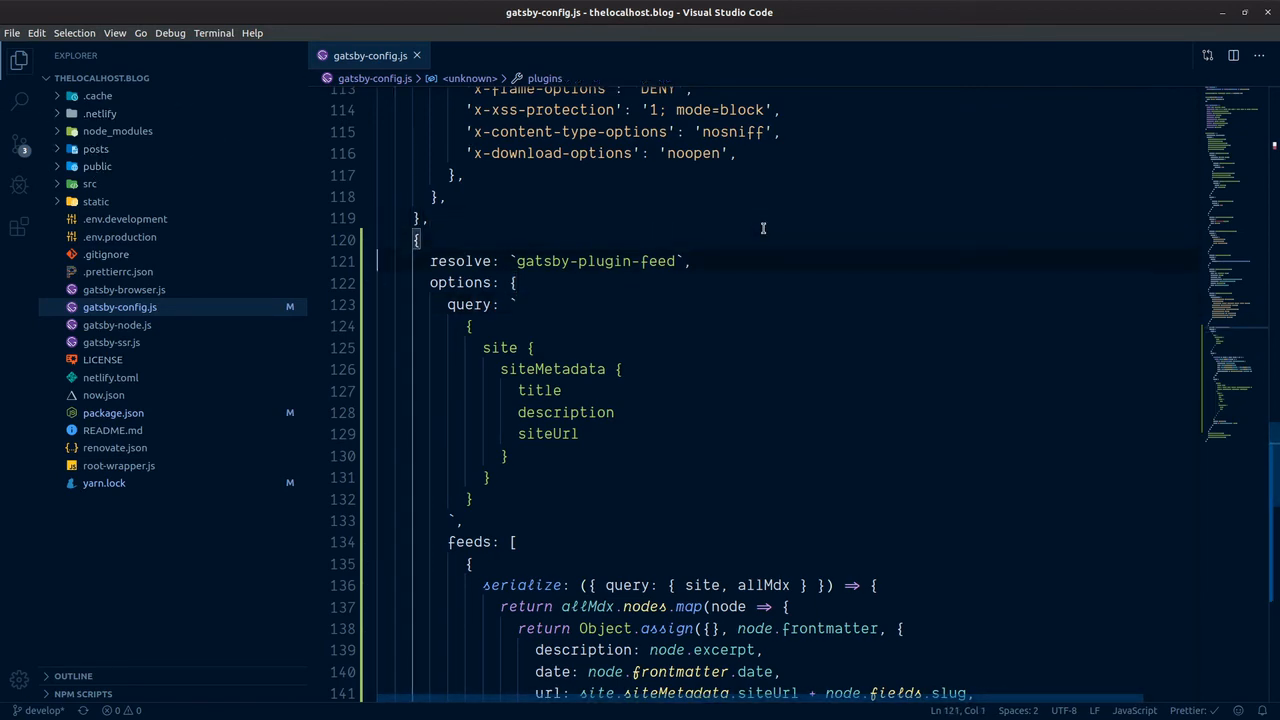
mouse_move(728, 323)
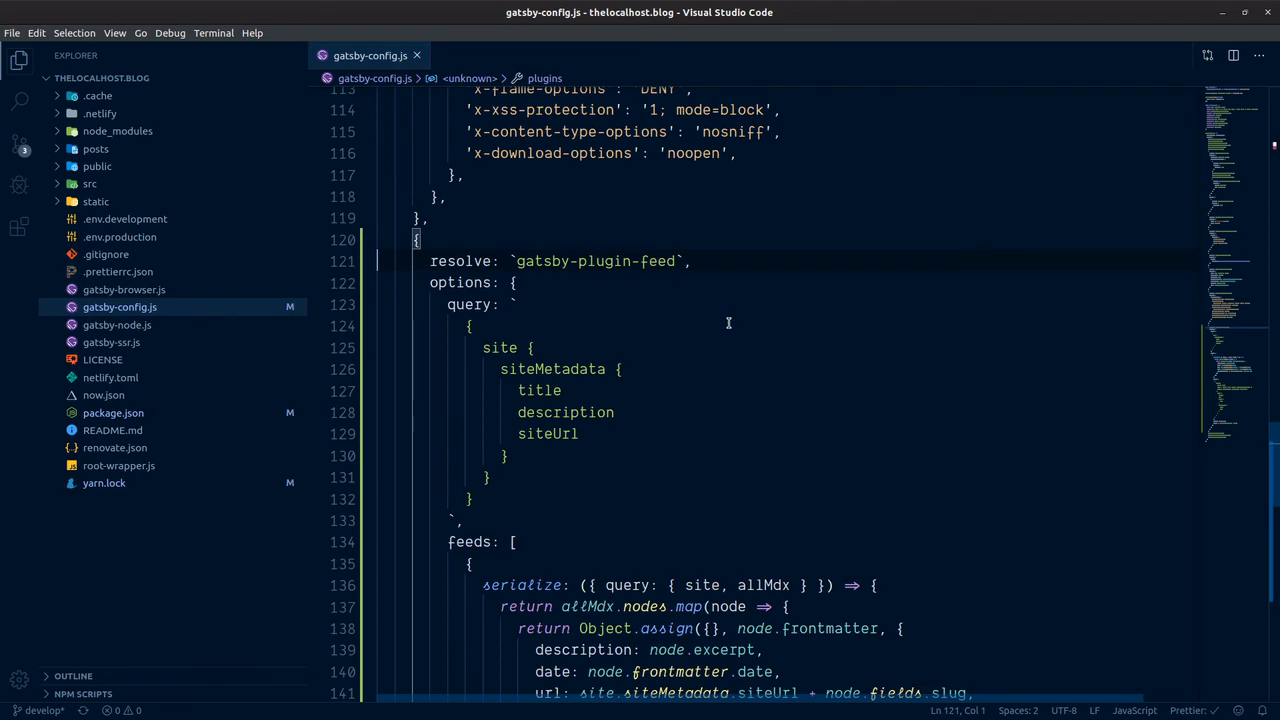
mouse_move(757, 349)
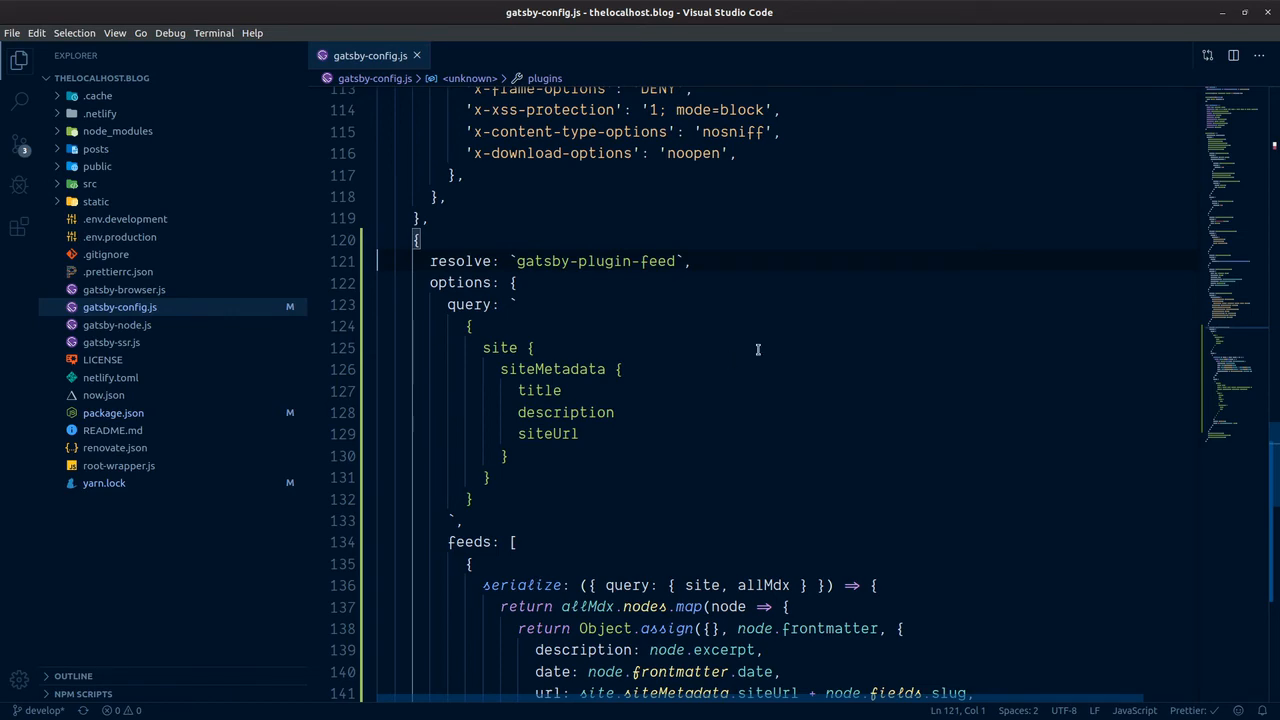
scroll(down, 3)
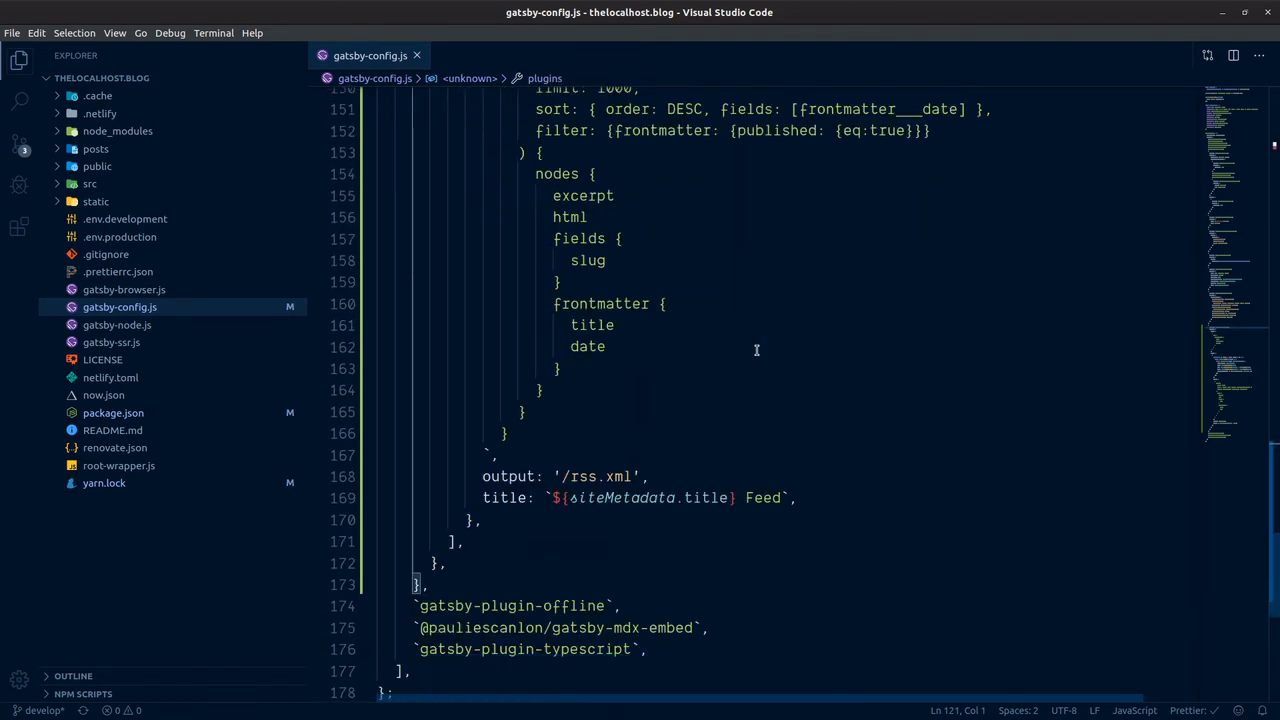
scroll(up, 3)
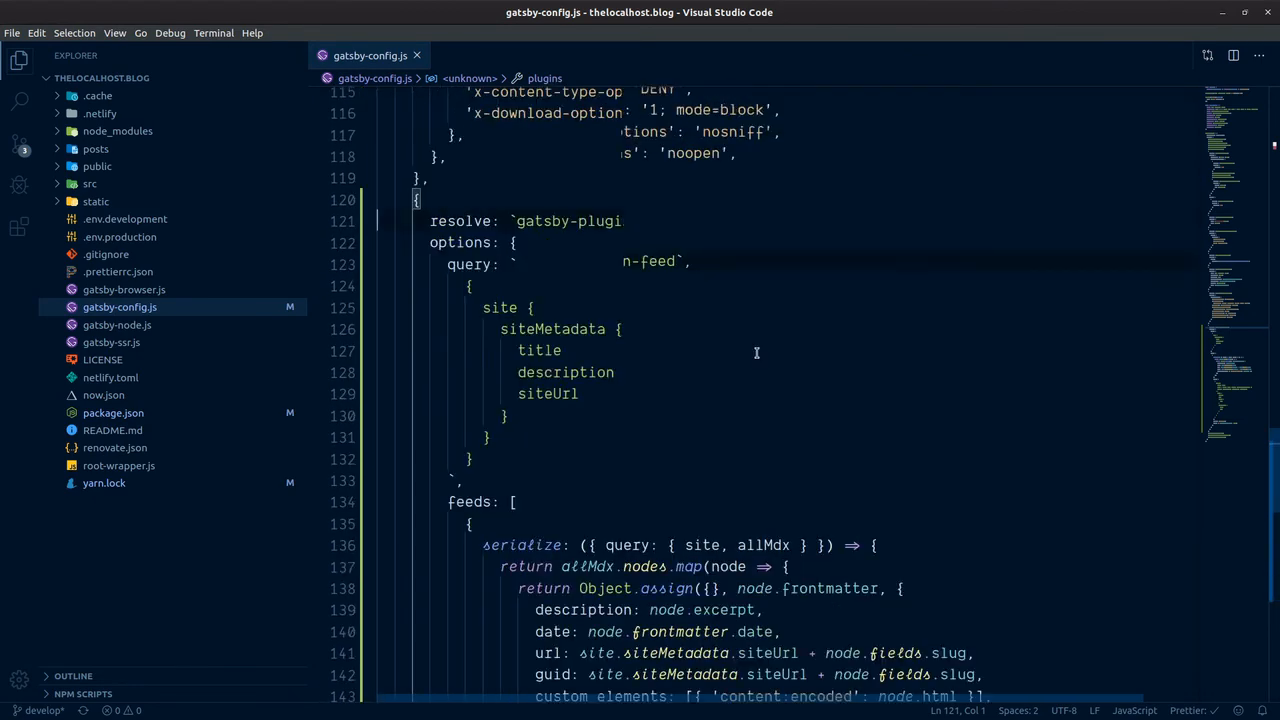
scroll(up, 3)
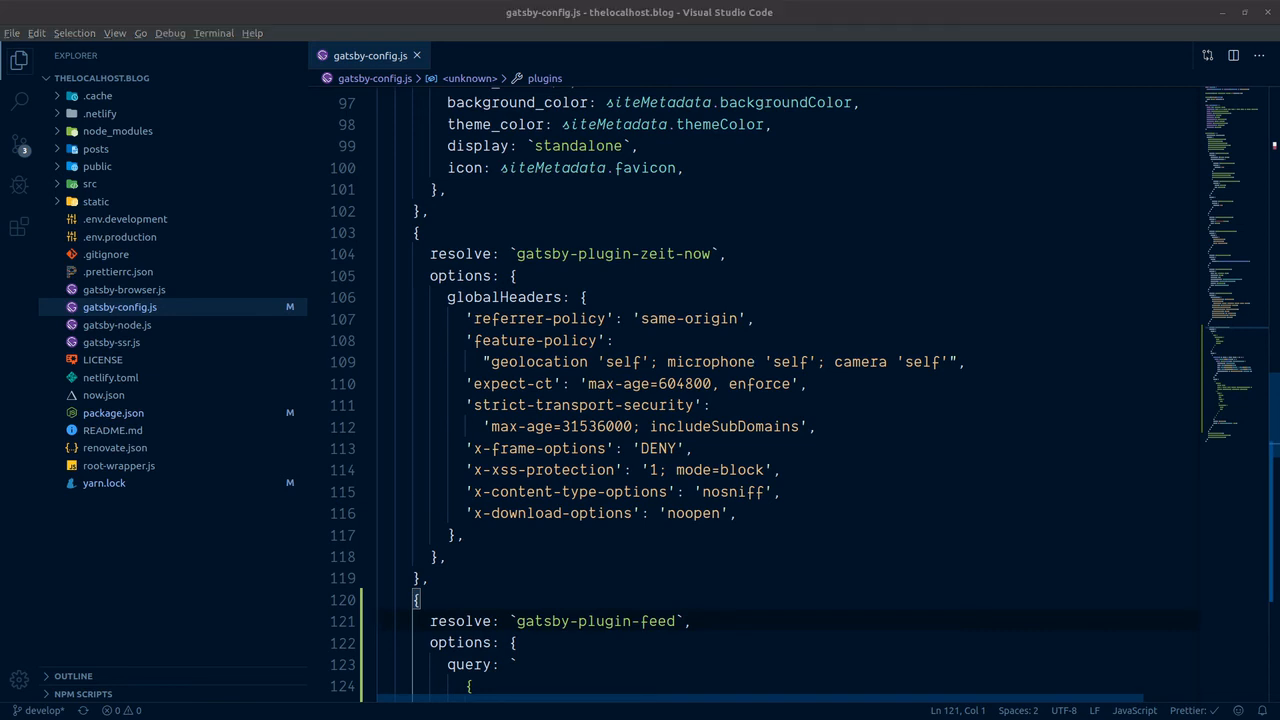
mouse_move(686, 284)
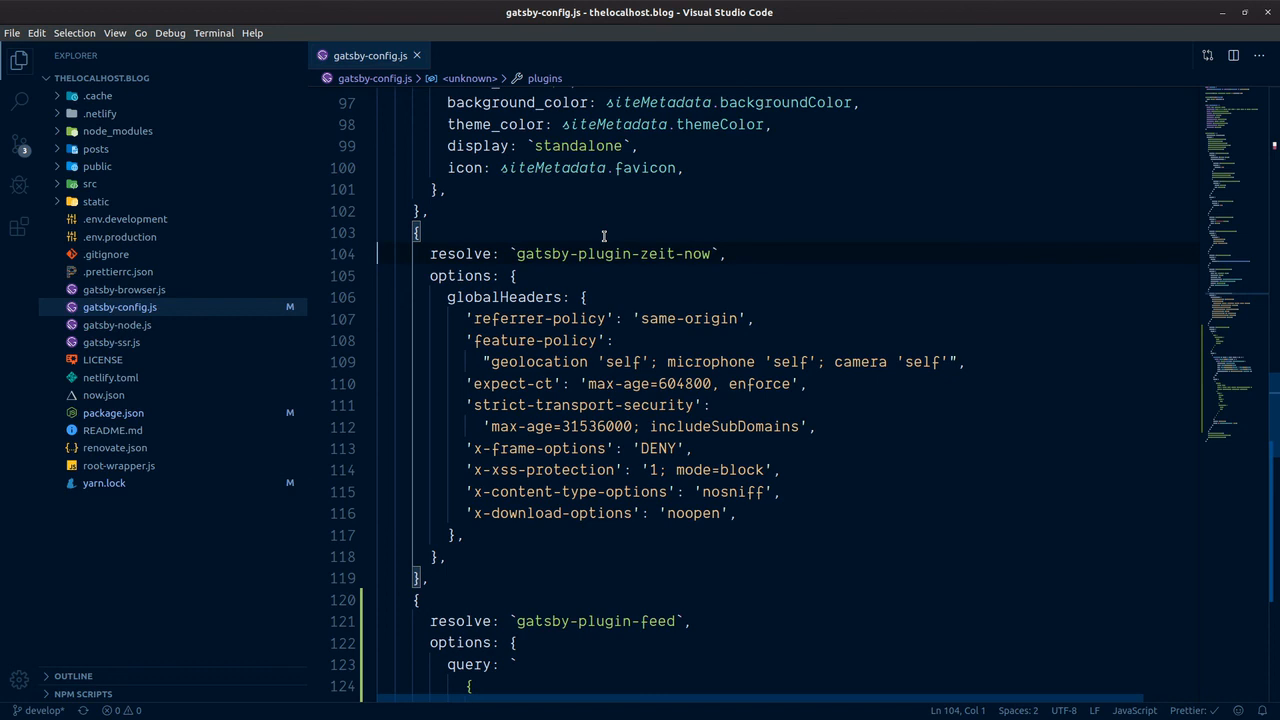
mouse_move(604, 233)
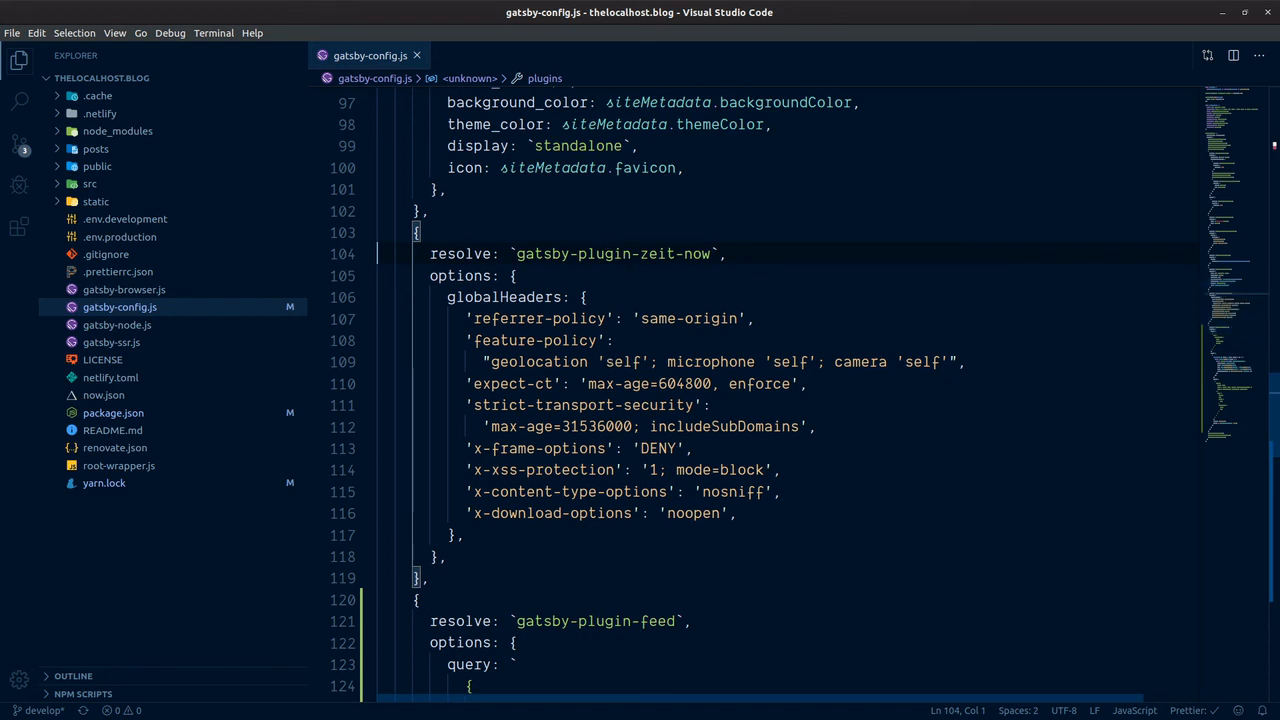